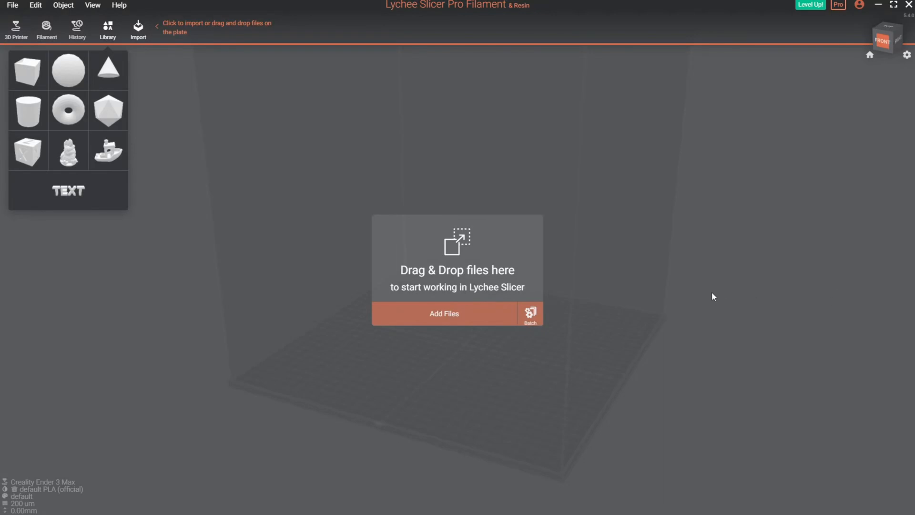
mouse_move(703, 298)
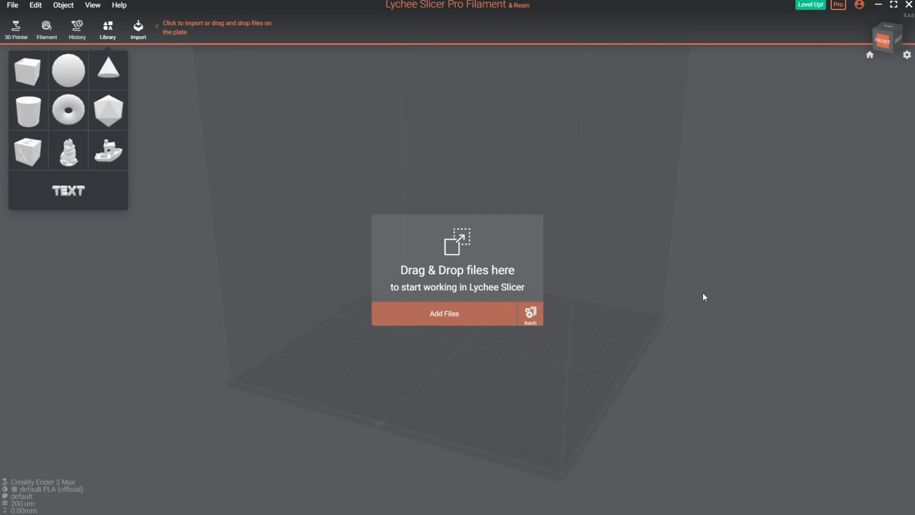
mouse_move(680, 252)
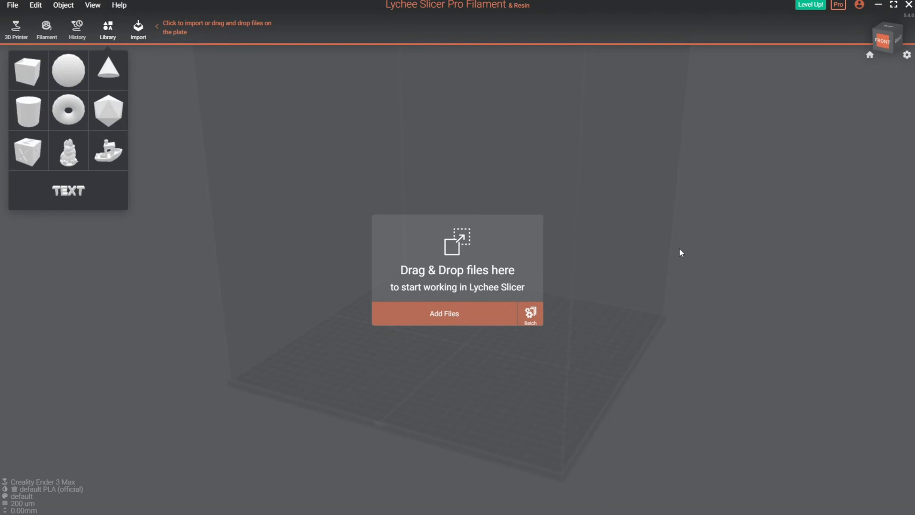
mouse_move(713, 347)
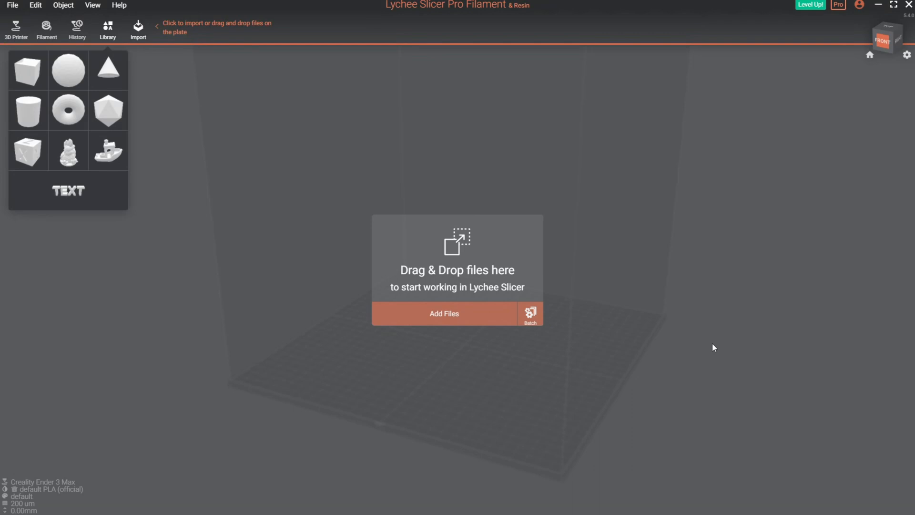
mouse_move(809, 15)
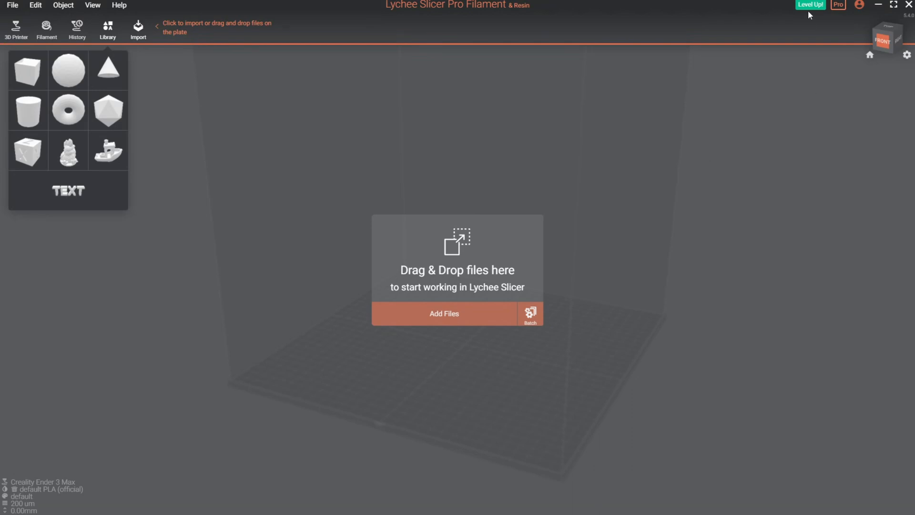
mouse_move(744, 224)
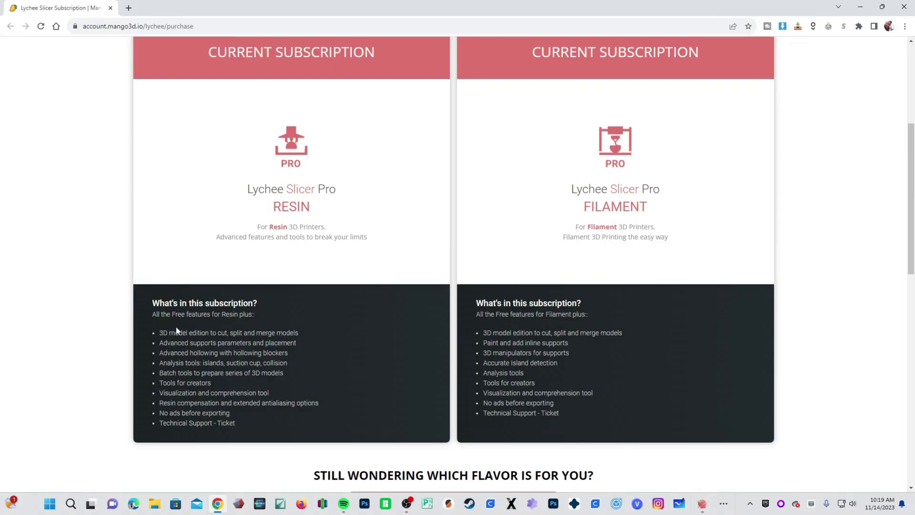
mouse_move(226, 261)
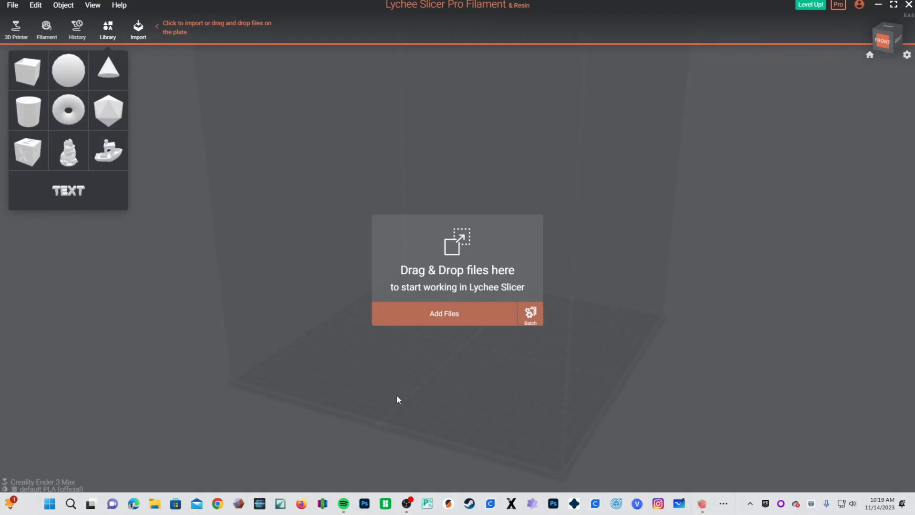
mouse_move(404, 417)
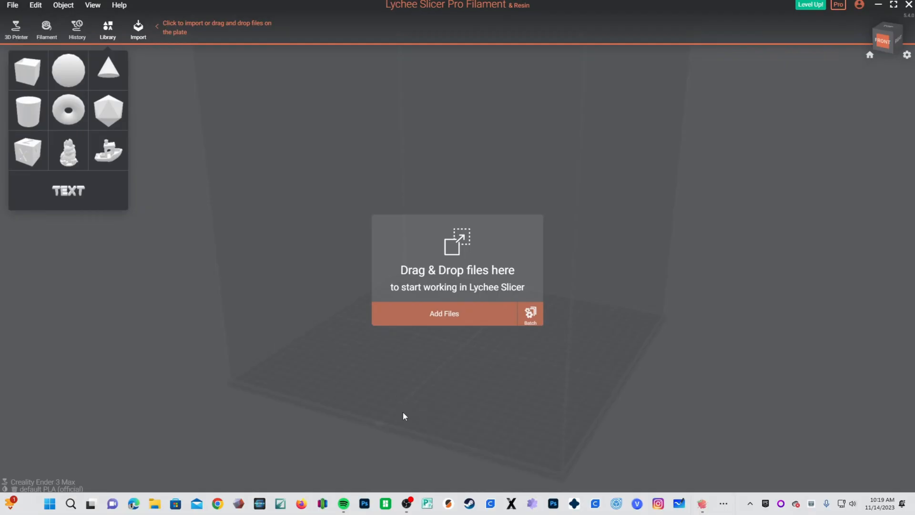
mouse_move(383, 428)
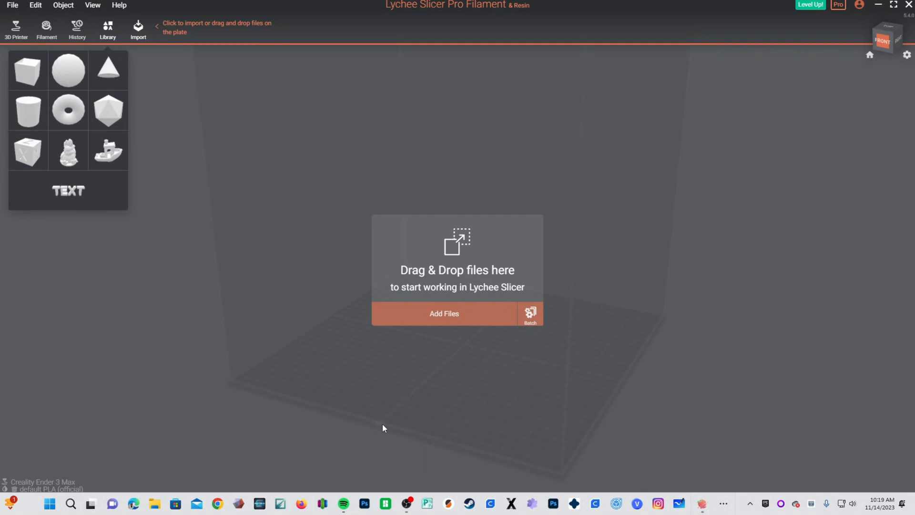
mouse_move(471, 326)
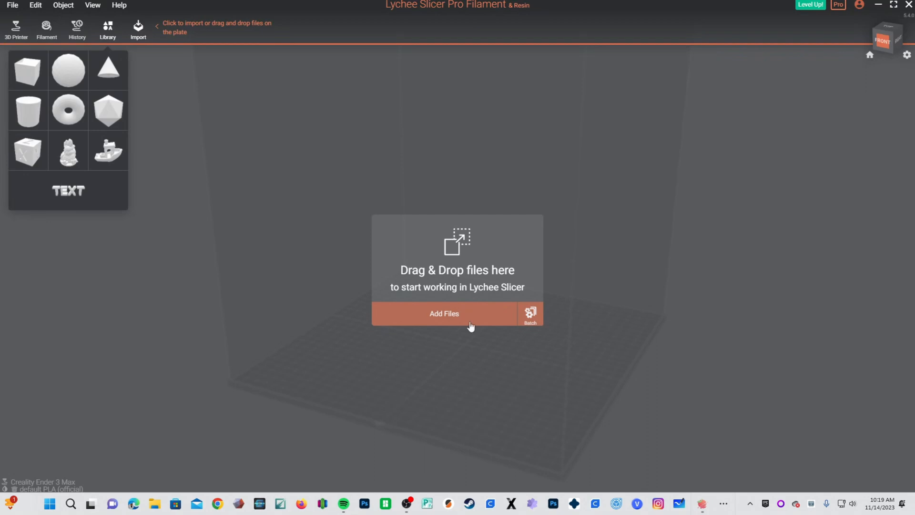
mouse_move(16, 27)
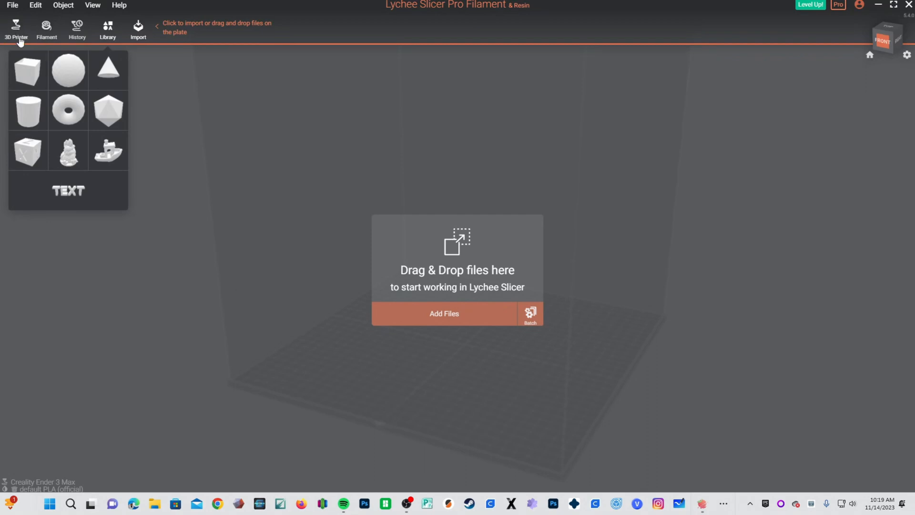
Import the Creality K1 filament printer profile from the Creality catalogue as the active printer.
click(17, 30)
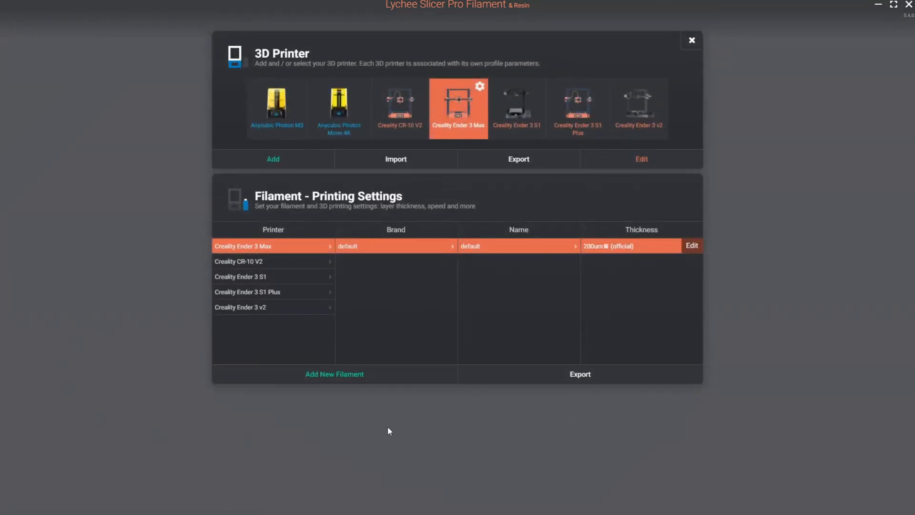
mouse_move(227, 19)
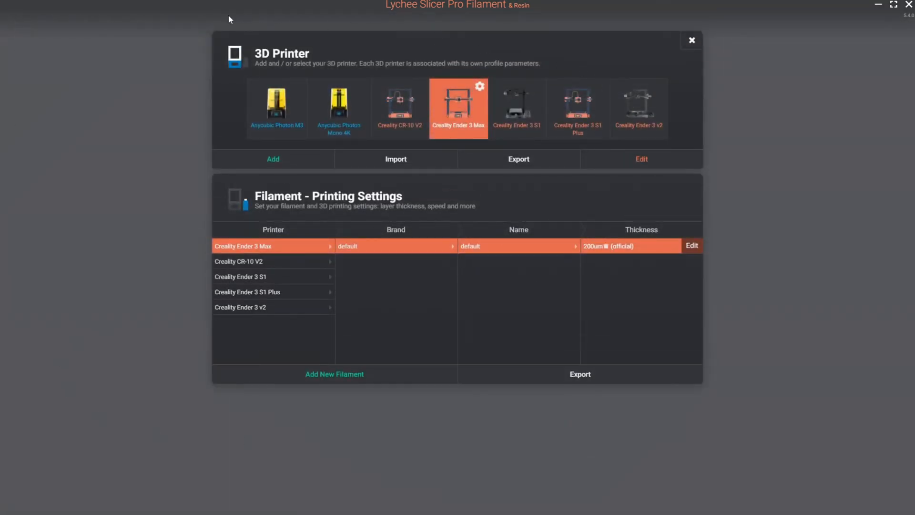
mouse_move(537, 168)
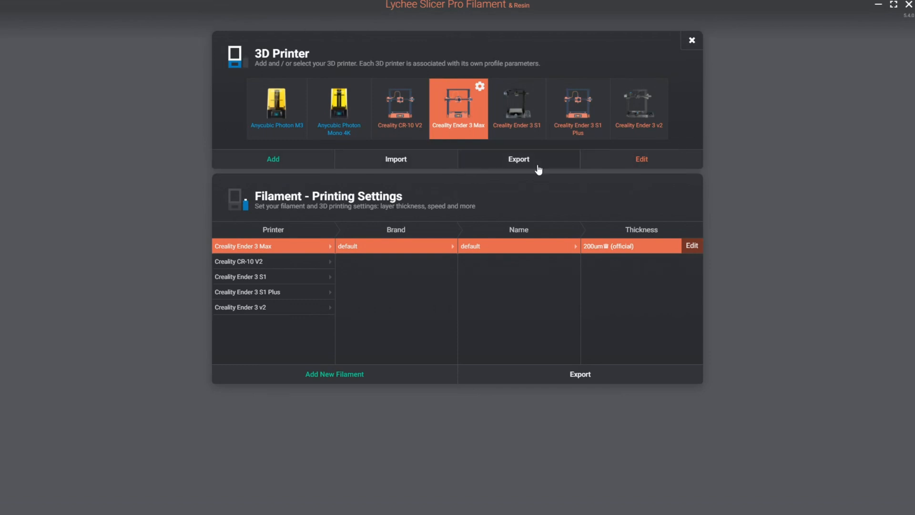
mouse_move(318, 123)
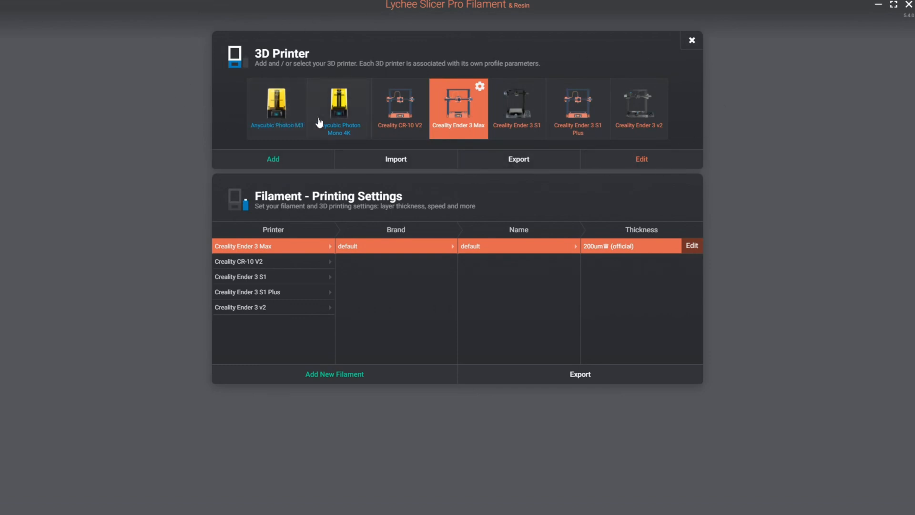
mouse_move(615, 120)
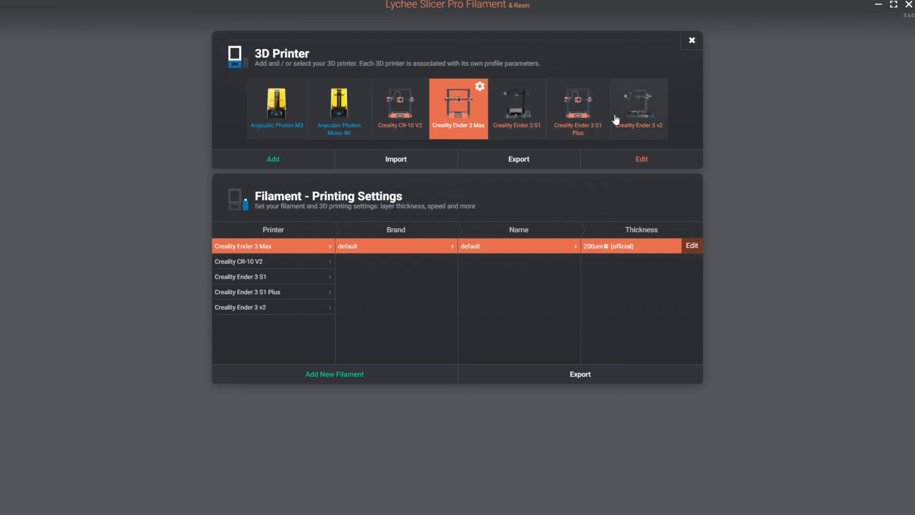
mouse_move(635, 118)
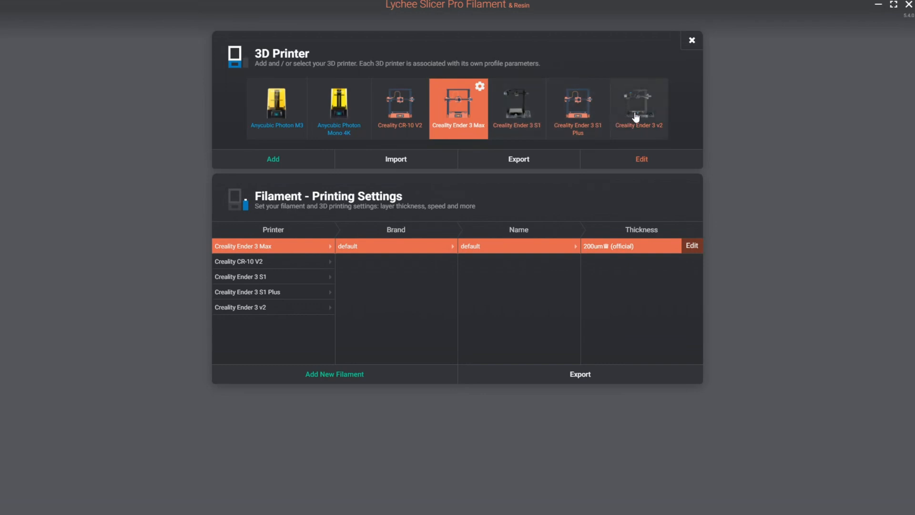
mouse_move(267, 167)
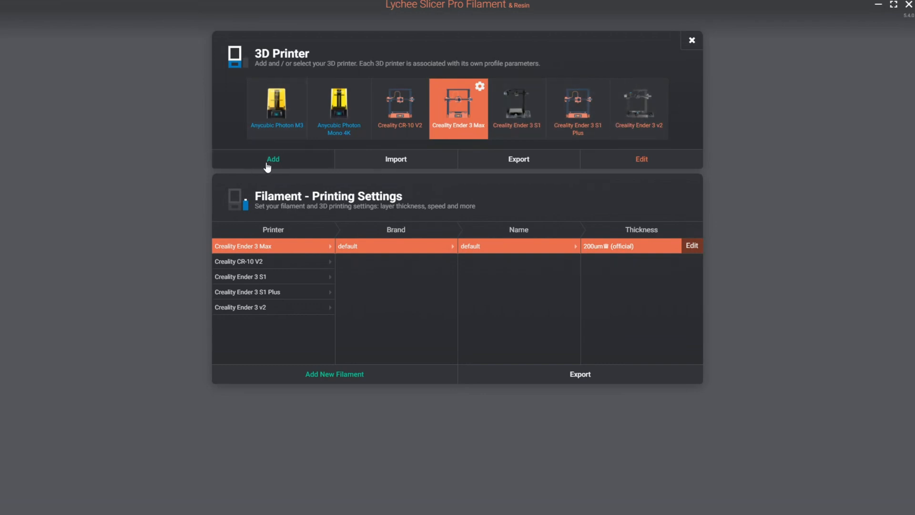
click(272, 160)
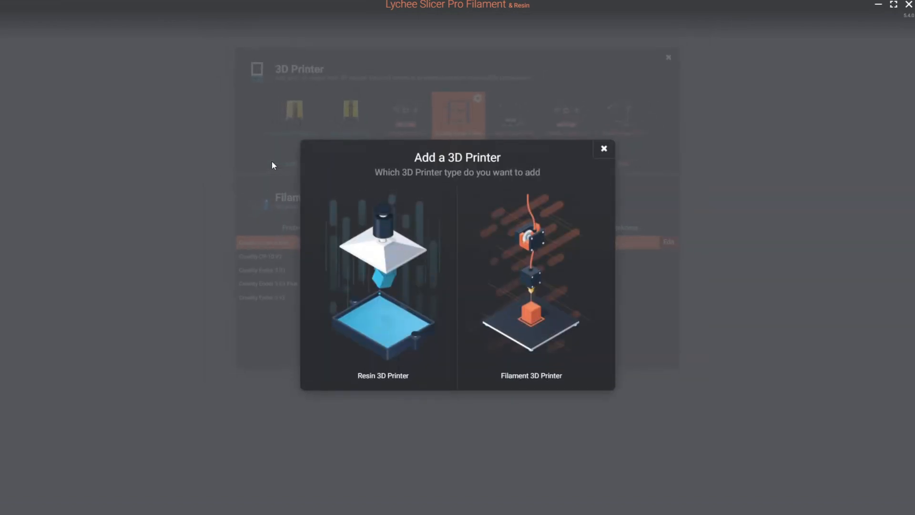
mouse_move(348, 303)
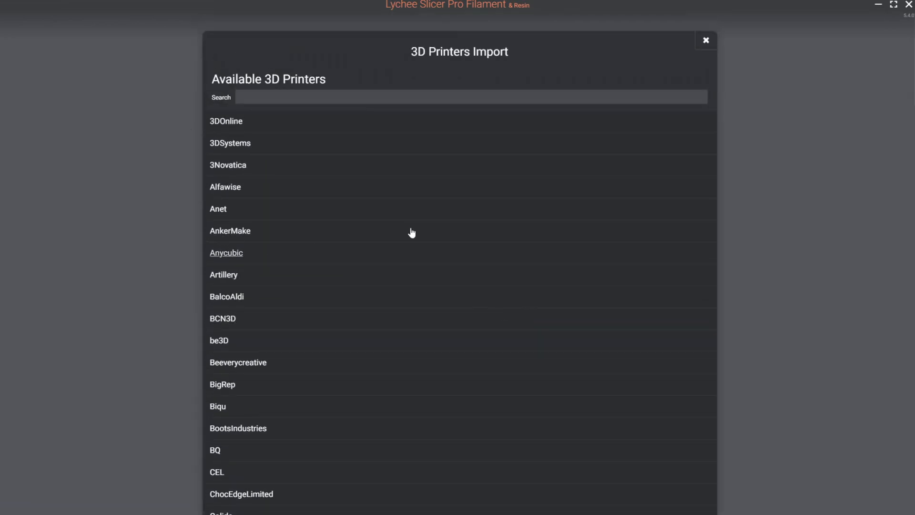
scroll(down, 3)
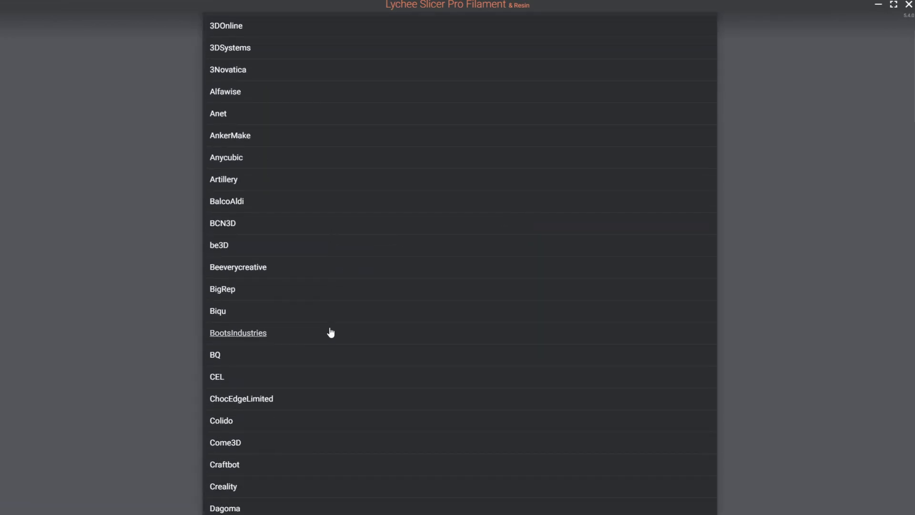
click(223, 486)
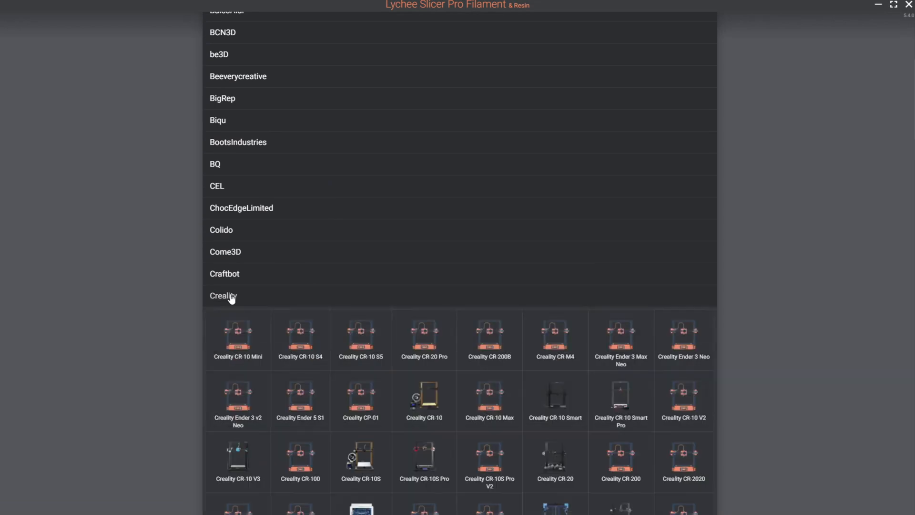
scroll(down, 3)
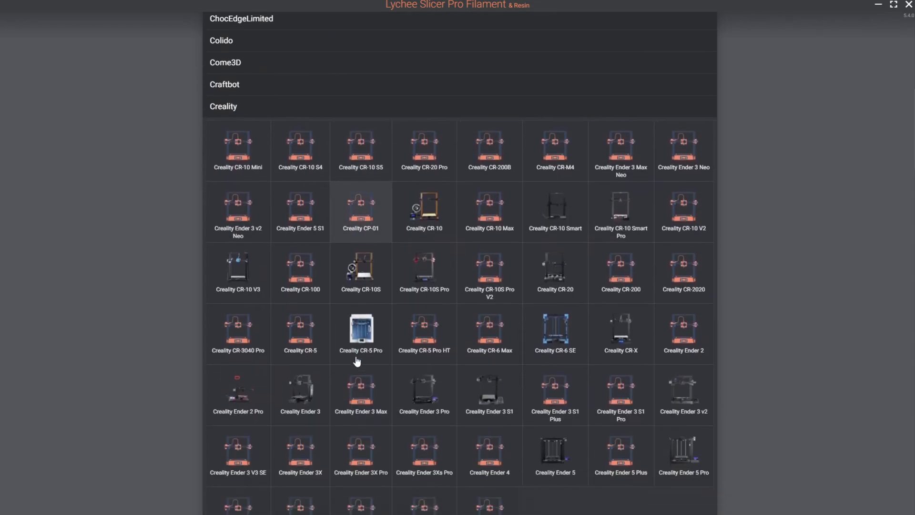
scroll(down, 3)
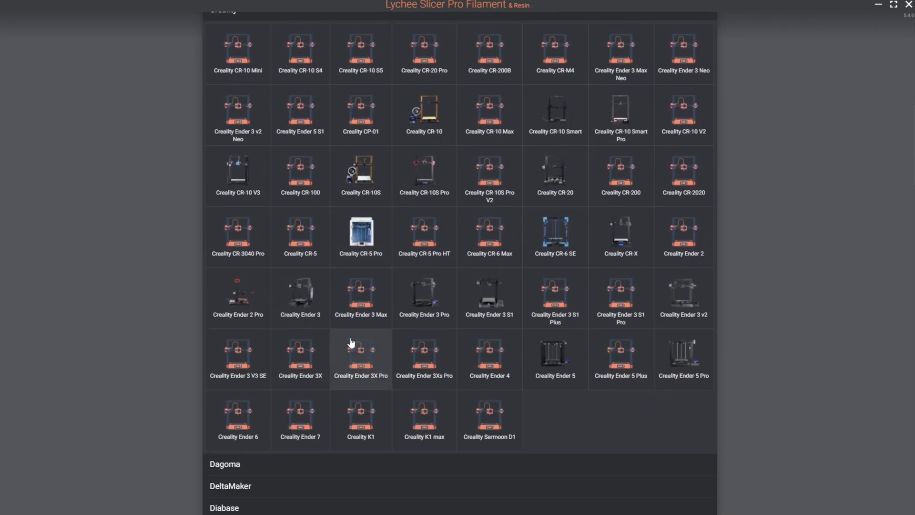
mouse_move(361, 420)
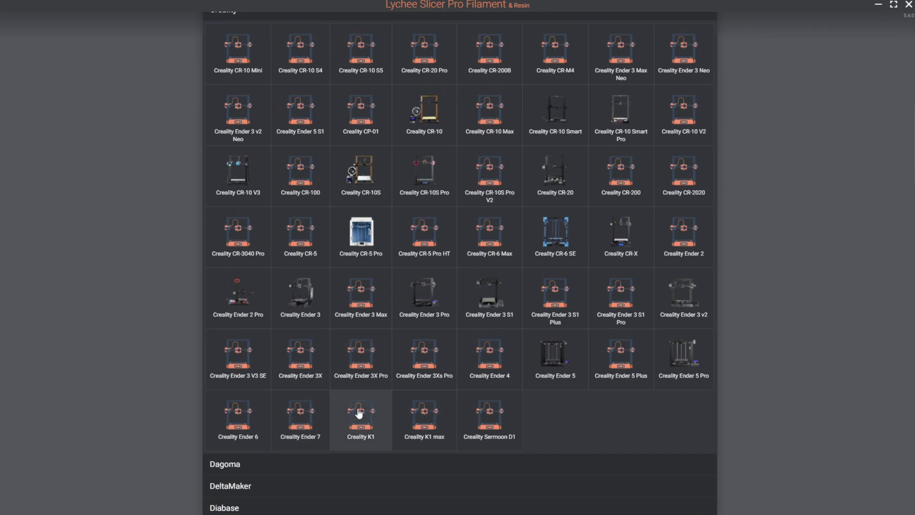
mouse_move(424, 421)
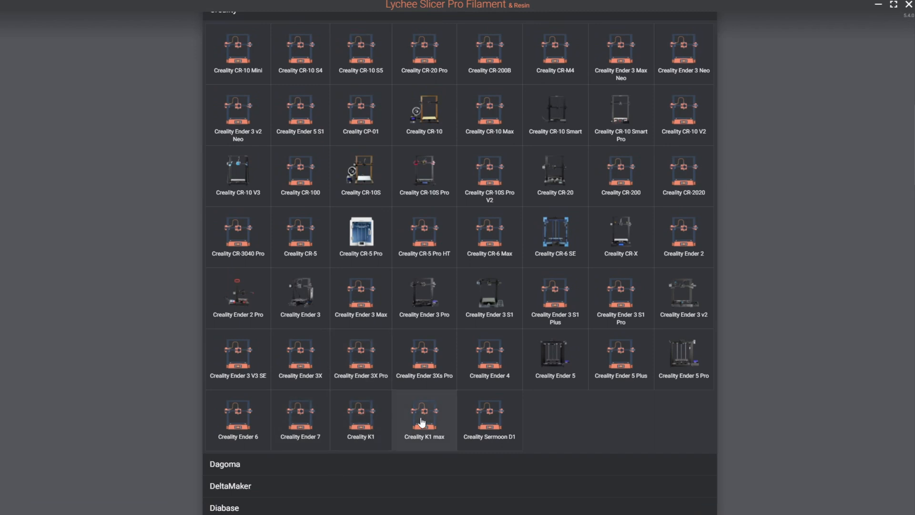
click(360, 421)
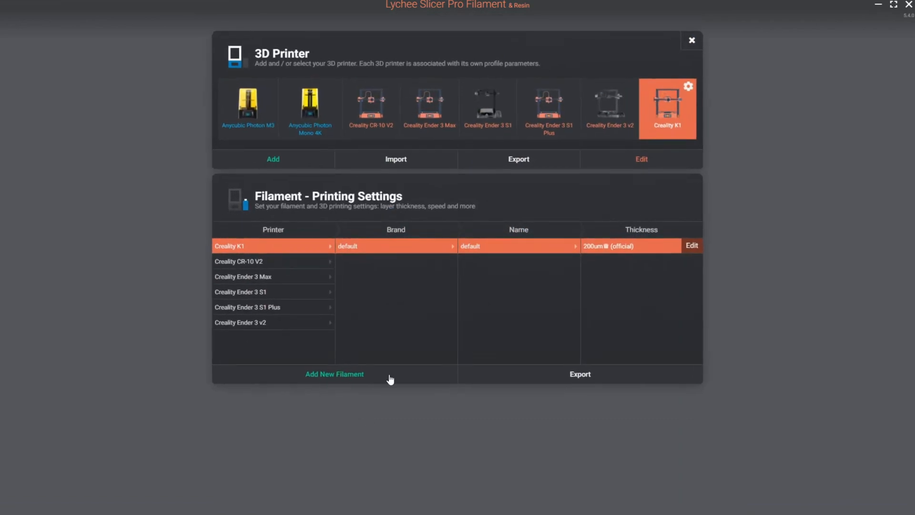
mouse_move(482, 320)
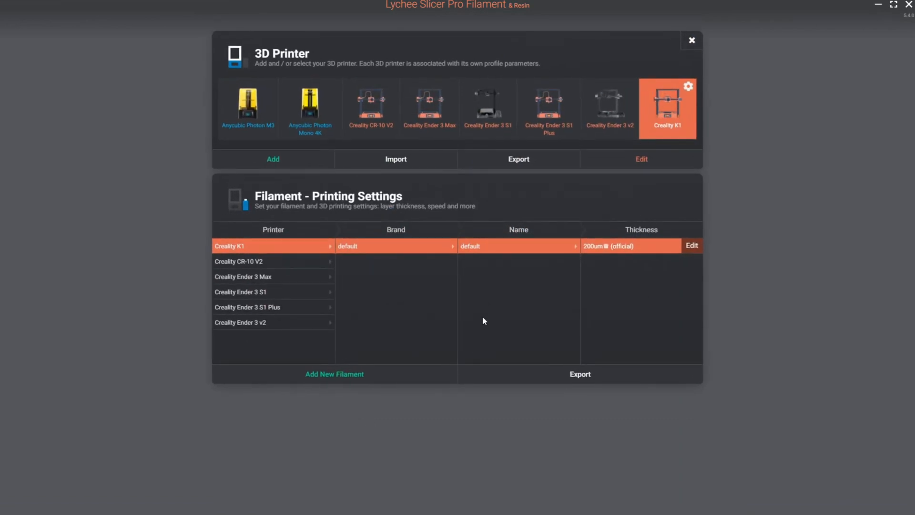
mouse_move(685, 136)
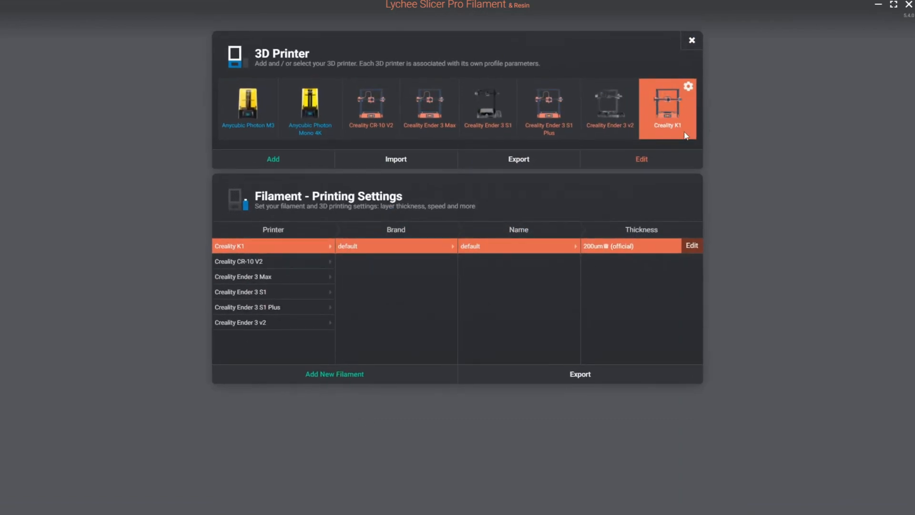
Import the Creality K1 max profile as well, then switch back to the Creality K1.
click(272, 159)
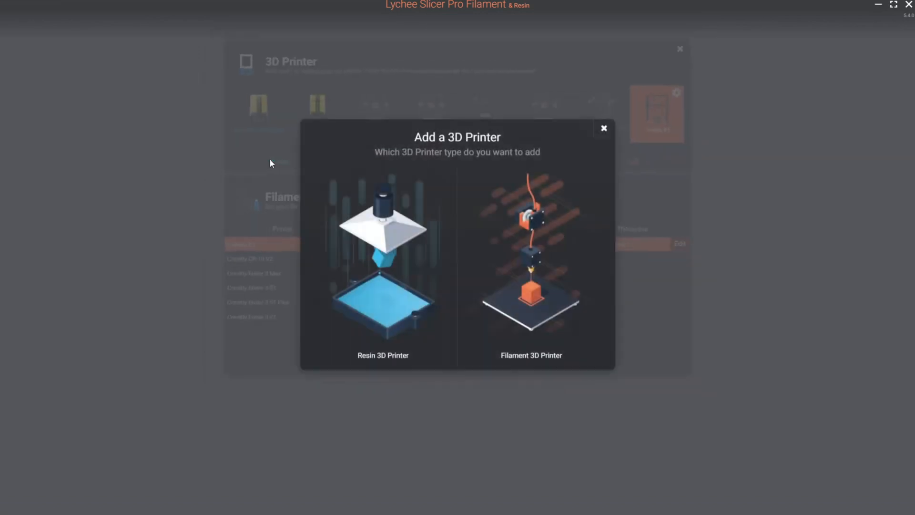
click(531, 263)
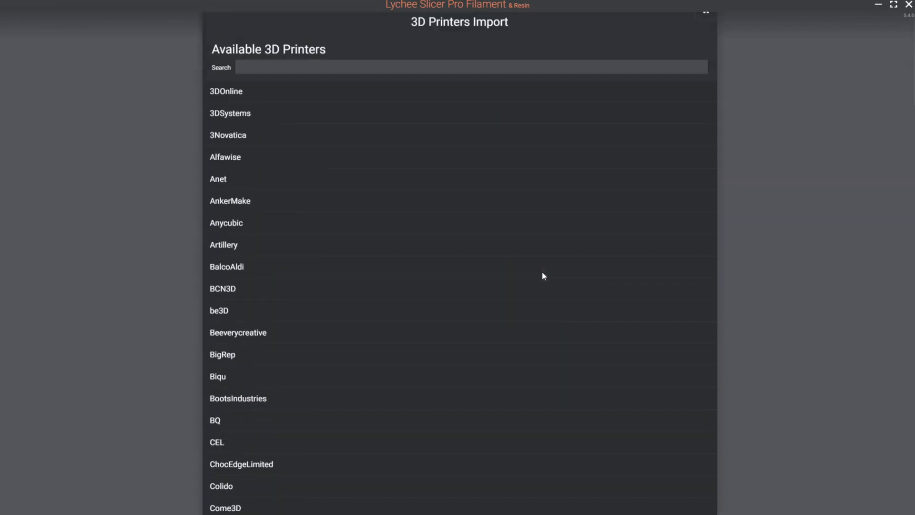
scroll(down, 3)
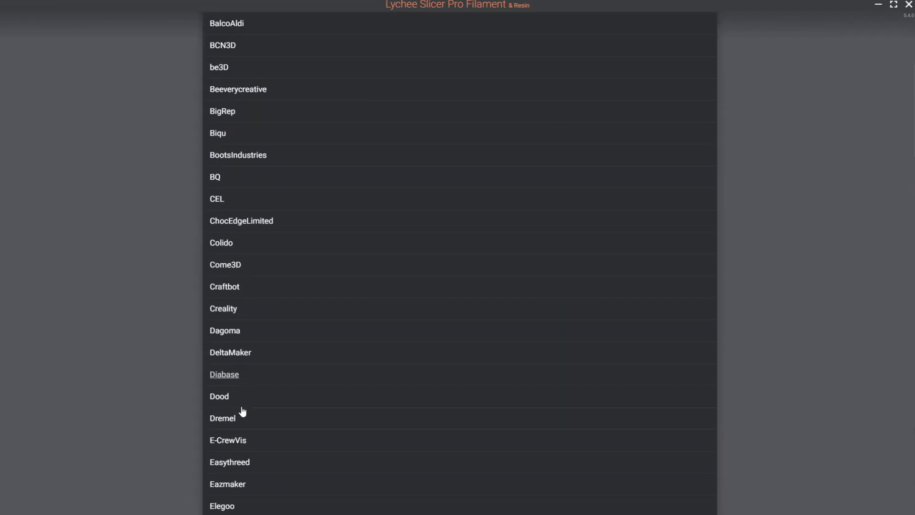
click(224, 307)
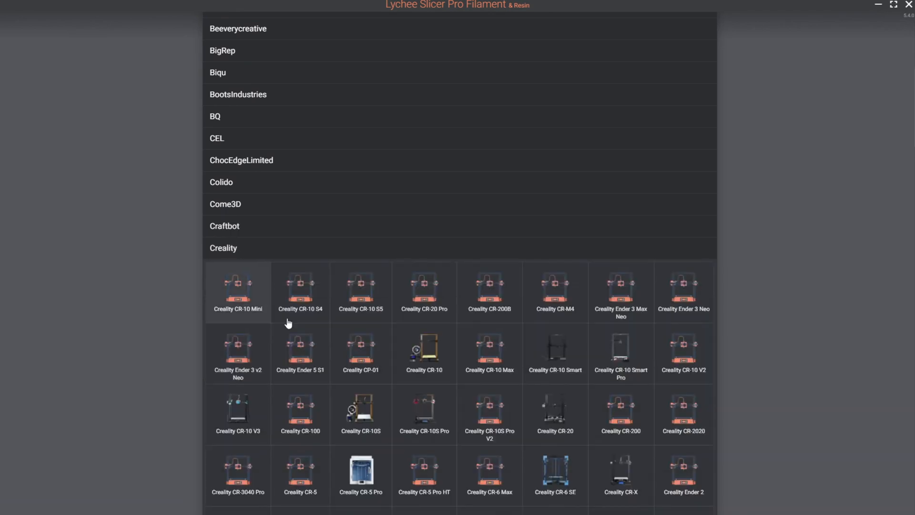
scroll(down, 3)
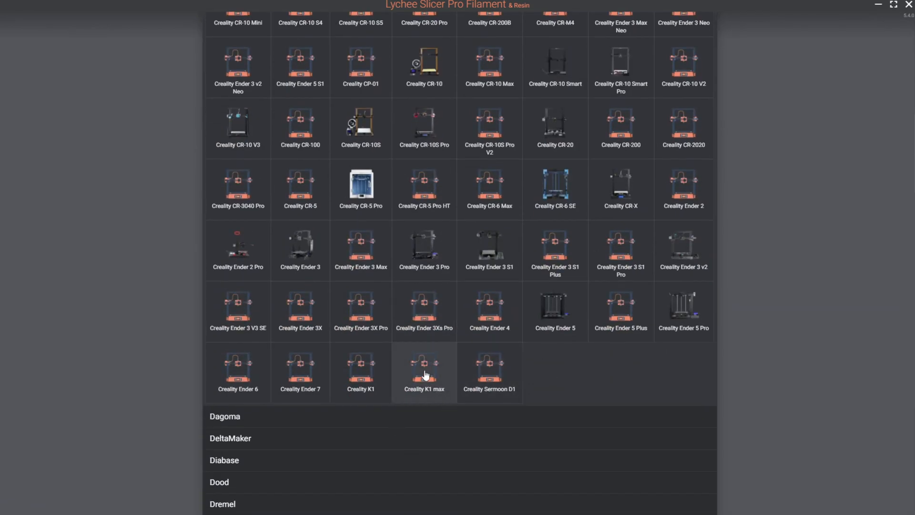
click(424, 373)
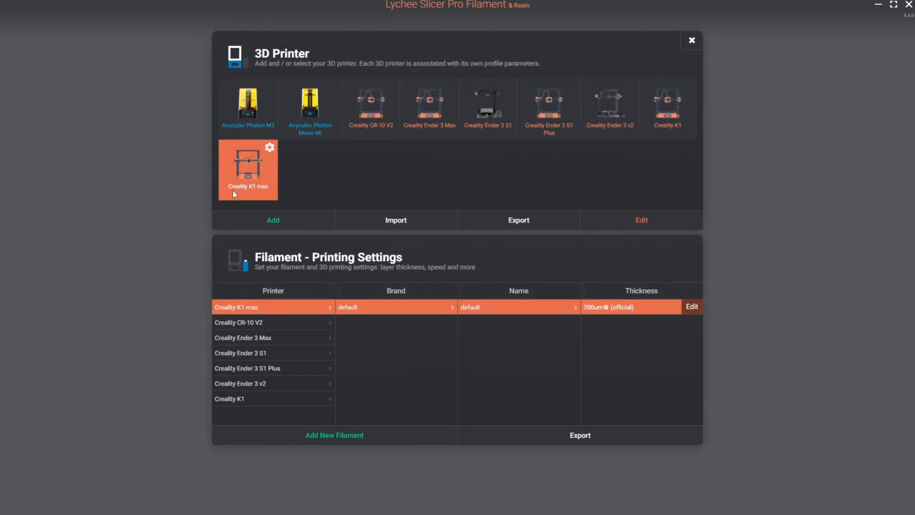
mouse_move(268, 149)
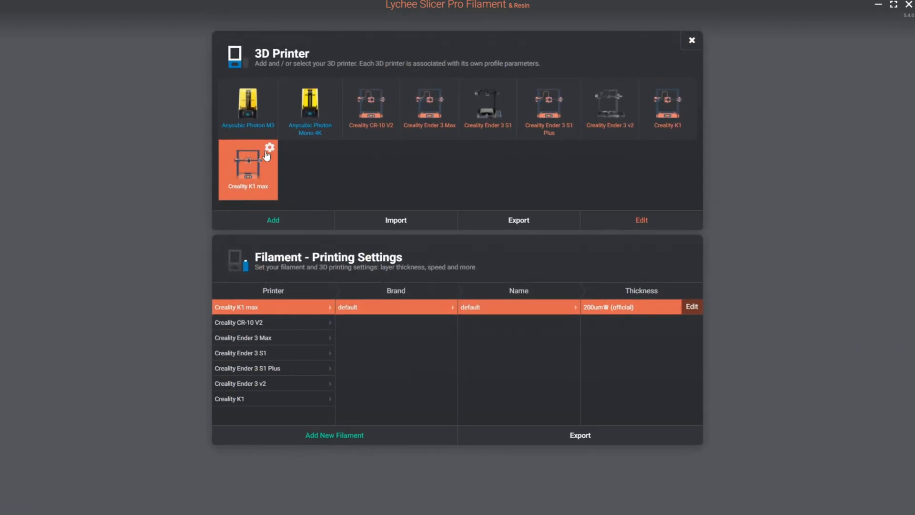
click(667, 108)
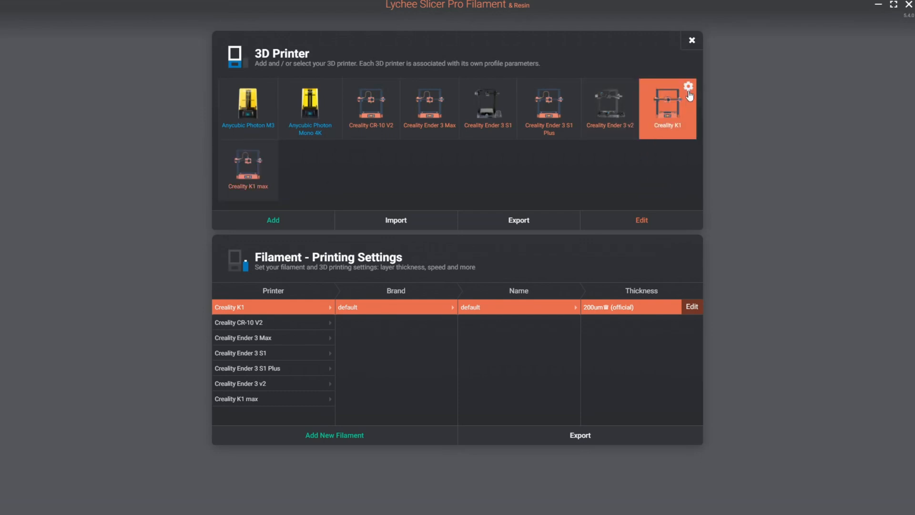
Rename the Creality K1 printer profile to 'Spender' in its General settings.
click(689, 94)
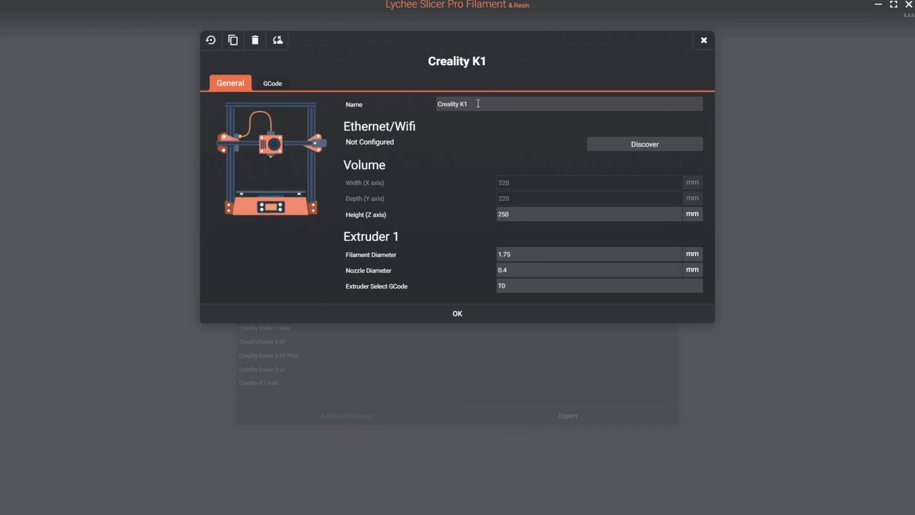
mouse_move(518, 115)
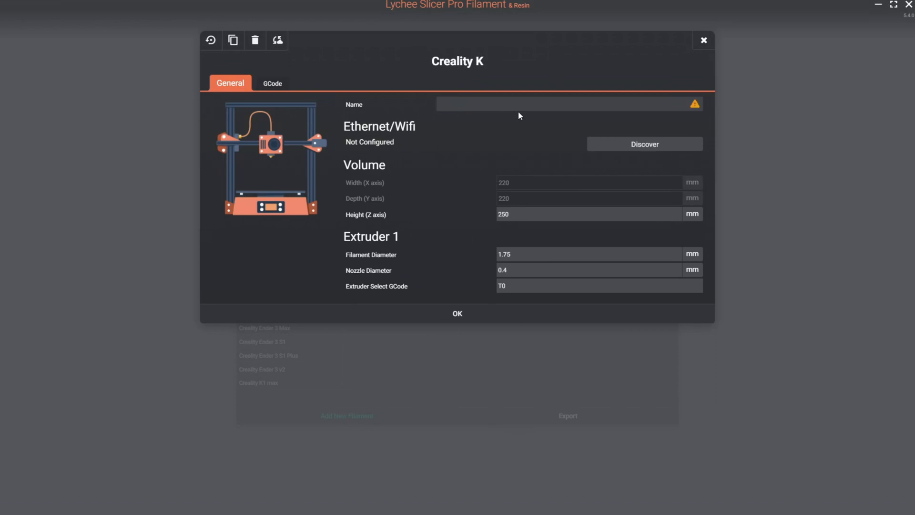
mouse_move(597, 106)
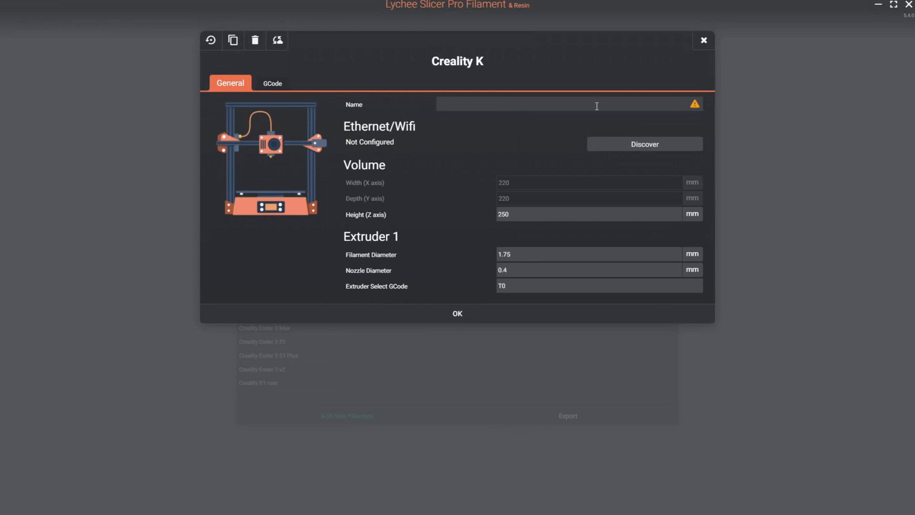
text(Spender)
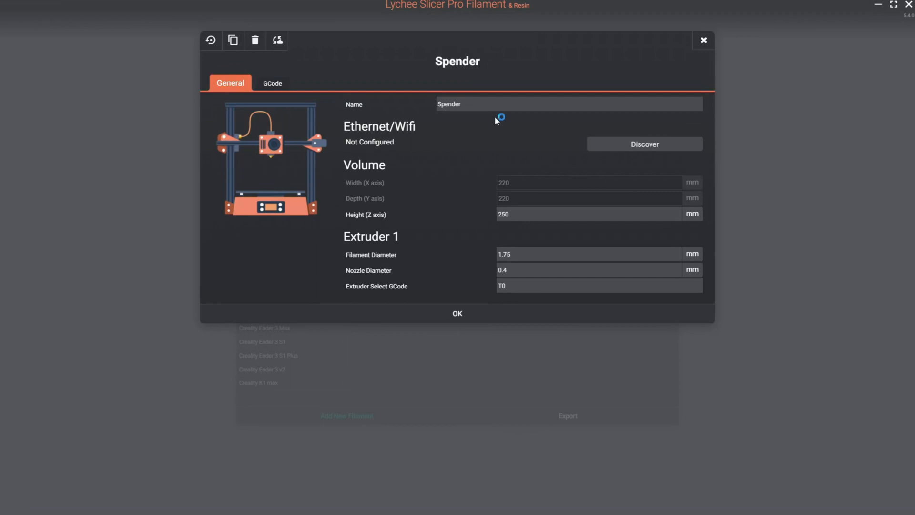
mouse_move(527, 195)
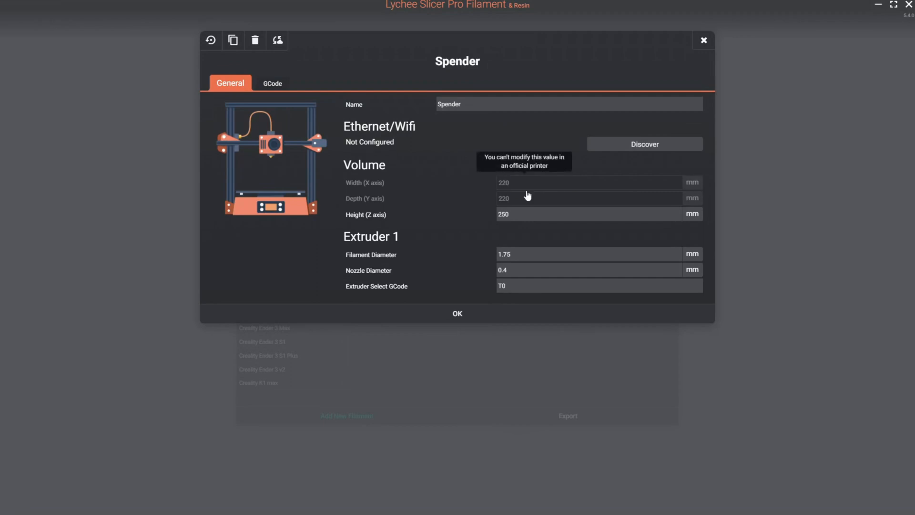
mouse_move(409, 242)
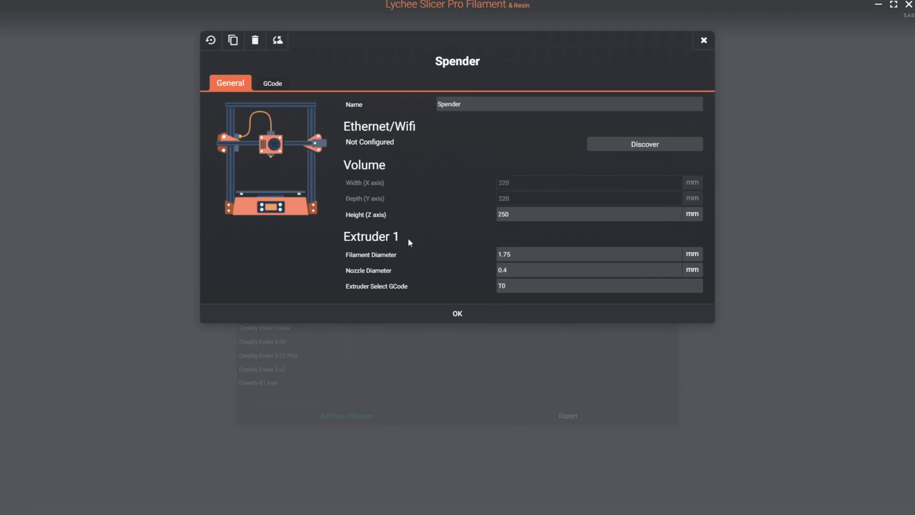
mouse_move(406, 252)
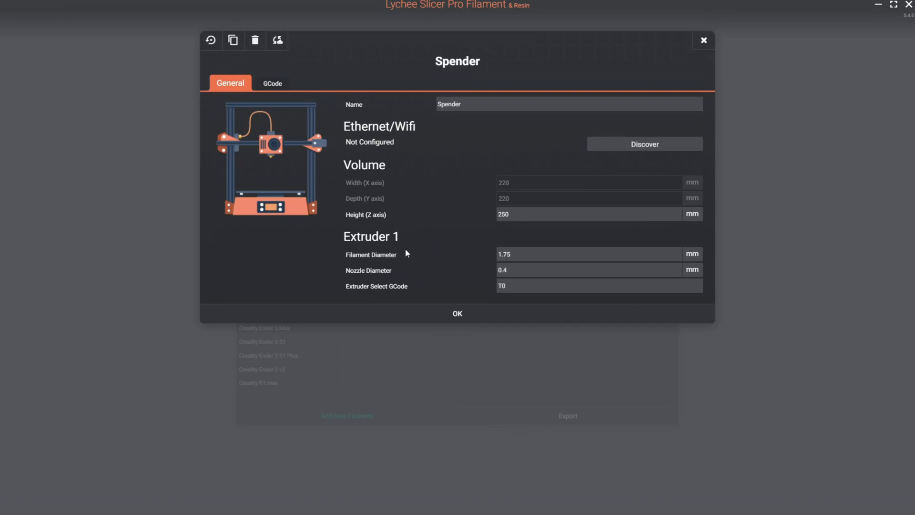
mouse_move(419, 282)
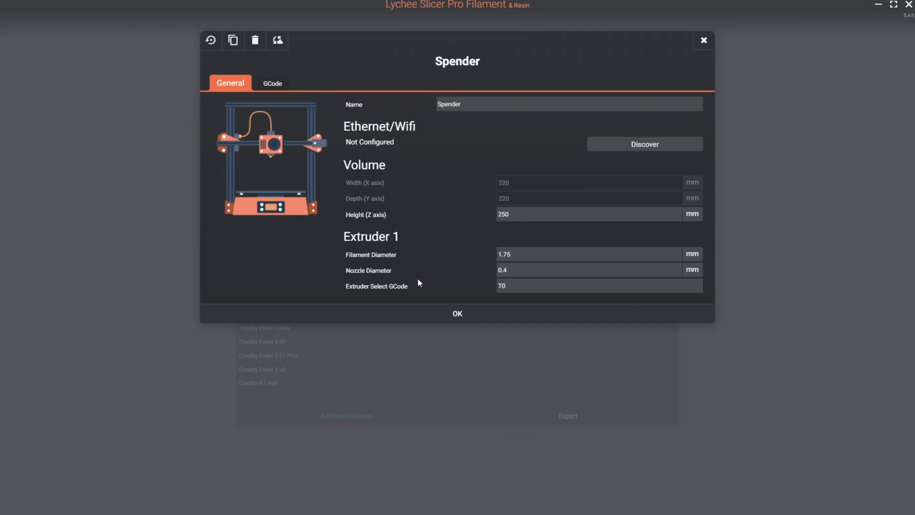
mouse_move(438, 286)
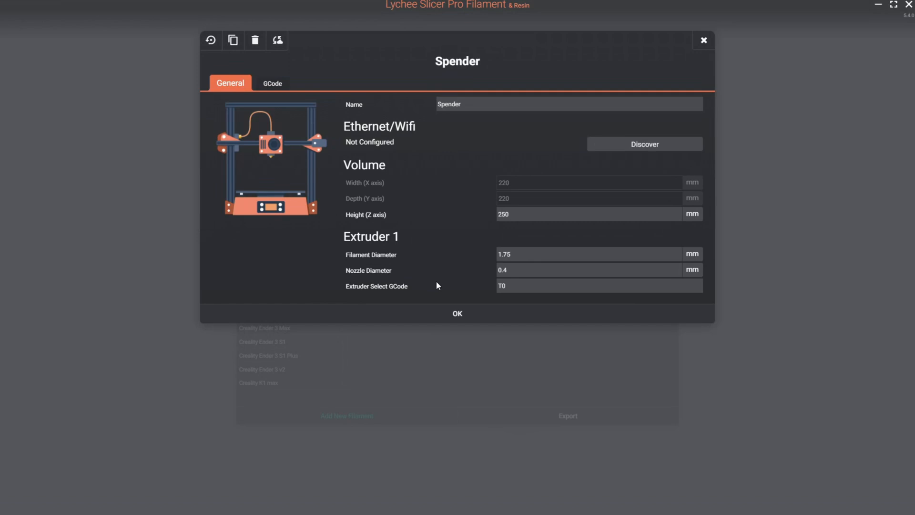
mouse_move(490, 285)
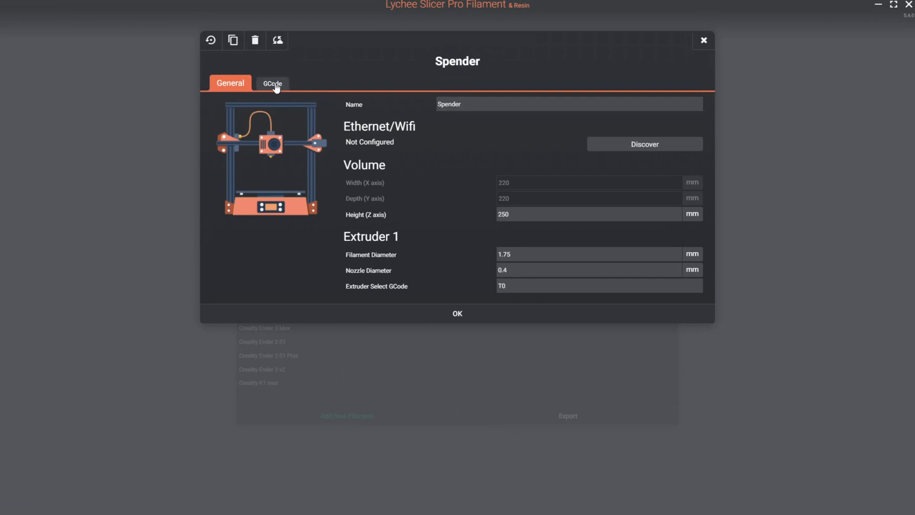
mouse_move(271, 84)
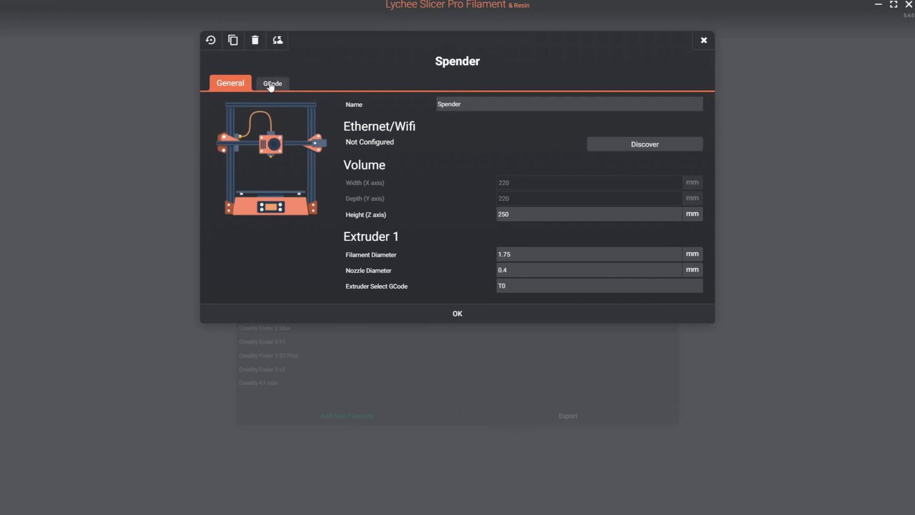
Review the Spender printer's Start, Layer and End GCode scripts, ending back on Start.
click(272, 83)
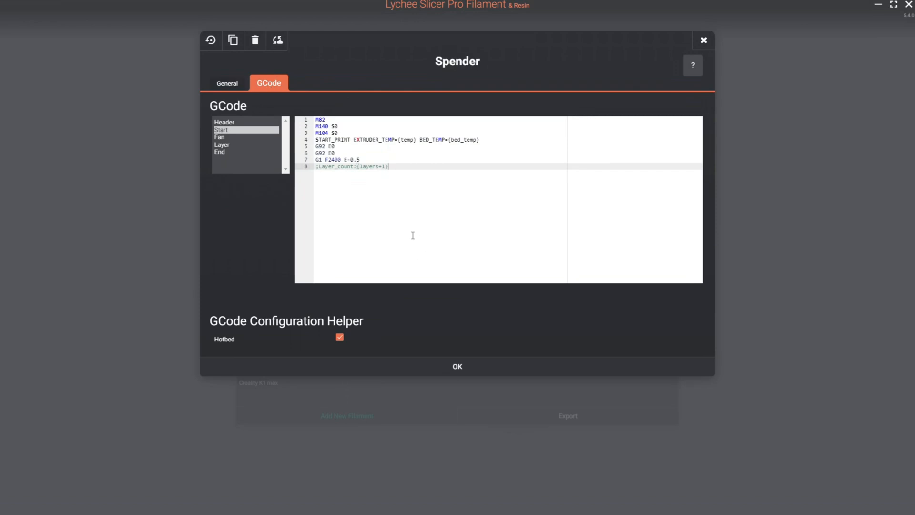
mouse_move(436, 197)
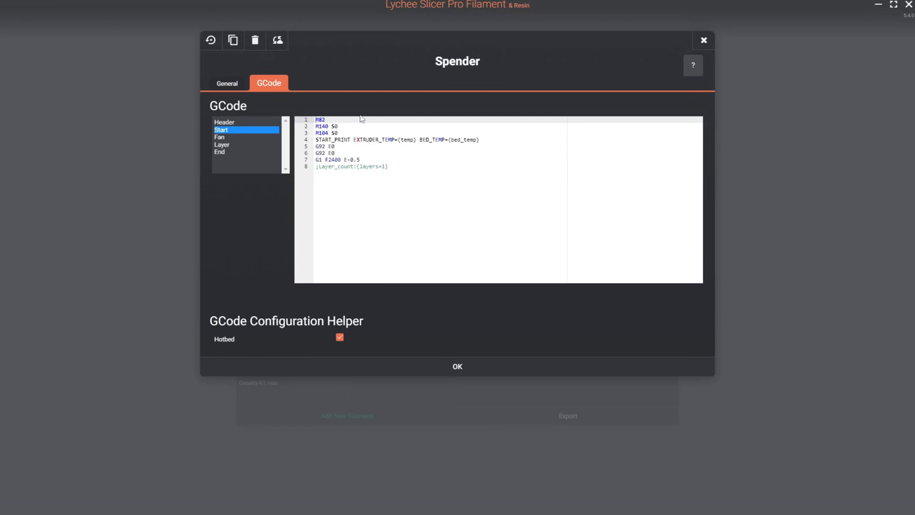
mouse_move(232, 137)
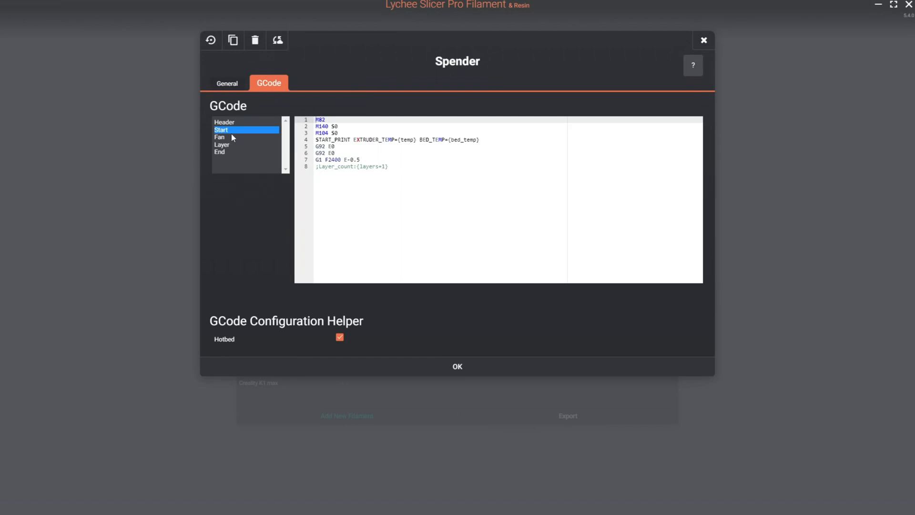
mouse_move(222, 137)
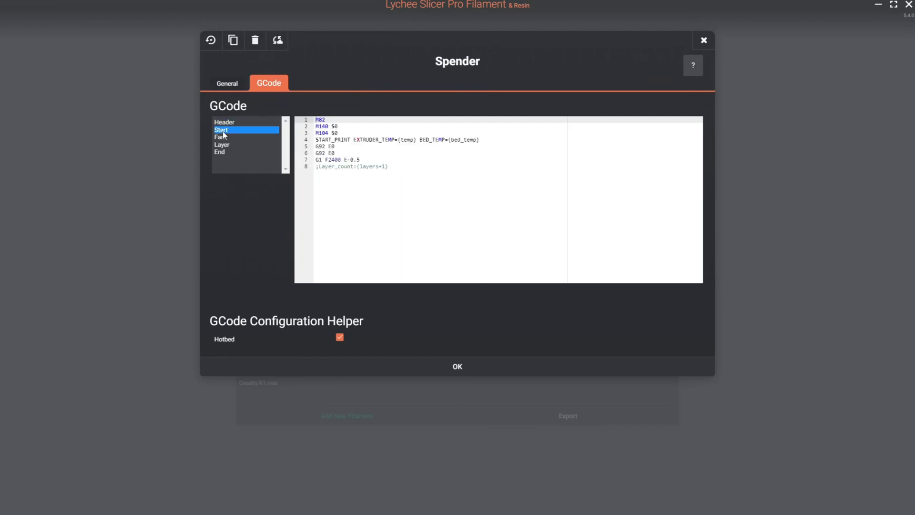
click(221, 144)
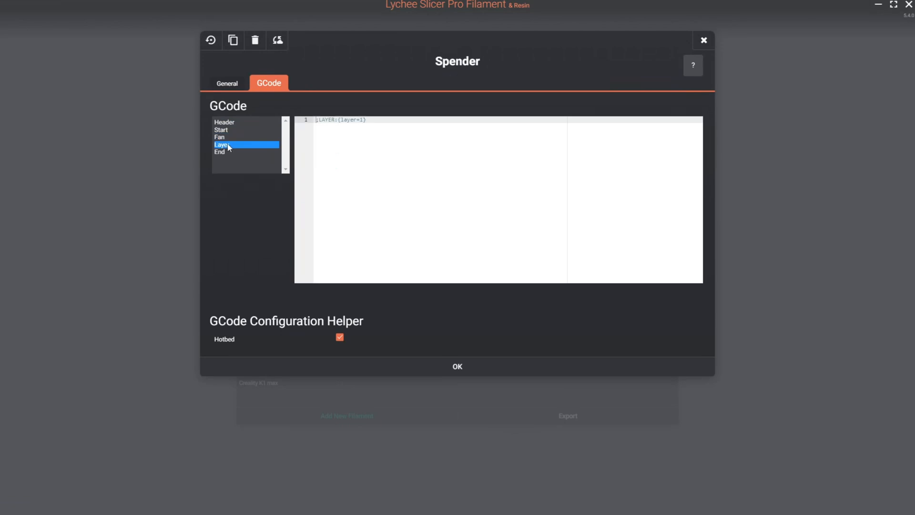
click(220, 152)
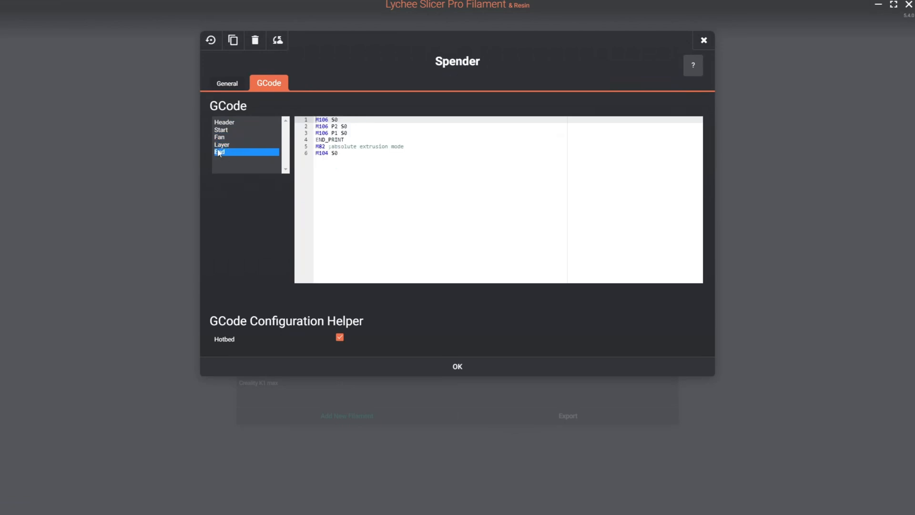
click(222, 130)
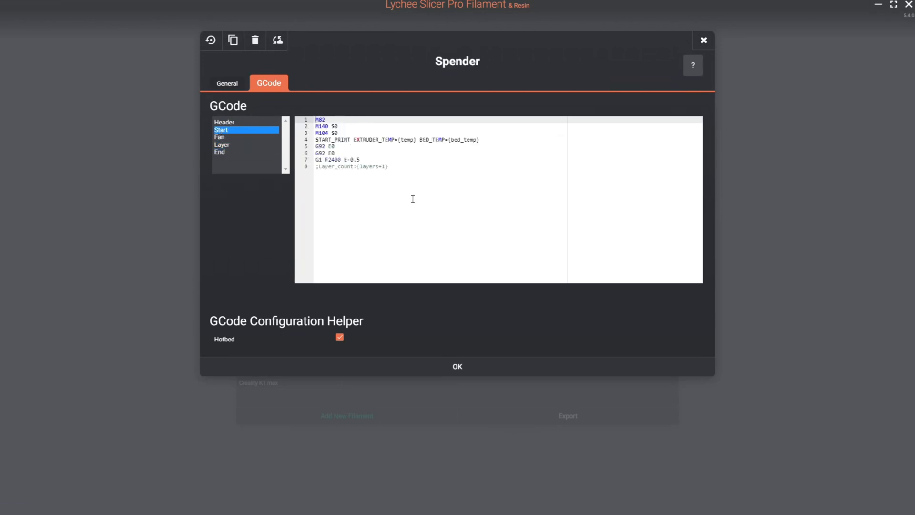
mouse_move(376, 249)
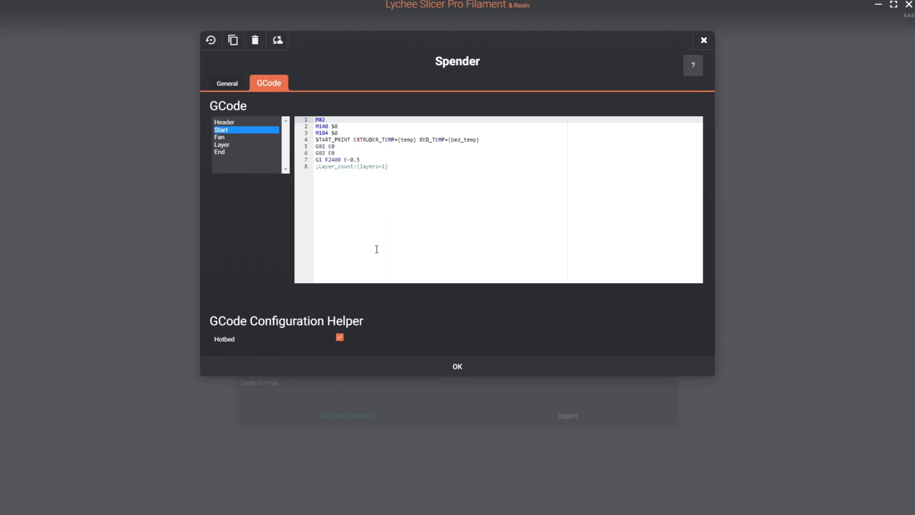
mouse_move(278, 196)
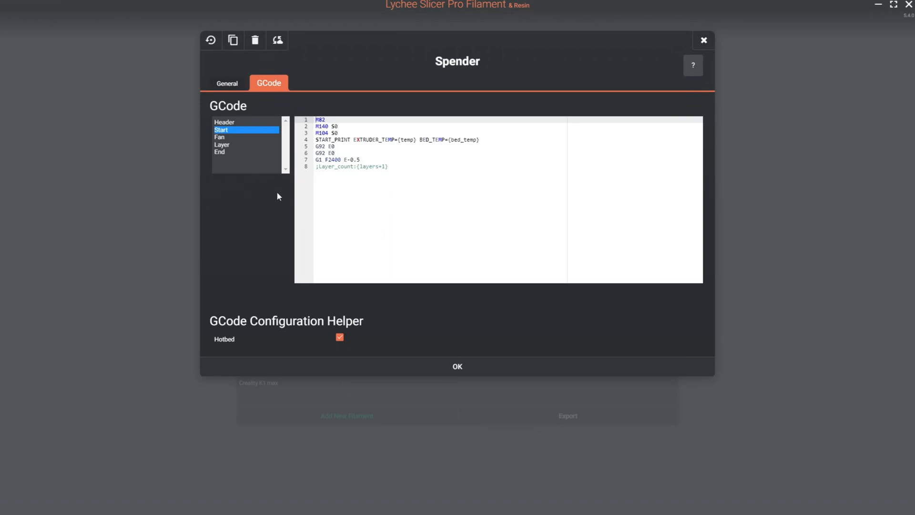
Check the Spender profile against its cloud settings, which reports one differing setting.
click(230, 82)
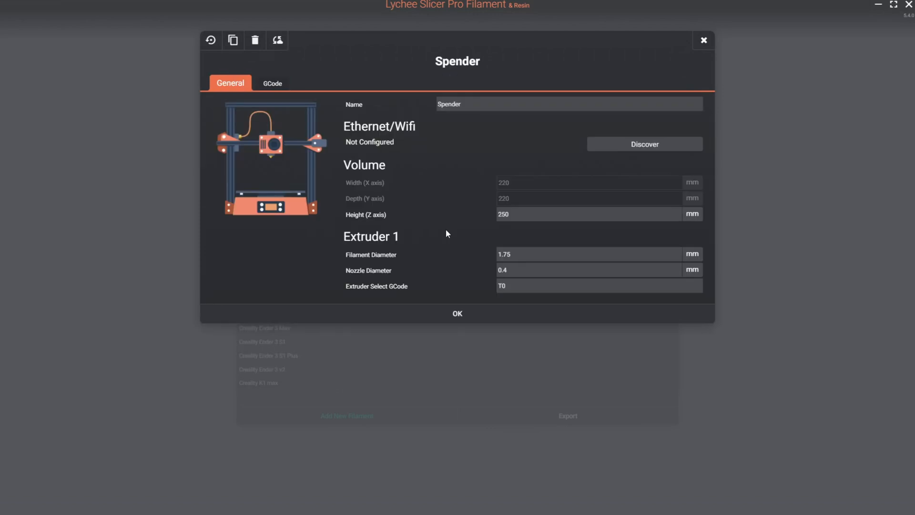
mouse_move(288, 50)
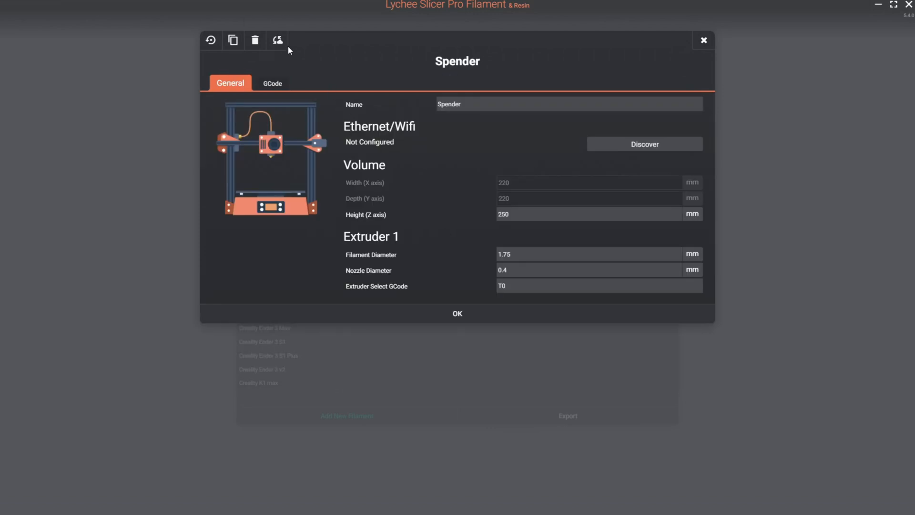
mouse_move(278, 40)
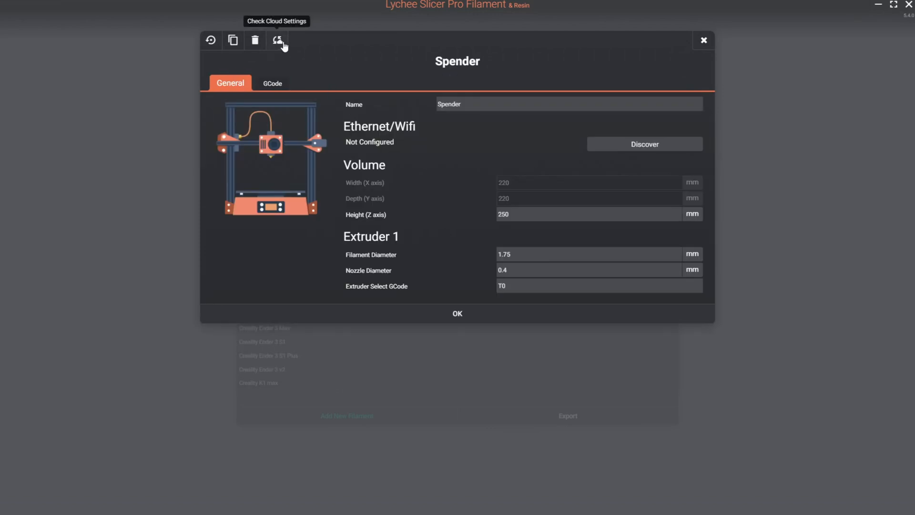
click(277, 41)
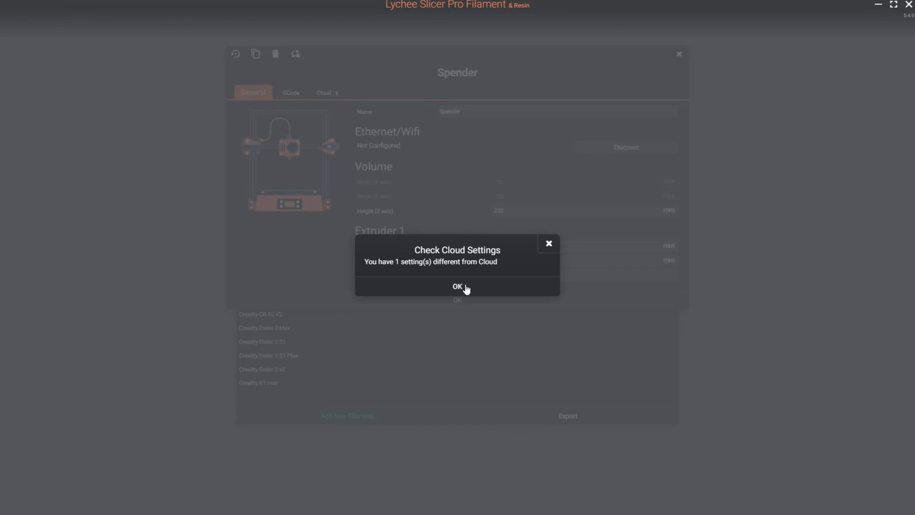
click(457, 287)
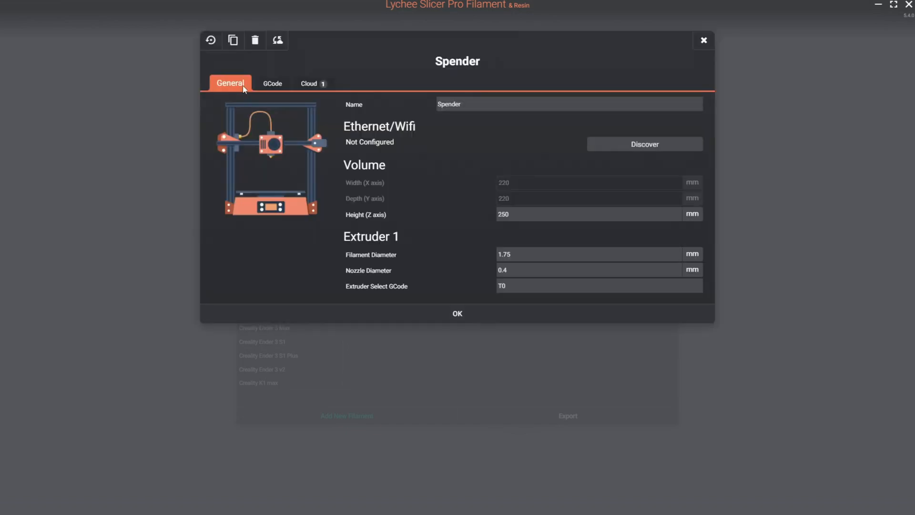
mouse_move(314, 83)
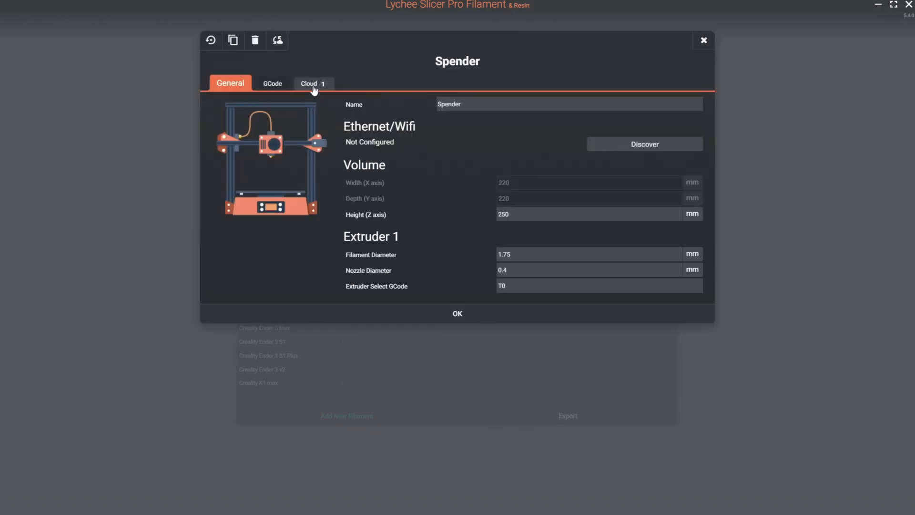
mouse_move(324, 92)
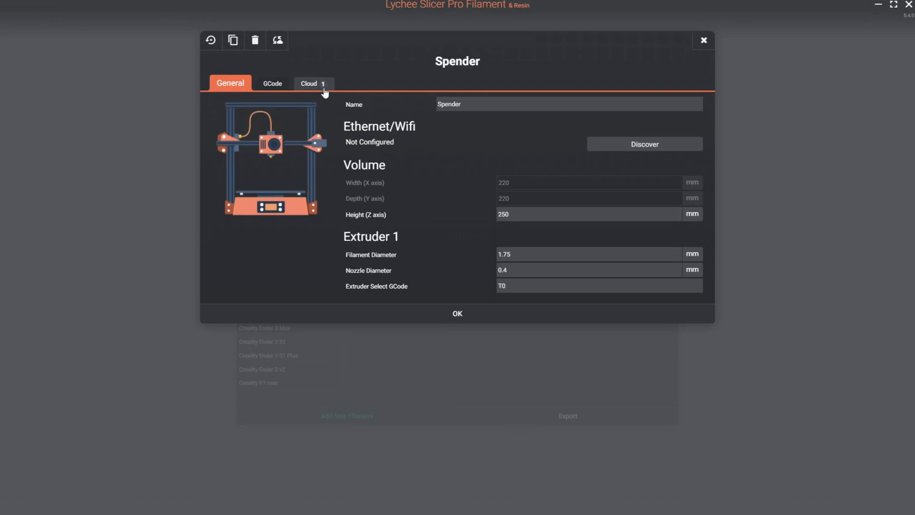
Keep the local 'Spender' name over the cloud's 'Creality K1' value and save without official updates.
click(305, 83)
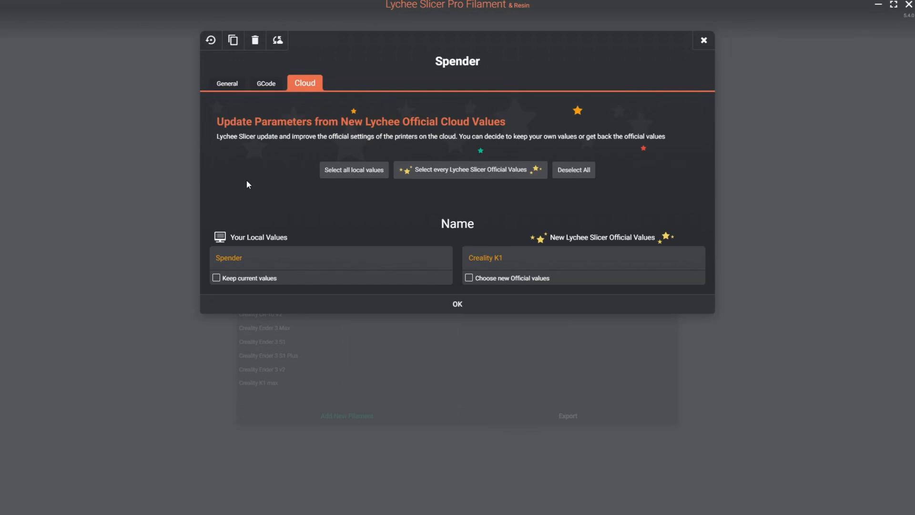
mouse_move(259, 180)
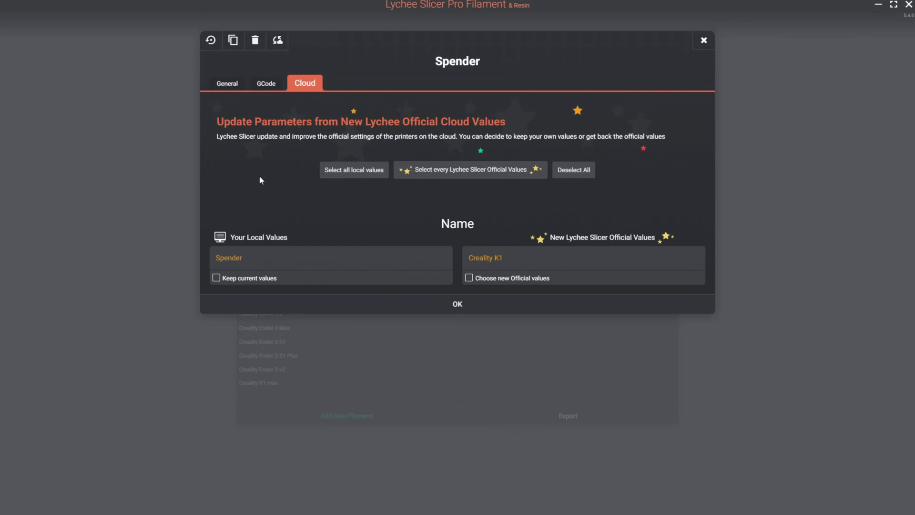
mouse_move(274, 166)
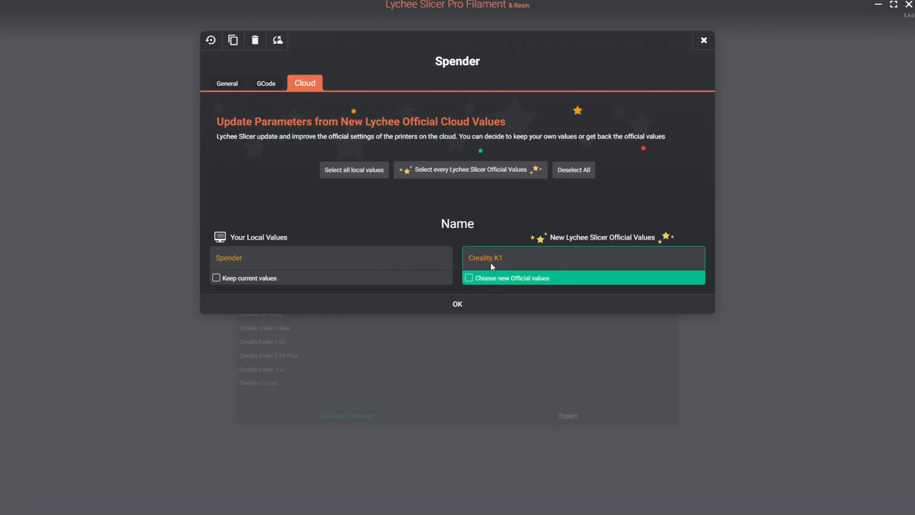
mouse_move(468, 310)
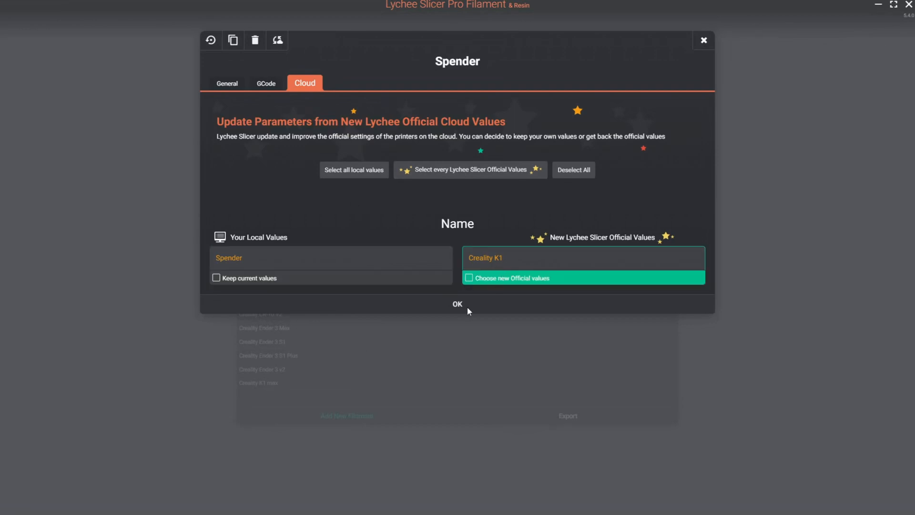
click(214, 278)
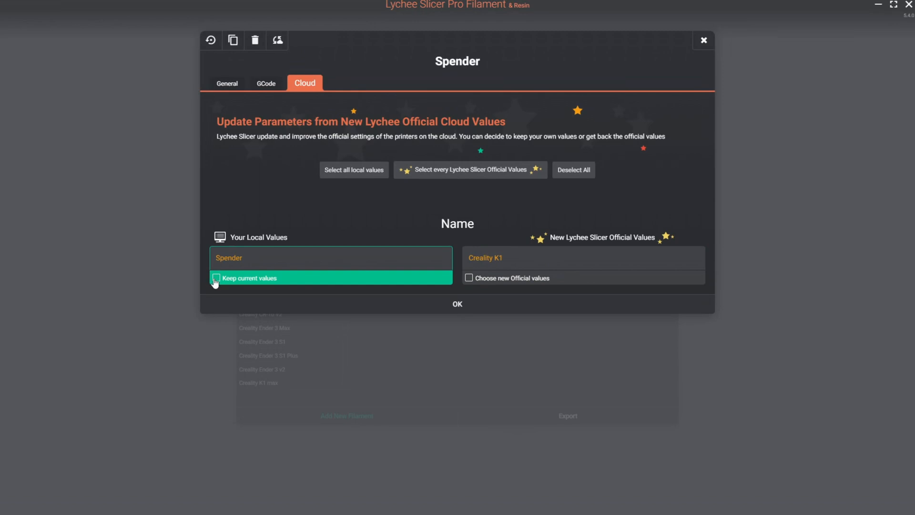
click(456, 303)
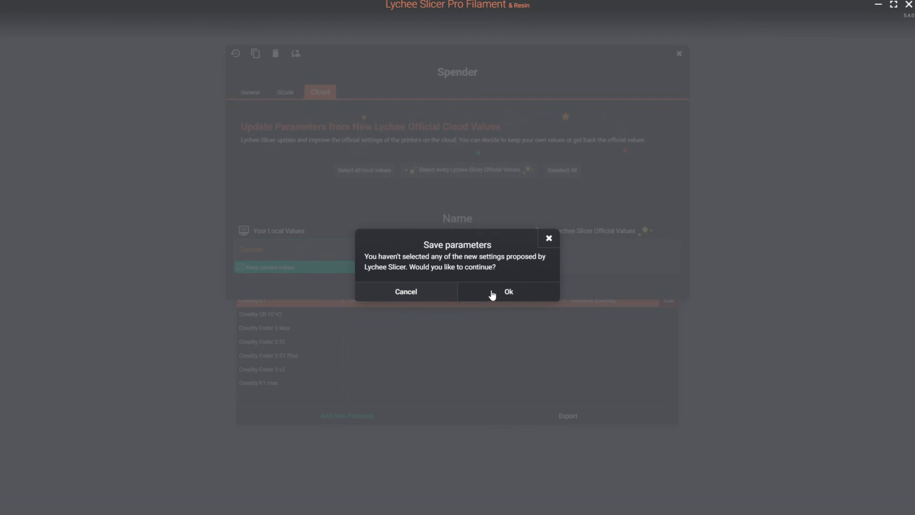
click(508, 292)
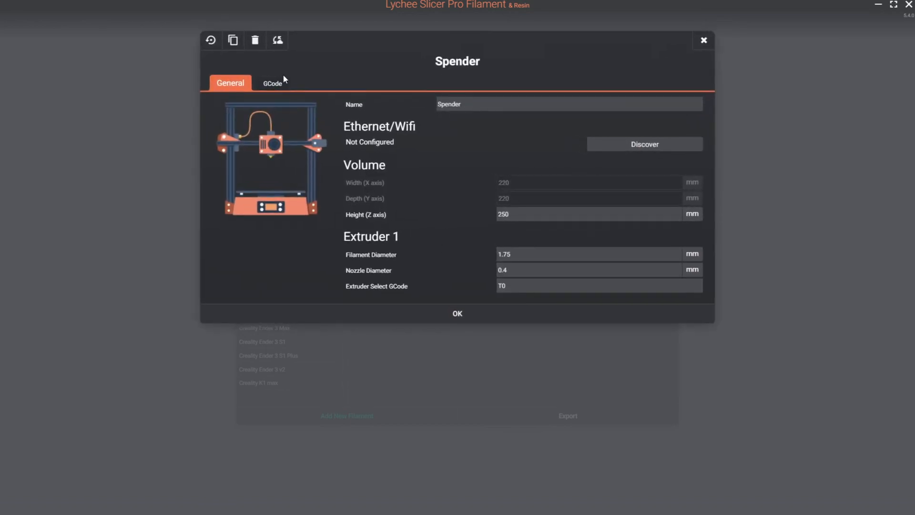
mouse_move(348, 109)
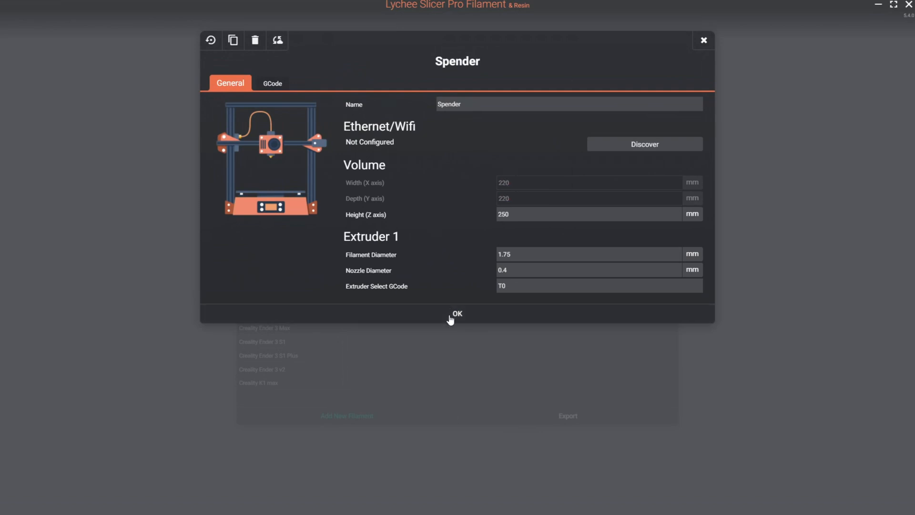
Check the Creality K1 max profile for cloud updates (none), rename it 'Big Hero 1' and save.
click(457, 314)
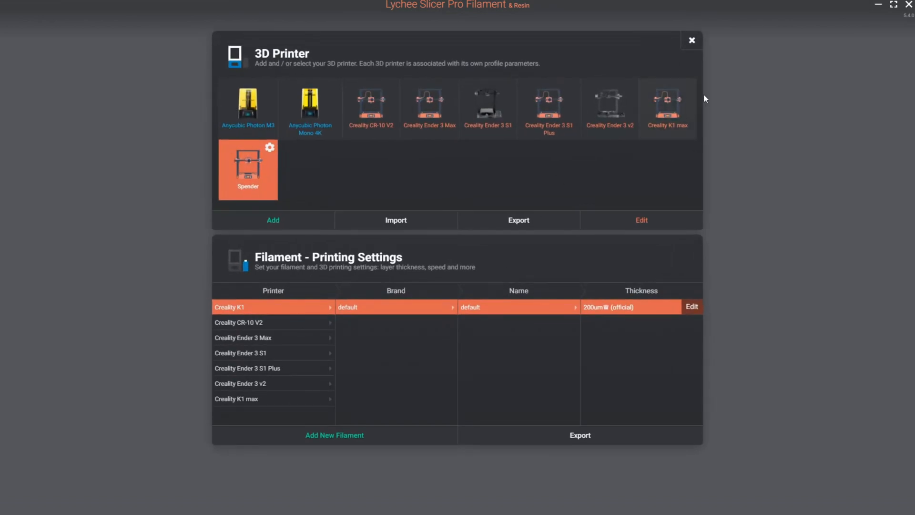
click(641, 220)
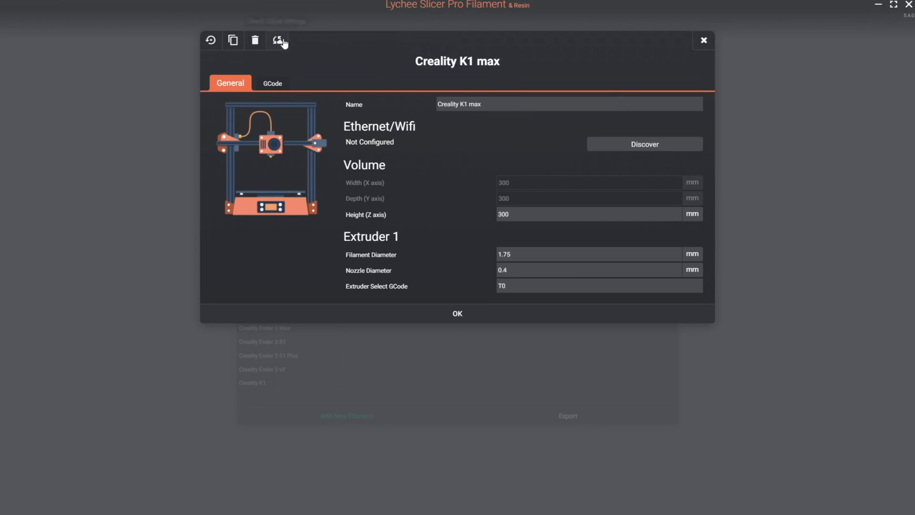
click(280, 40)
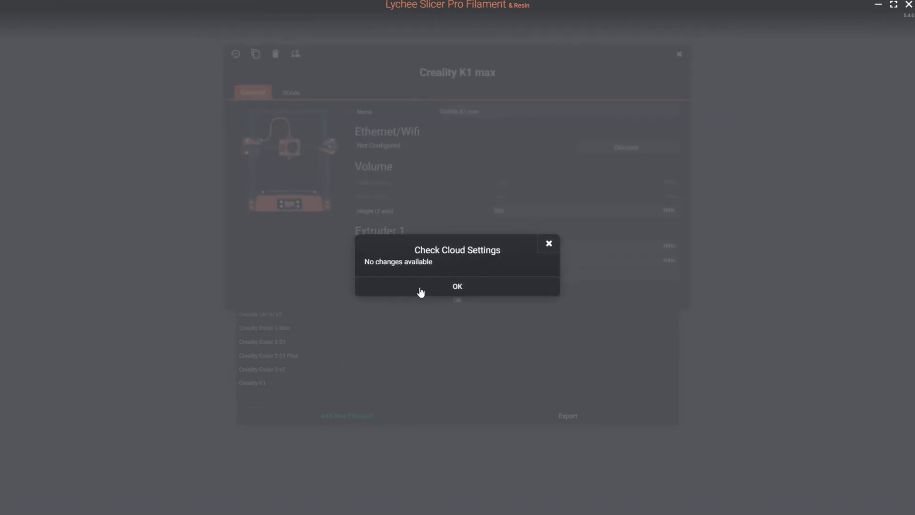
click(456, 286)
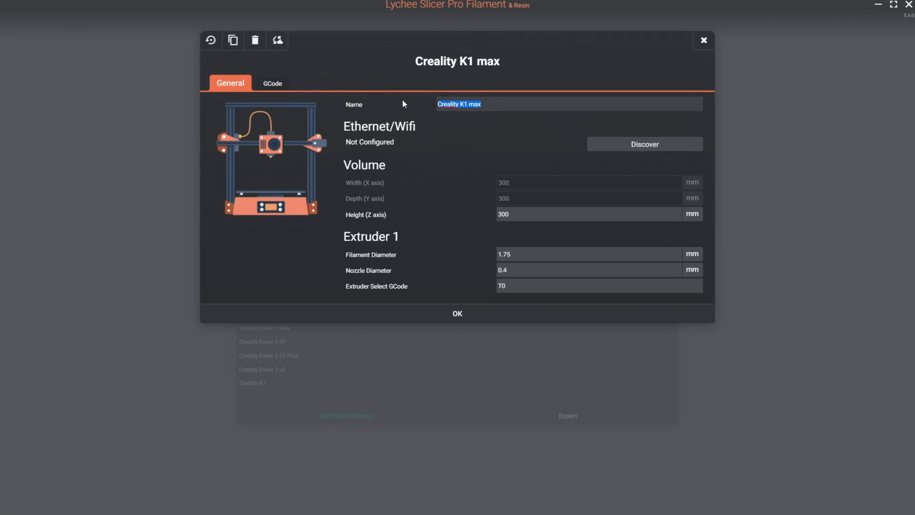
text(Big Hero 1)
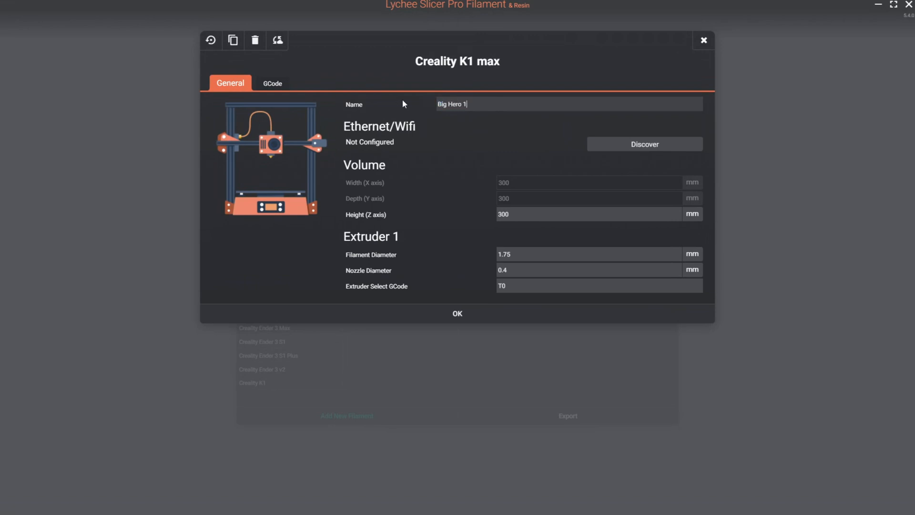
click(457, 313)
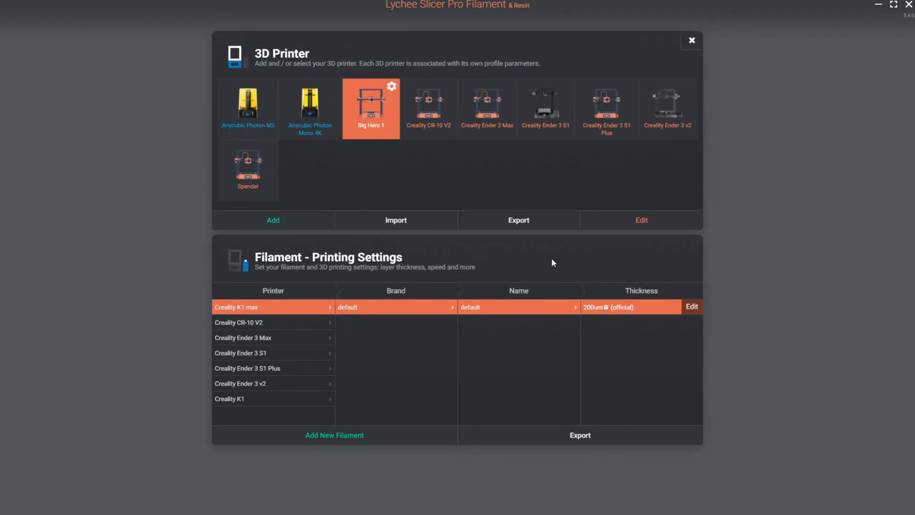
mouse_move(379, 117)
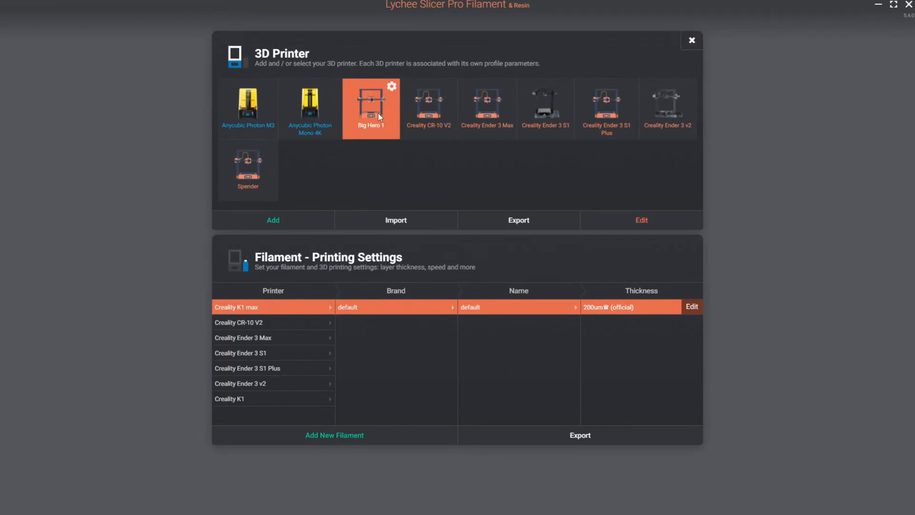
mouse_move(271, 181)
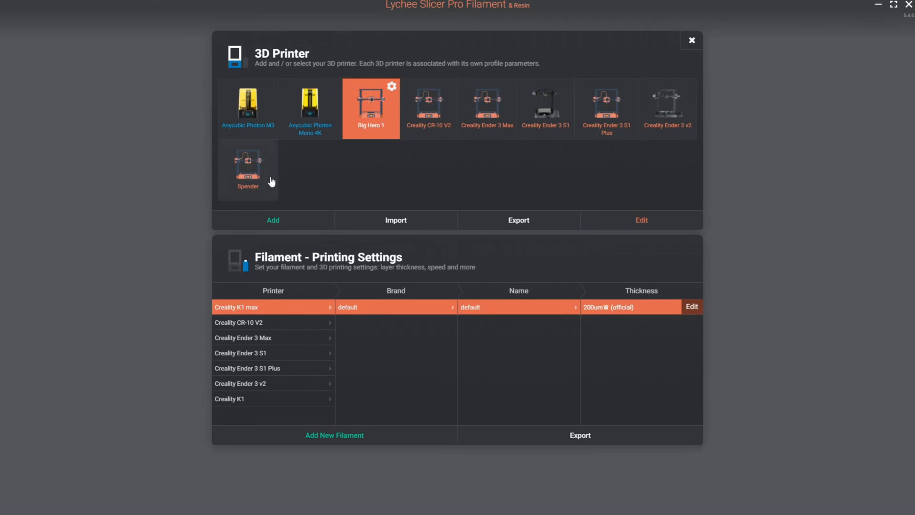
mouse_move(411, 178)
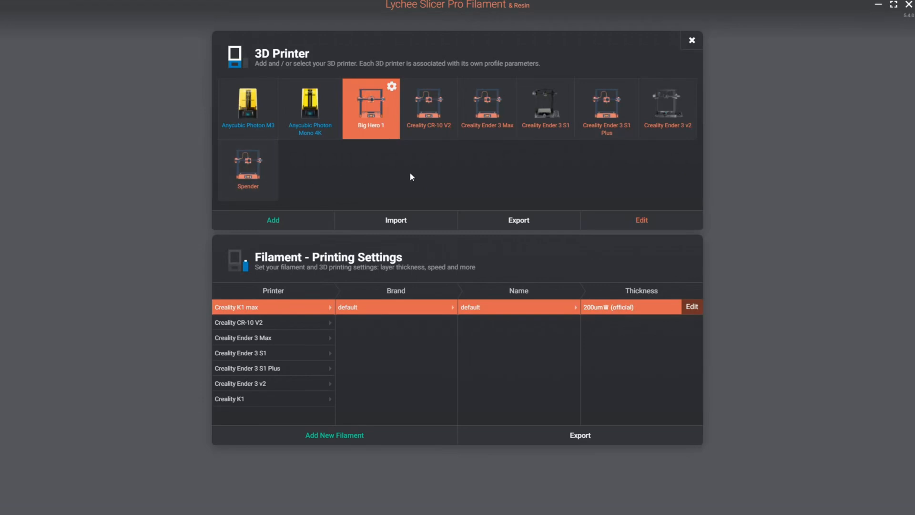
Select the Spender printer and edit its Creality K1 default 200 µm filament settings.
click(248, 170)
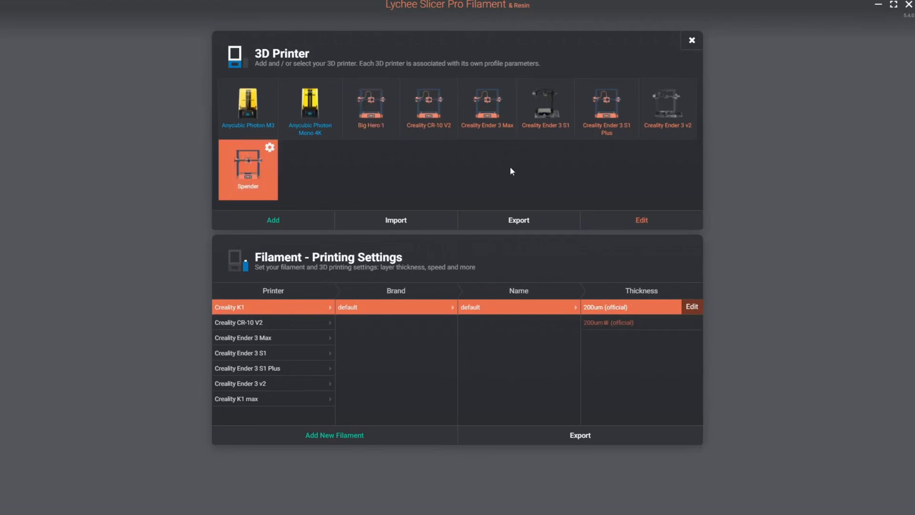
mouse_move(163, 361)
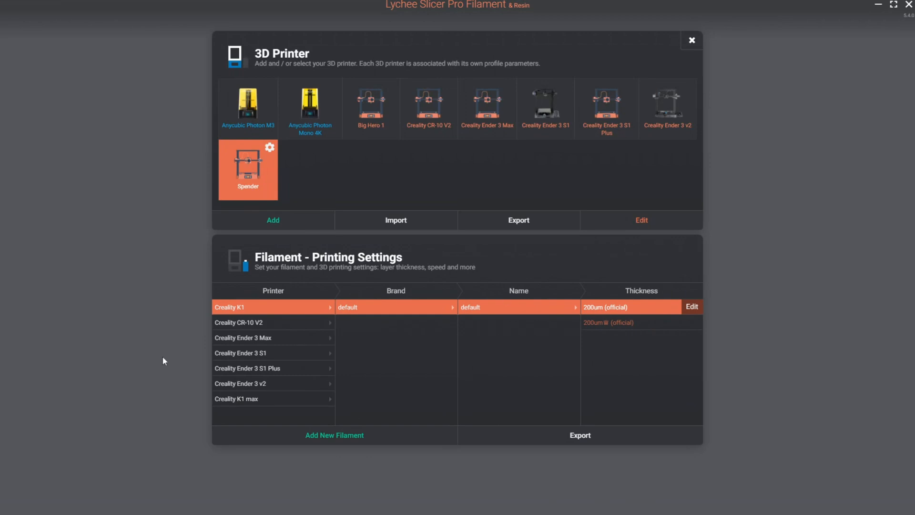
mouse_move(150, 361)
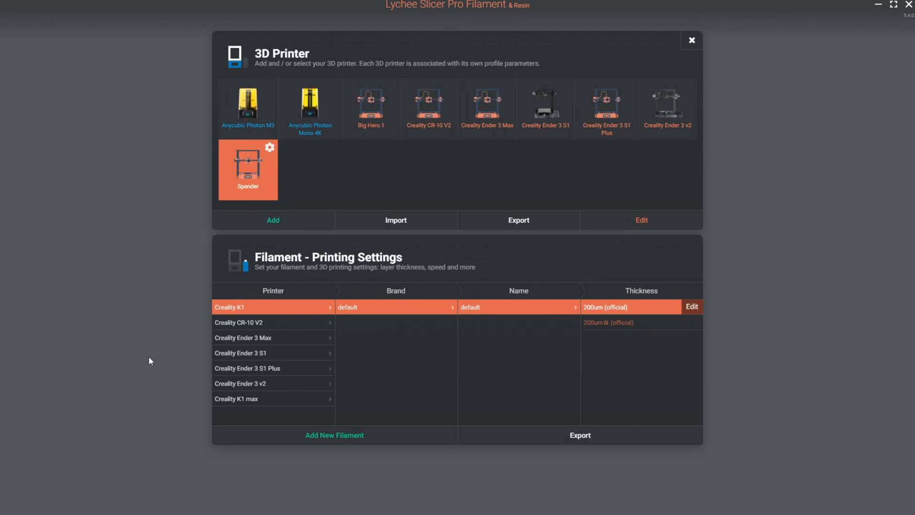
click(371, 108)
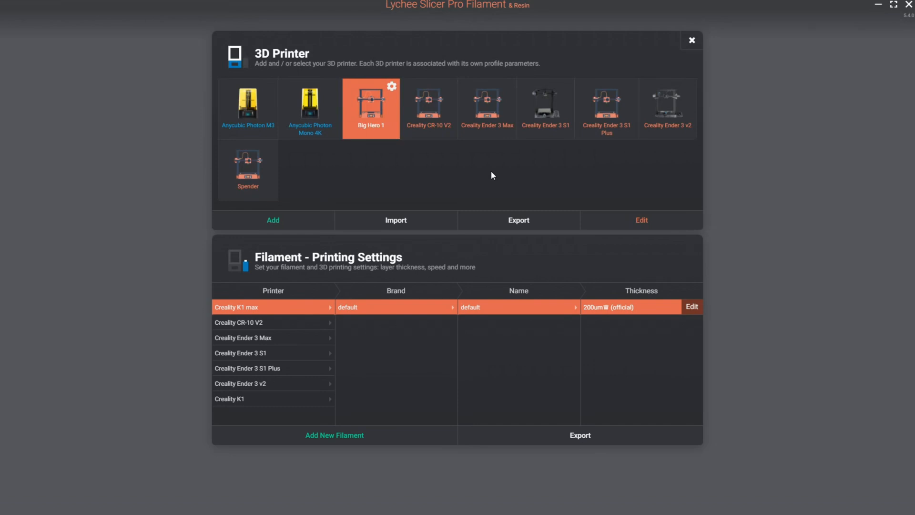
mouse_move(292, 325)
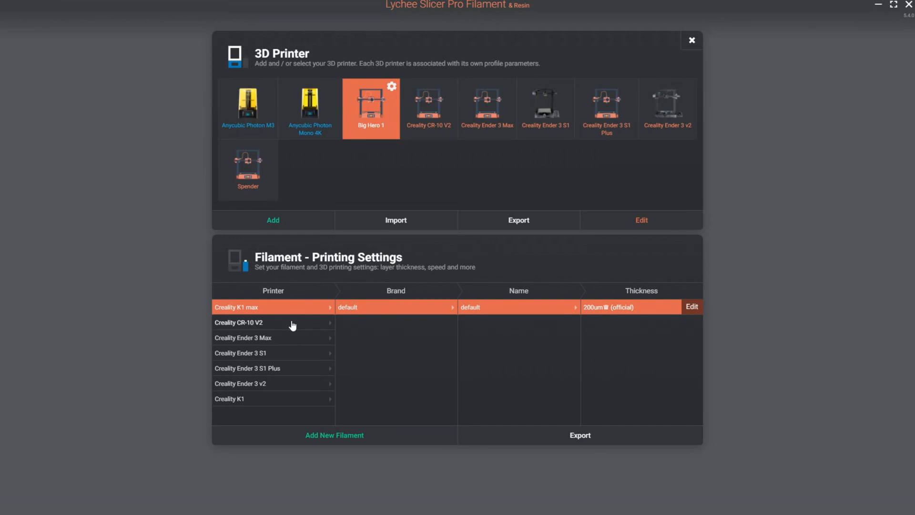
mouse_move(247, 308)
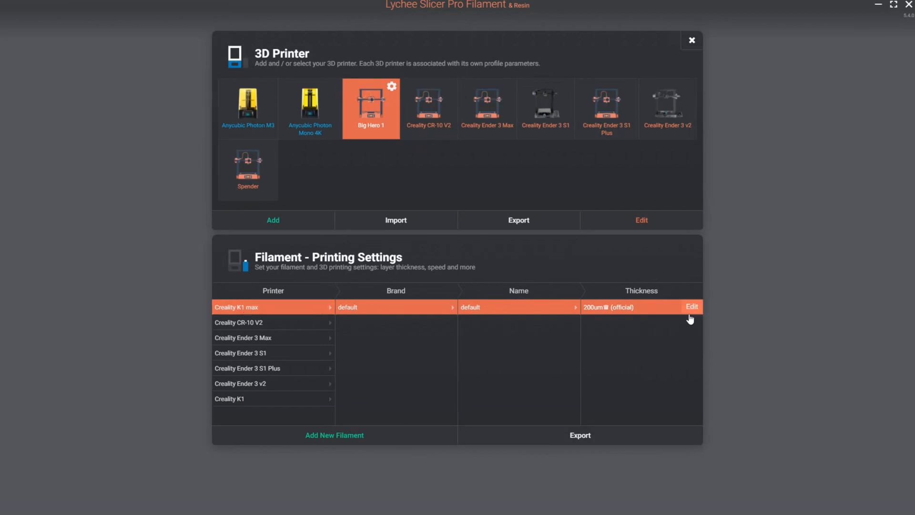
mouse_move(237, 402)
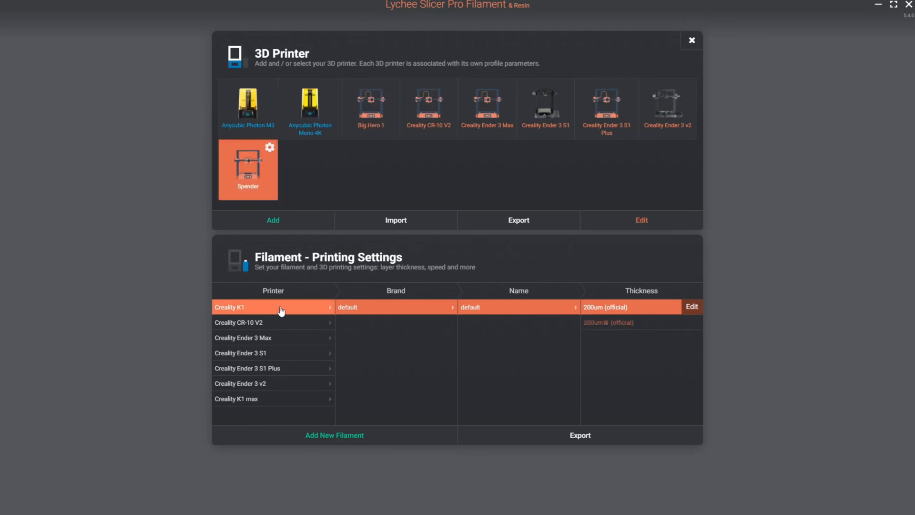
click(692, 306)
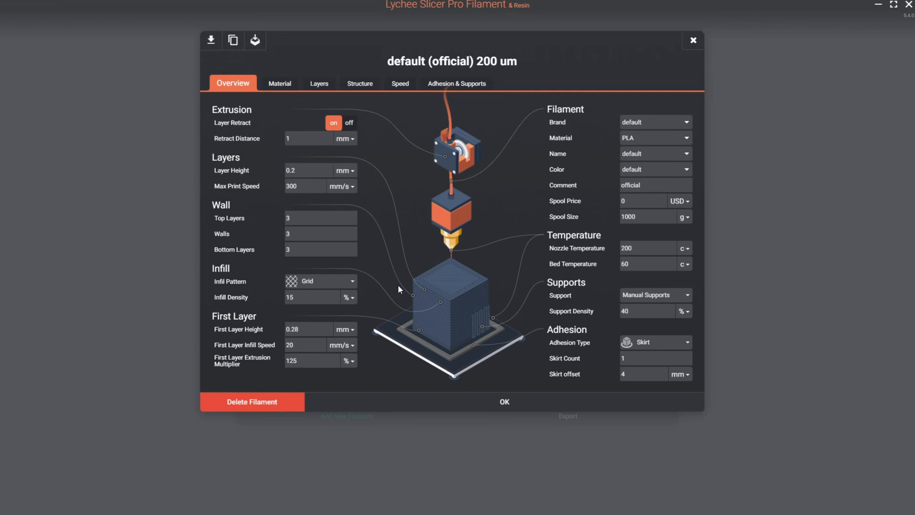
mouse_move(425, 280)
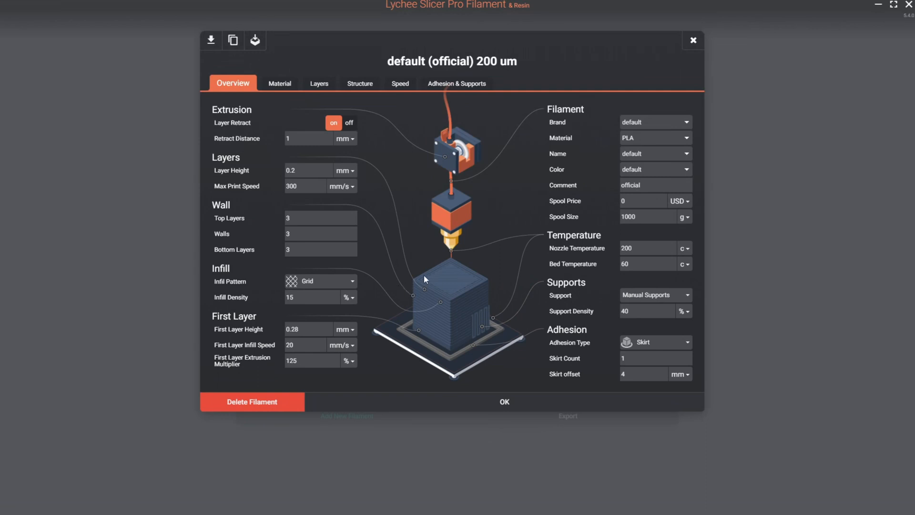
mouse_move(417, 270)
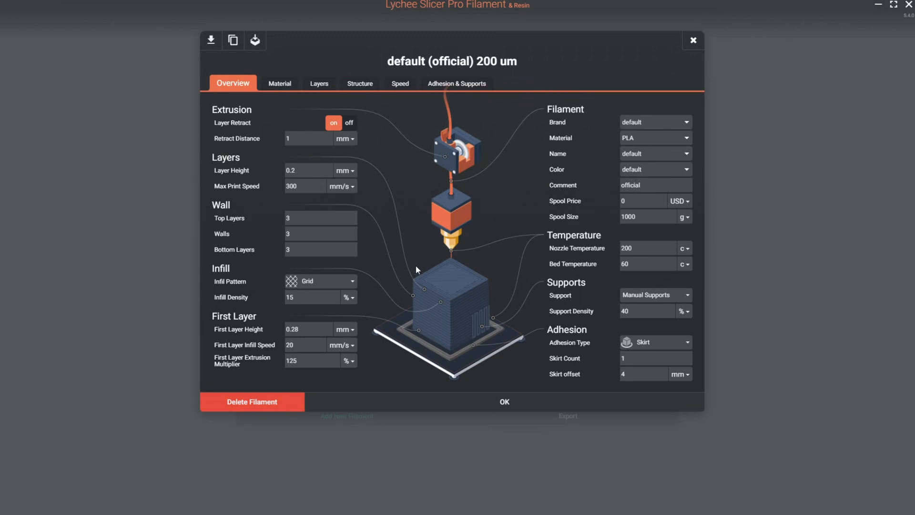
mouse_move(614, 101)
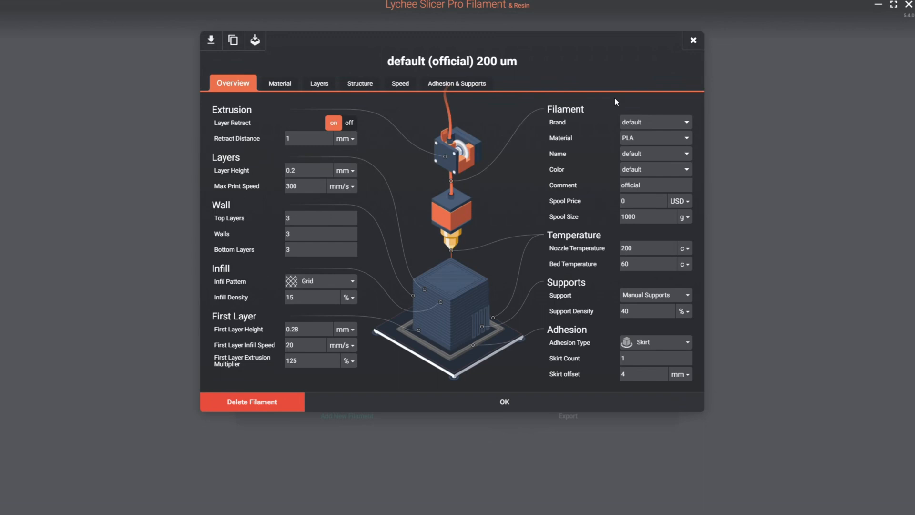
mouse_move(612, 75)
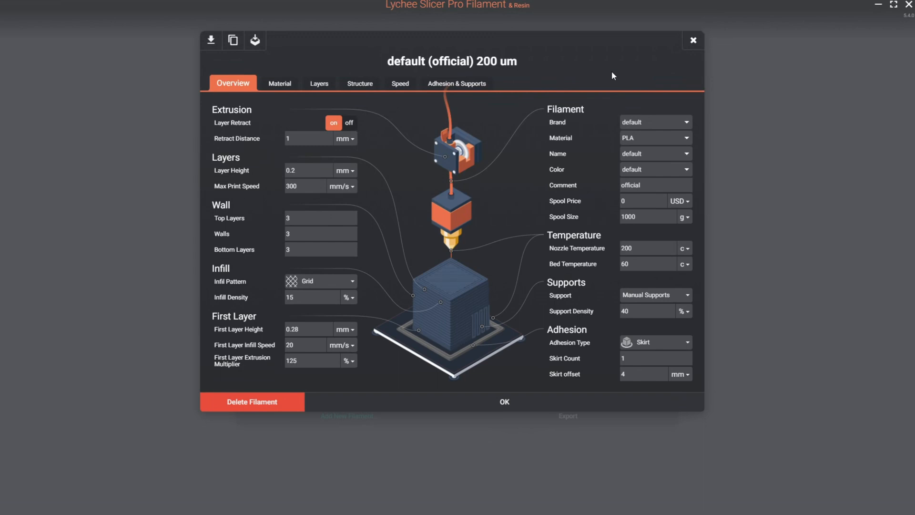
click(654, 122)
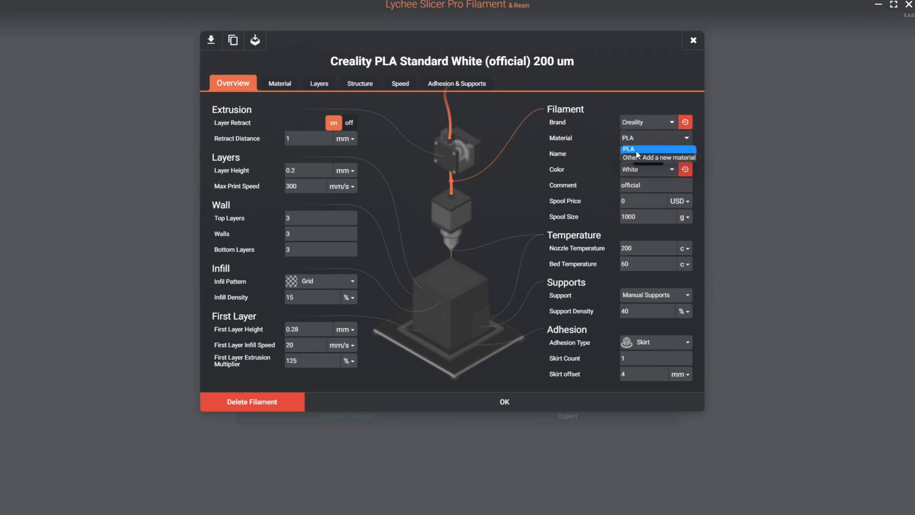
Name the PLA filament 'Hyper Series', set spool price 20 USD and spool size unit to kg.
click(629, 149)
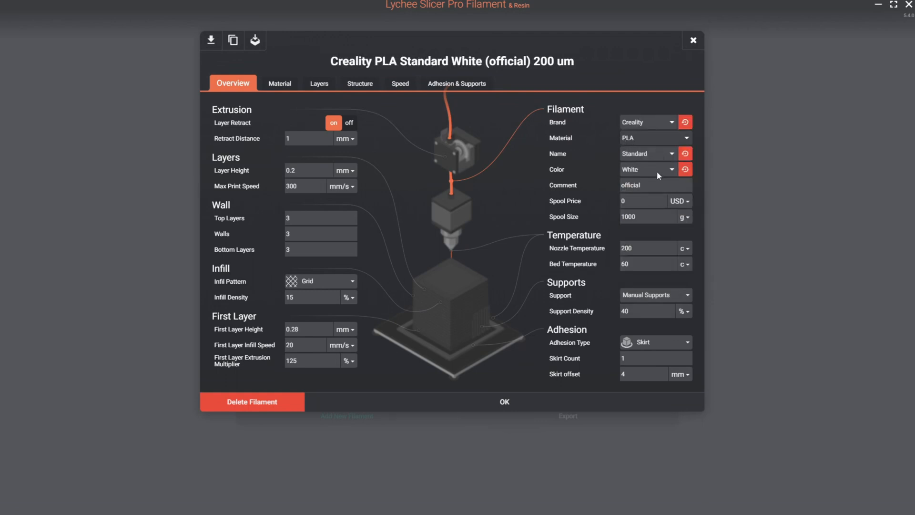
mouse_move(596, 160)
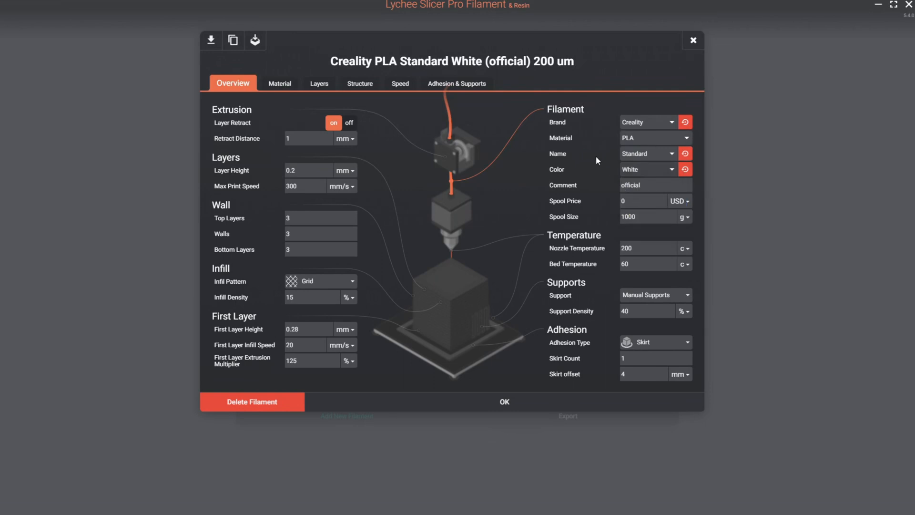
click(647, 153)
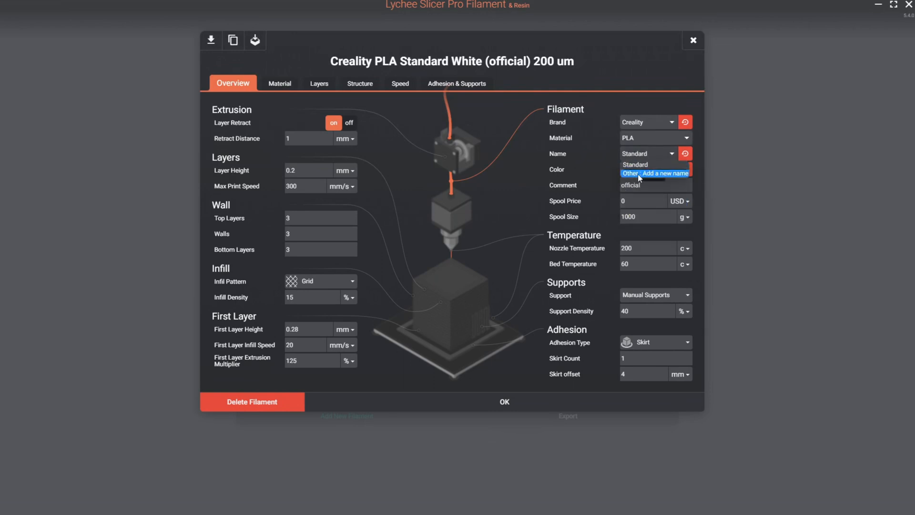
click(655, 173)
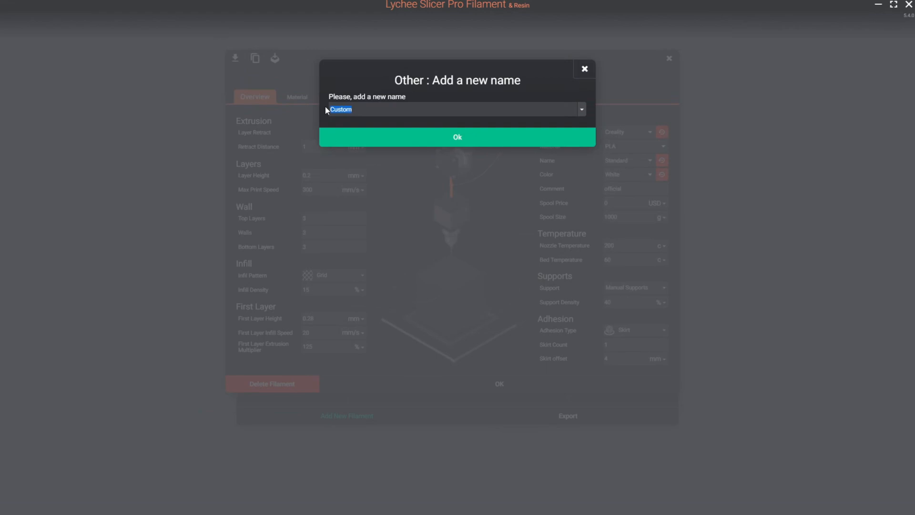
text(Hyper S)
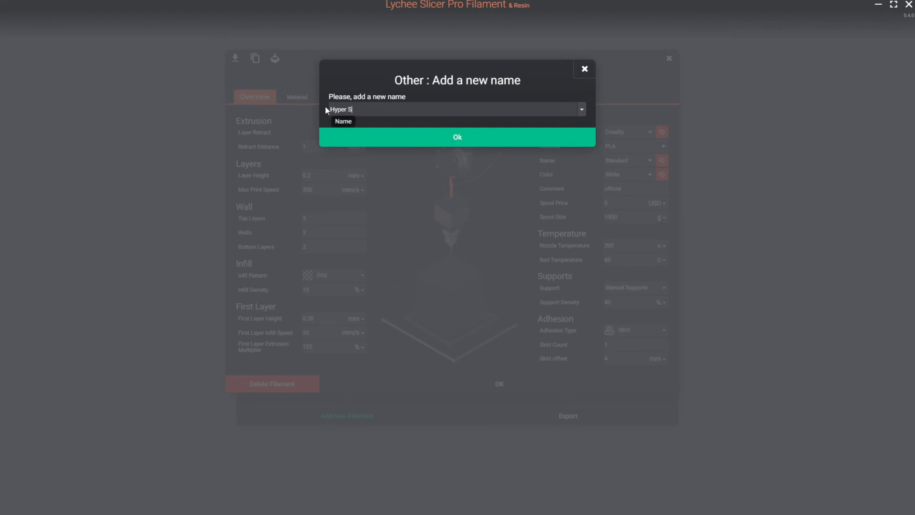
click(457, 136)
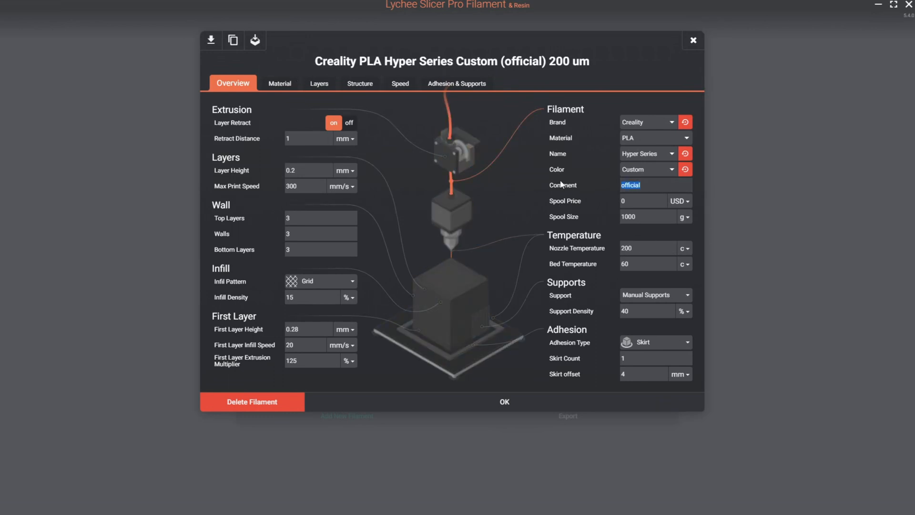
click(686, 185)
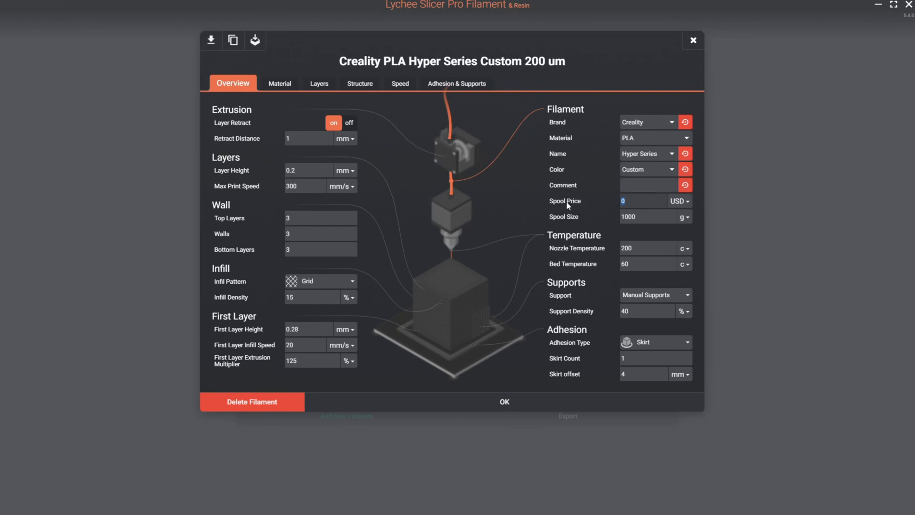
mouse_move(566, 216)
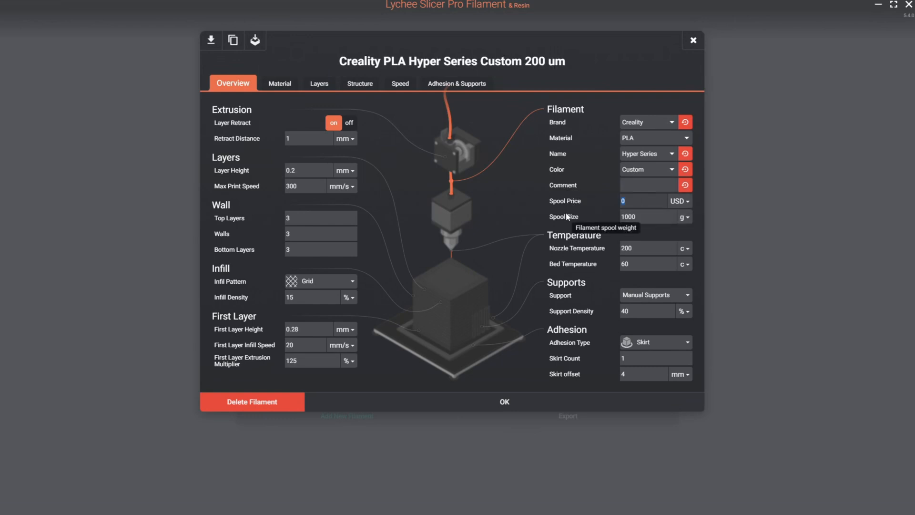
mouse_move(583, 217)
text(20)
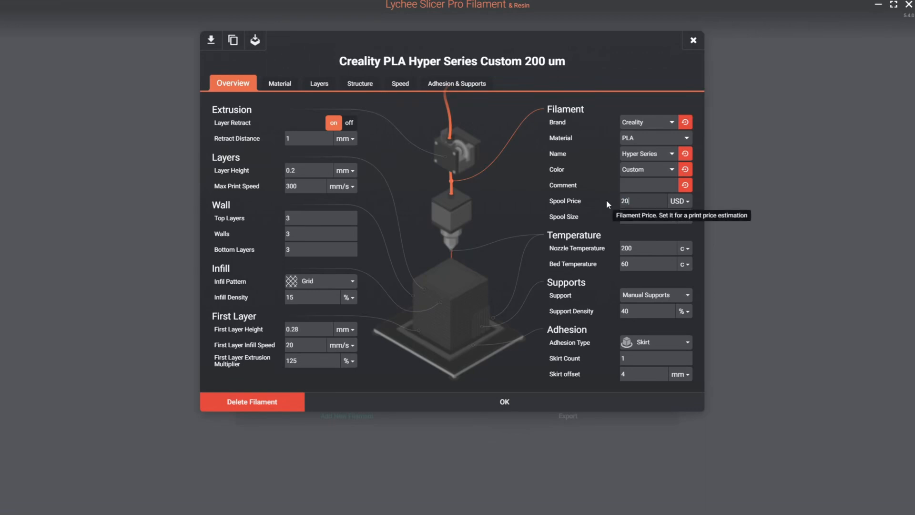
mouse_move(685, 220)
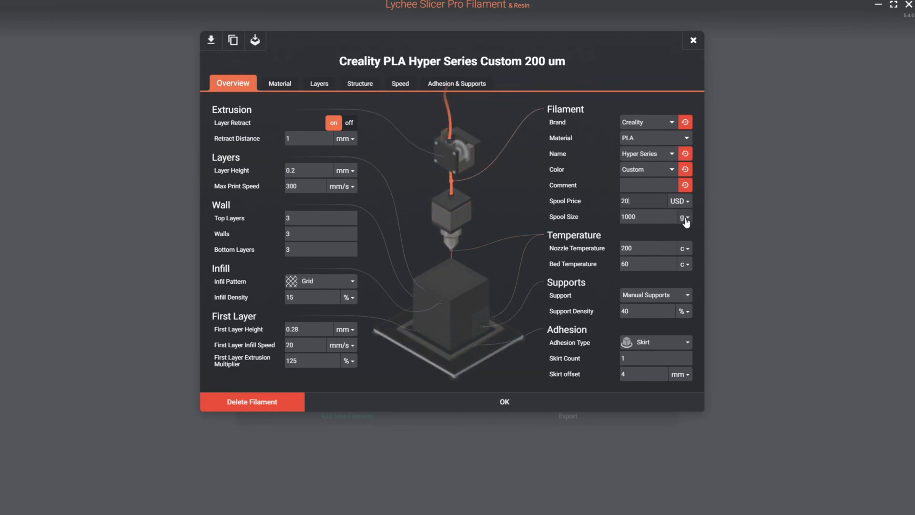
click(686, 217)
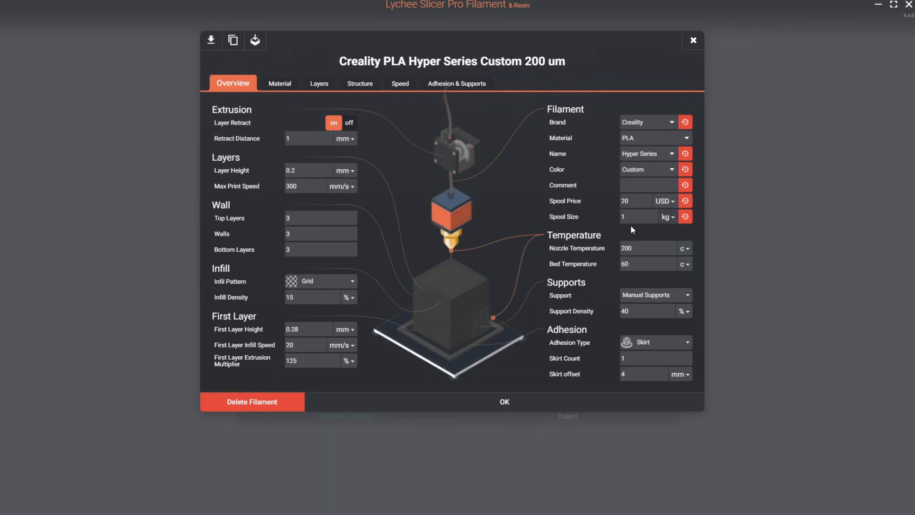
mouse_move(631, 216)
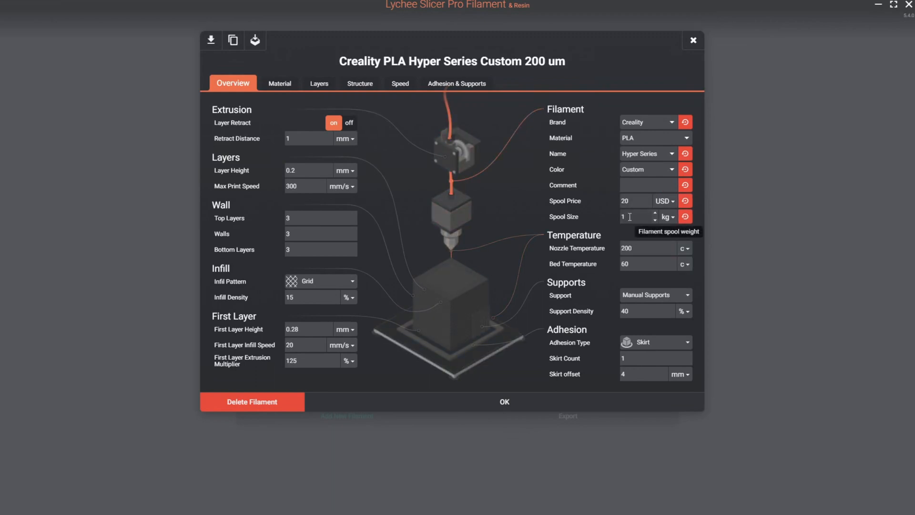
mouse_move(576, 248)
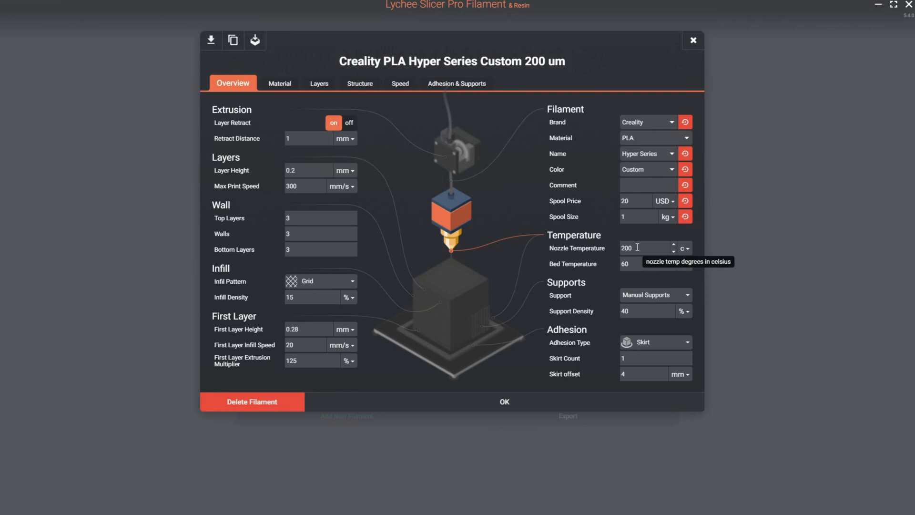
triple_click(642, 248)
text(220)
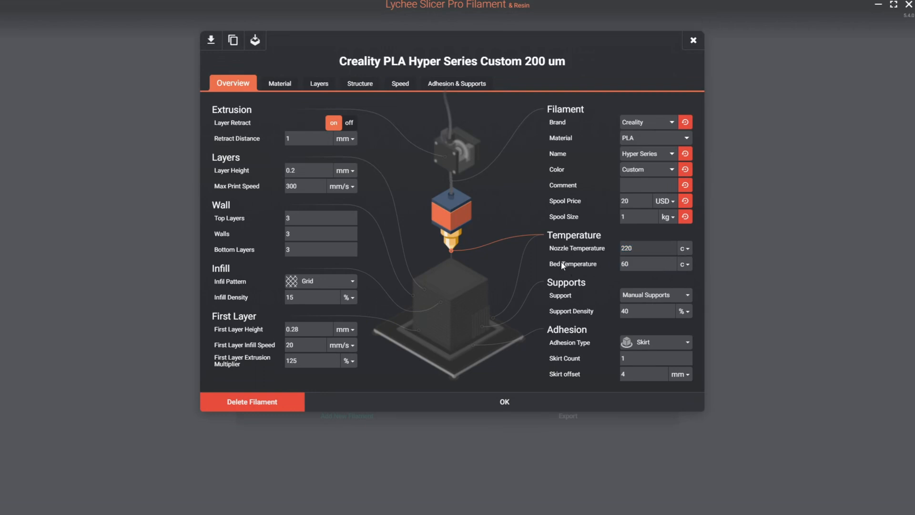
mouse_move(639, 264)
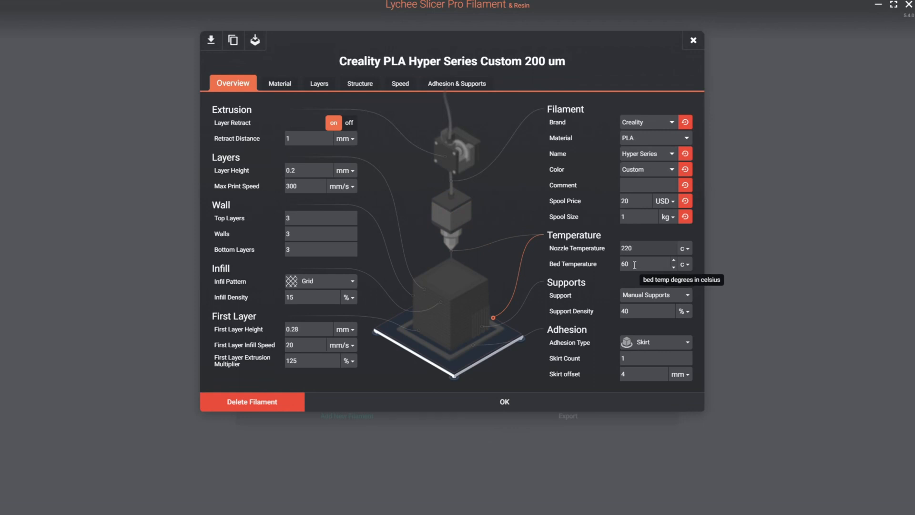
click(646, 248)
text(200)
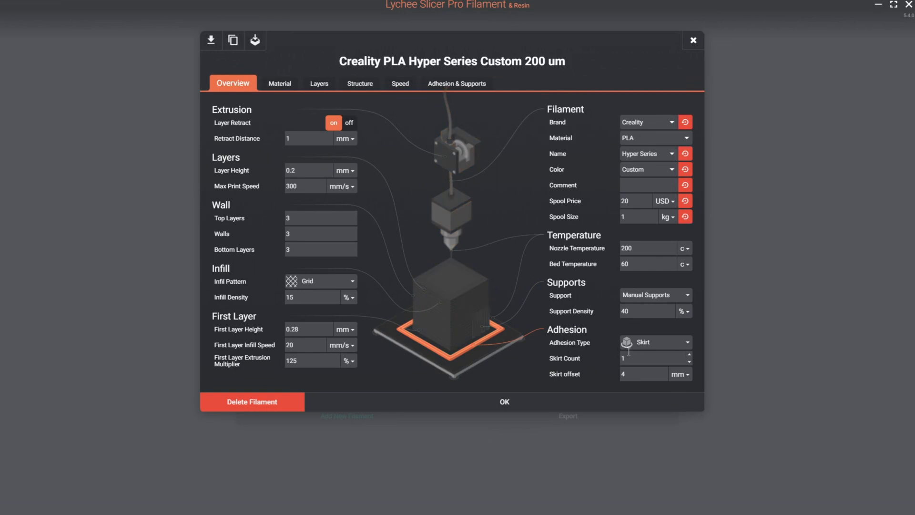
mouse_move(654, 342)
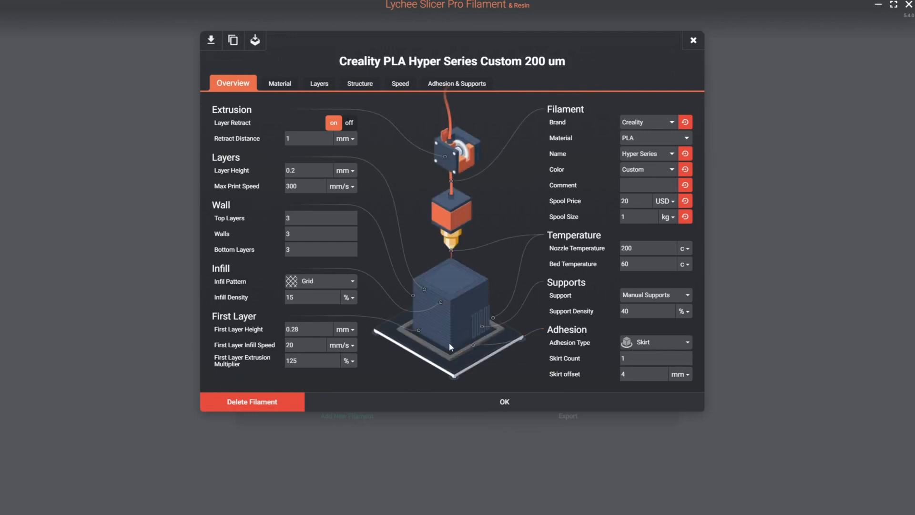
mouse_move(486, 347)
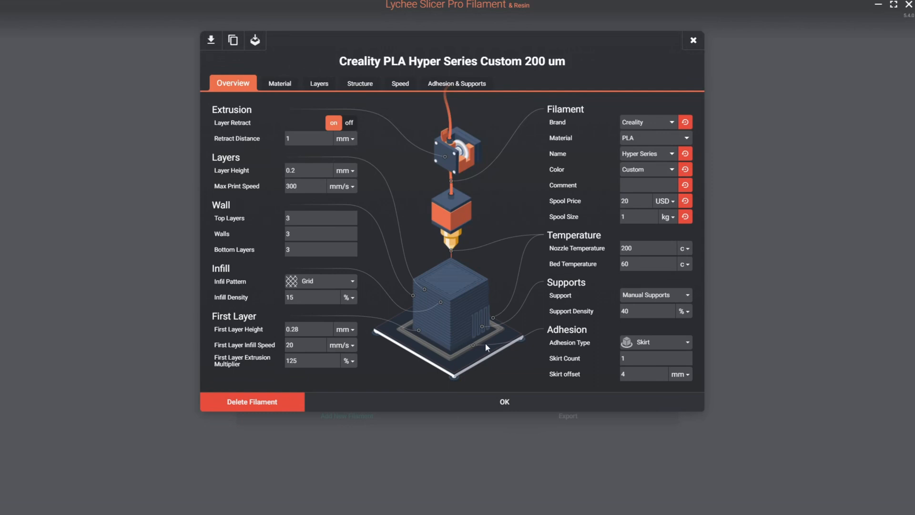
mouse_move(453, 241)
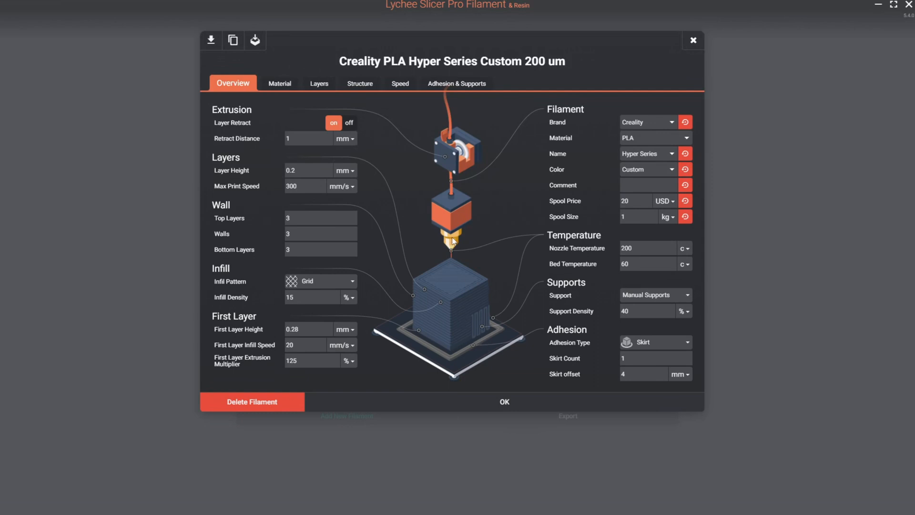
mouse_move(496, 183)
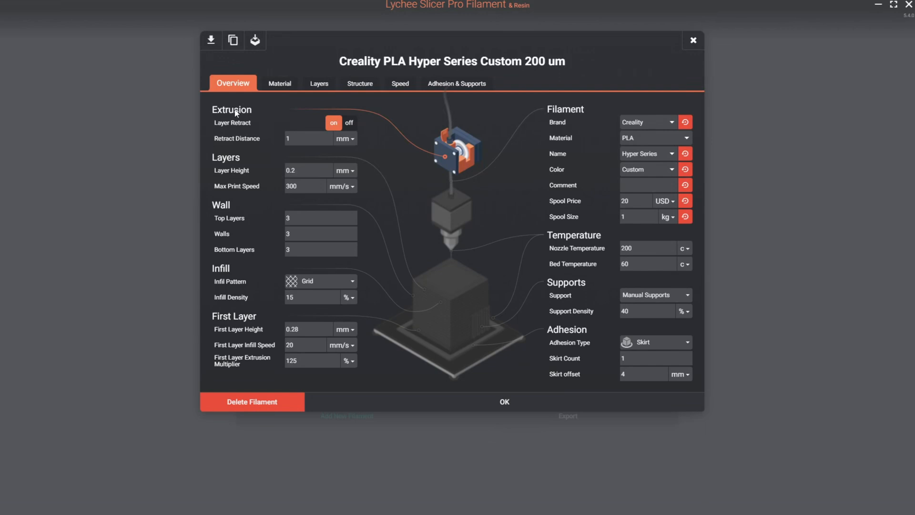
mouse_move(268, 116)
text(200)
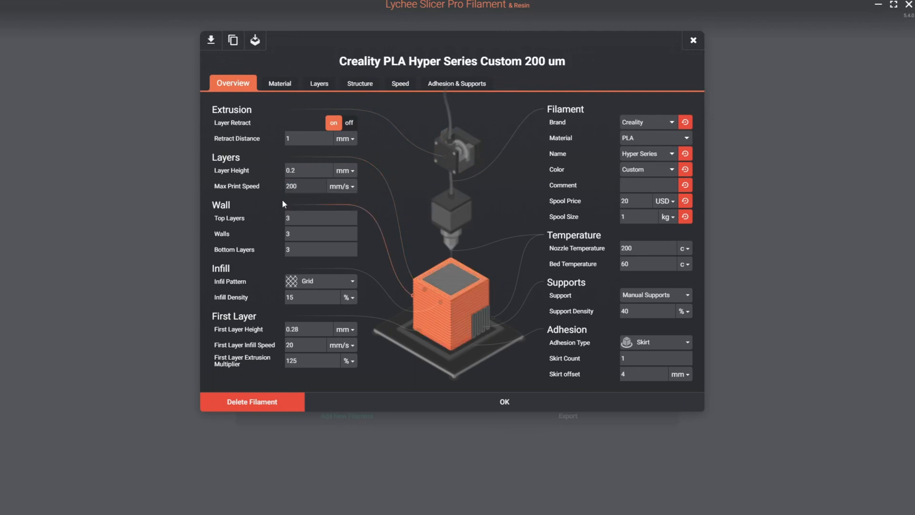
Set walls to 2 and save the Hyper Series Custom filament profile.
click(316, 234)
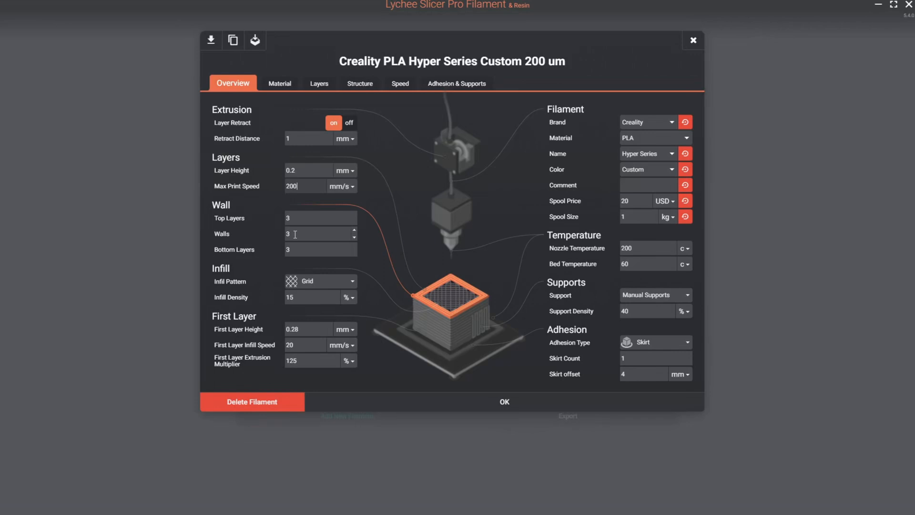
mouse_move(320, 233)
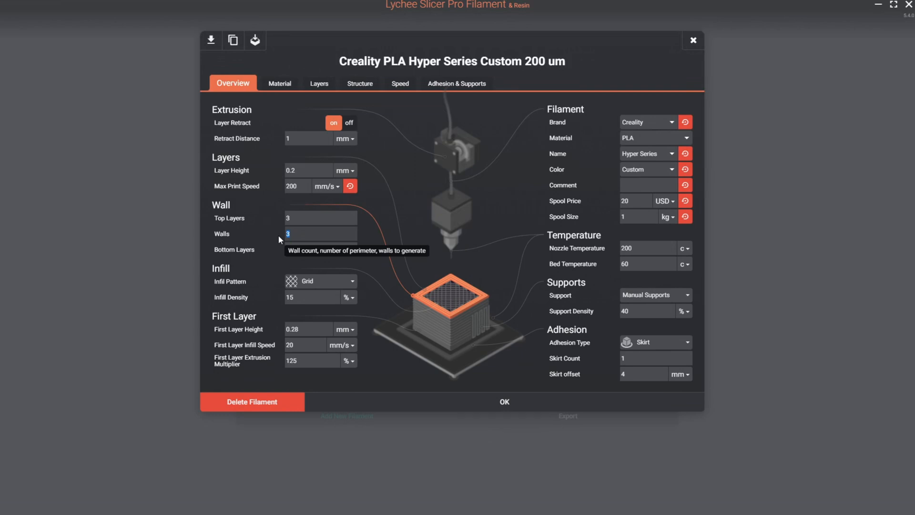
text(2)
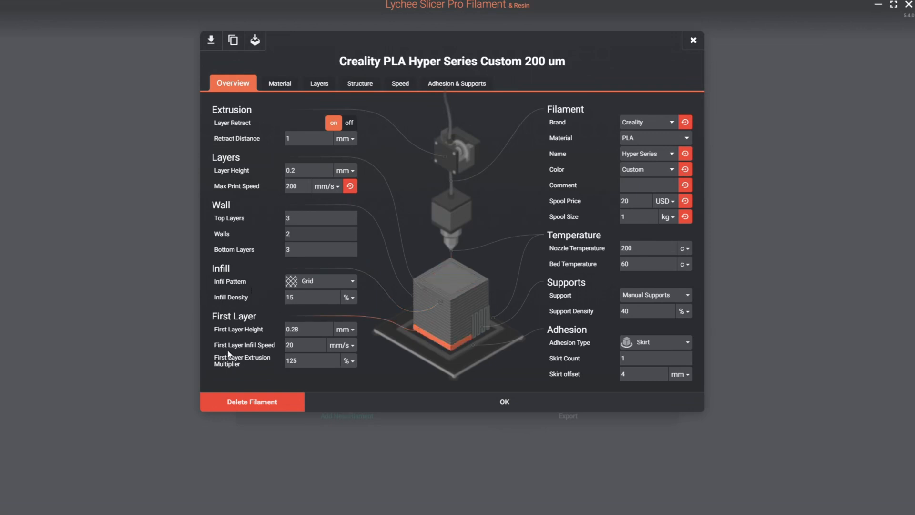
click(503, 401)
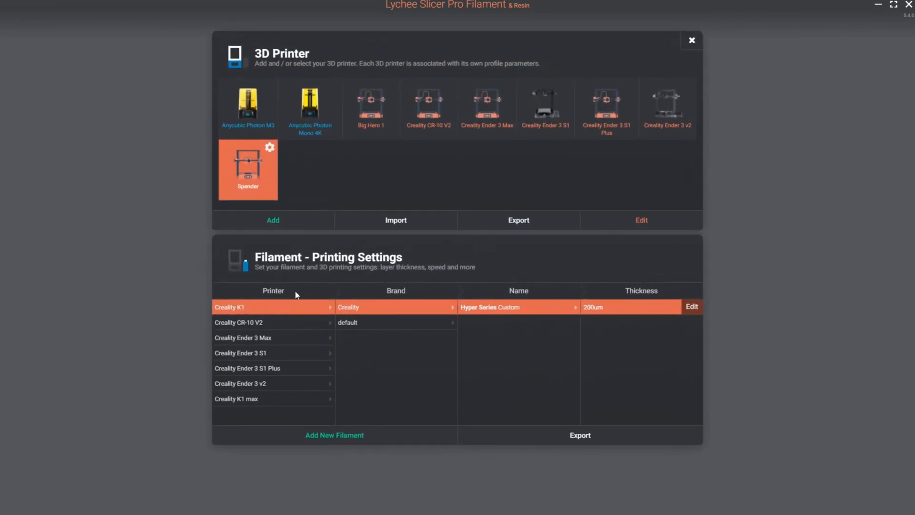
mouse_move(348, 316)
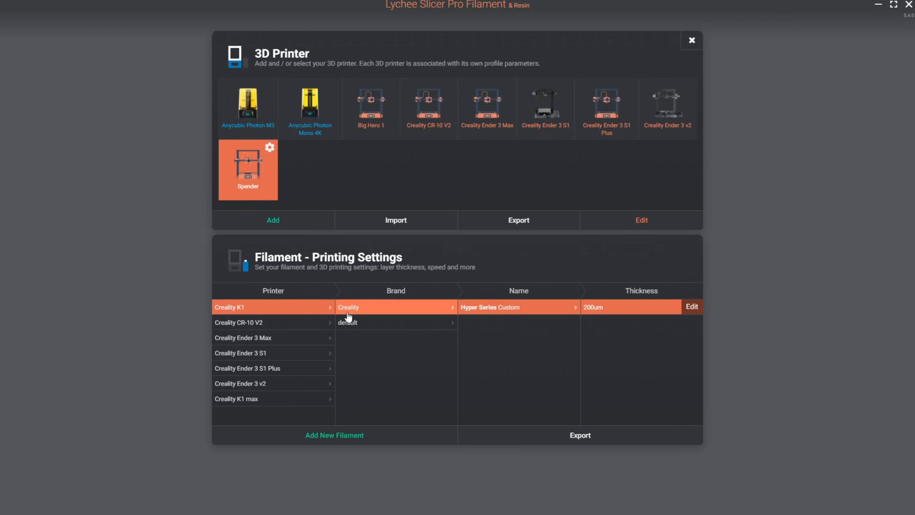
Close the 3D Printer / Filament settings, leaving Big Hero 1 with default PLA active.
click(371, 107)
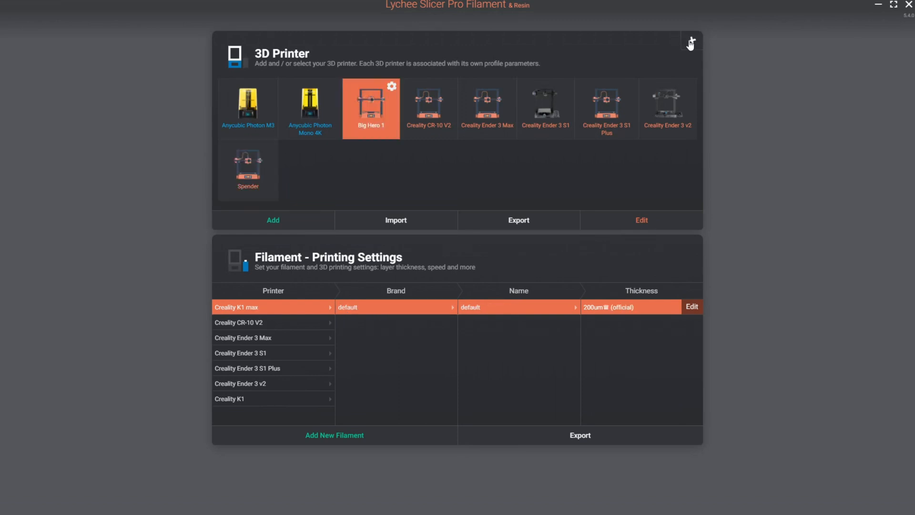
click(691, 41)
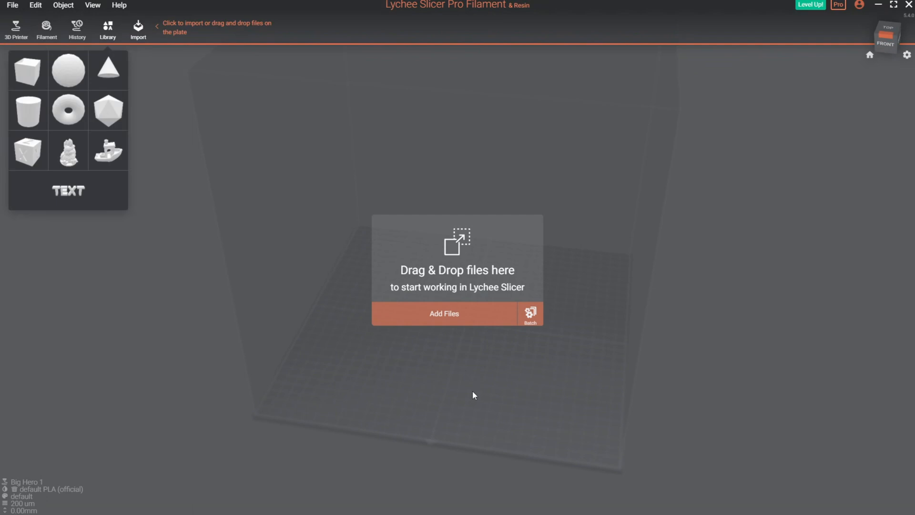
mouse_move(458, 321)
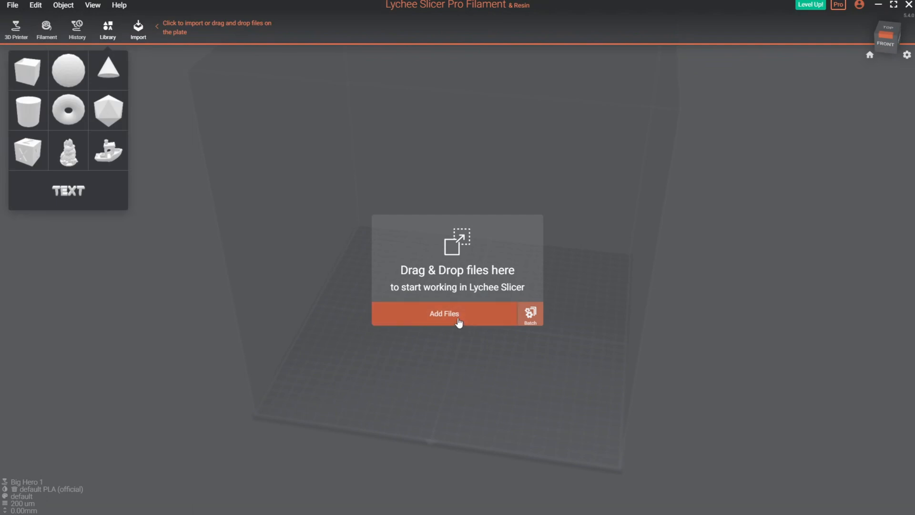
mouse_move(225, 381)
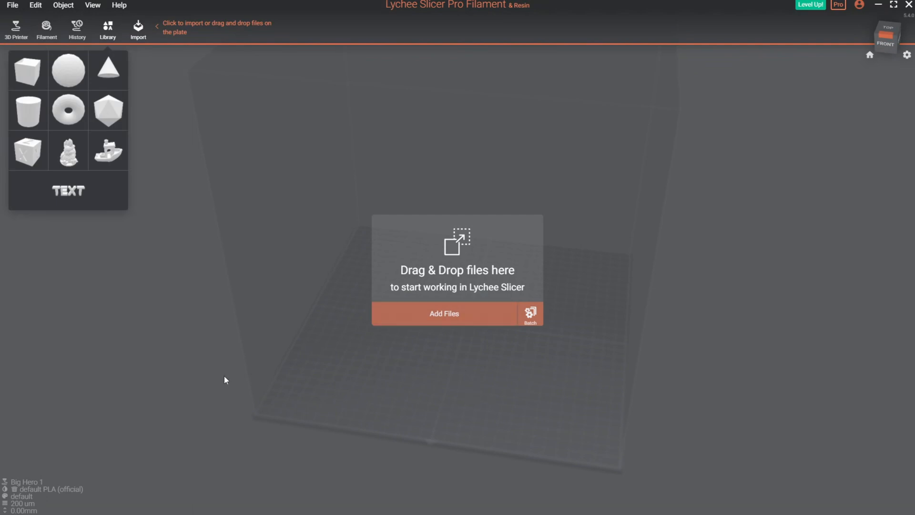
mouse_move(683, 409)
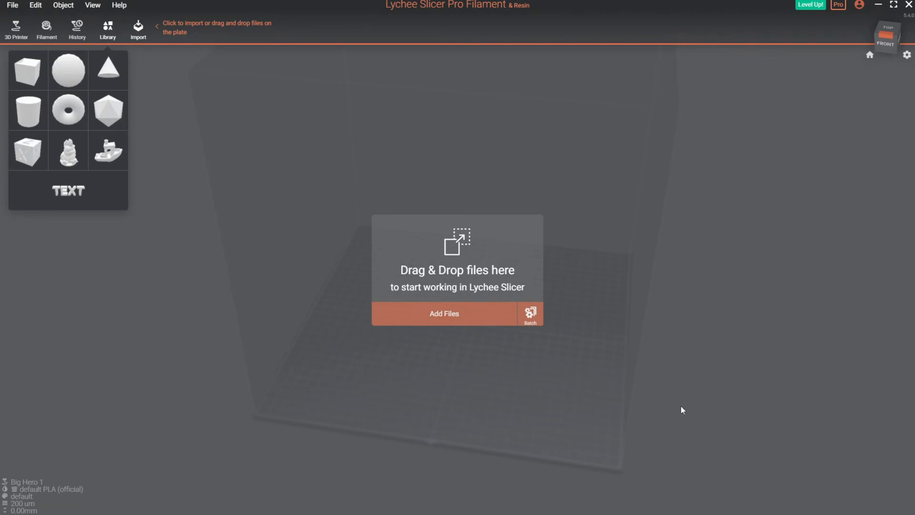
mouse_move(594, 324)
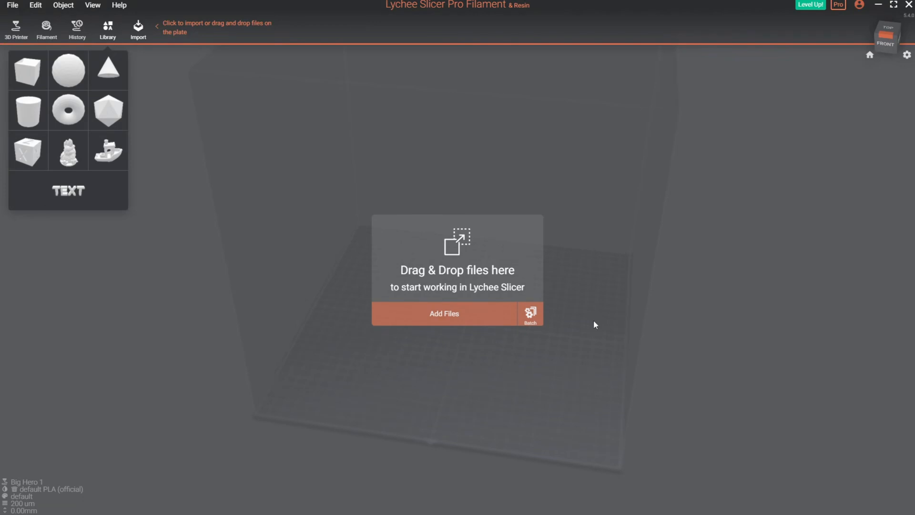
mouse_move(368, 282)
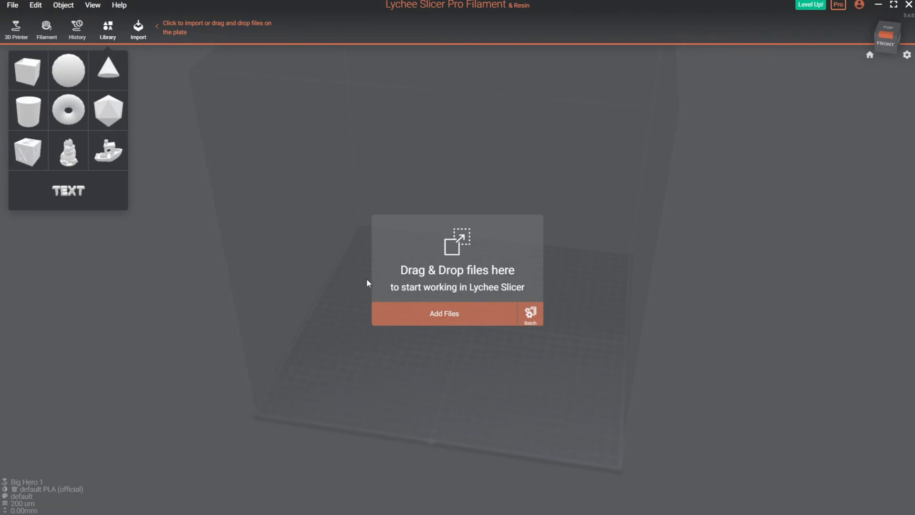
mouse_move(27, 150)
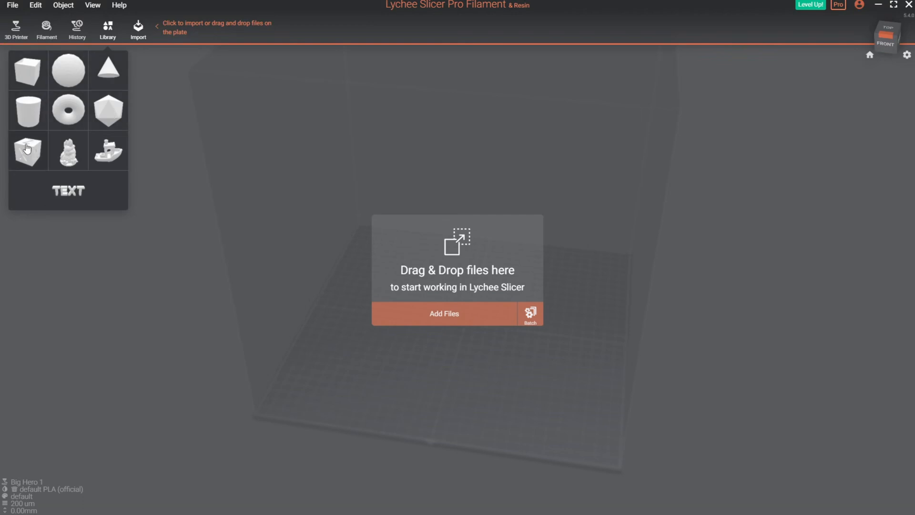
mouse_move(105, 159)
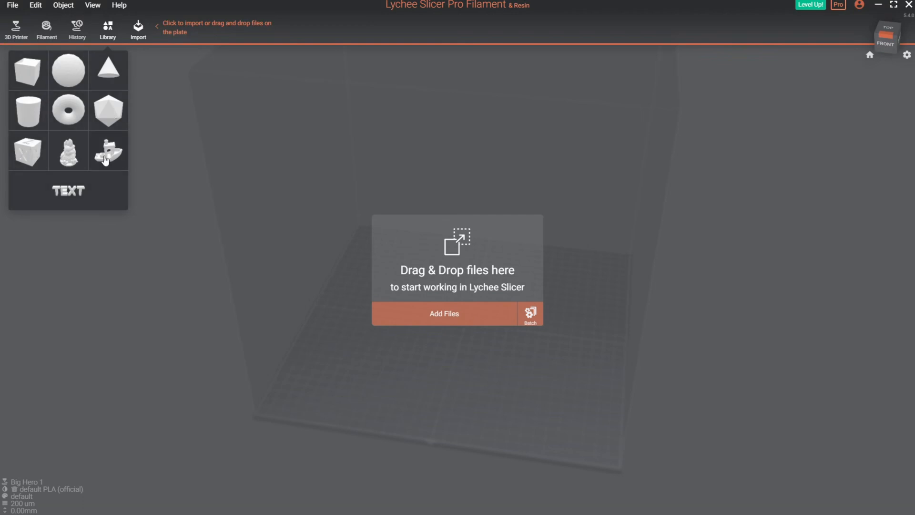
mouse_move(68, 150)
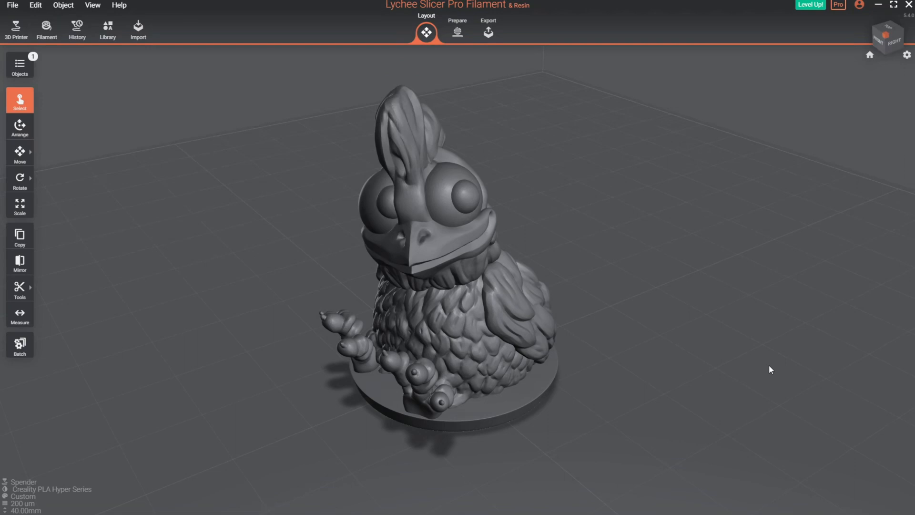
mouse_move(751, 358)
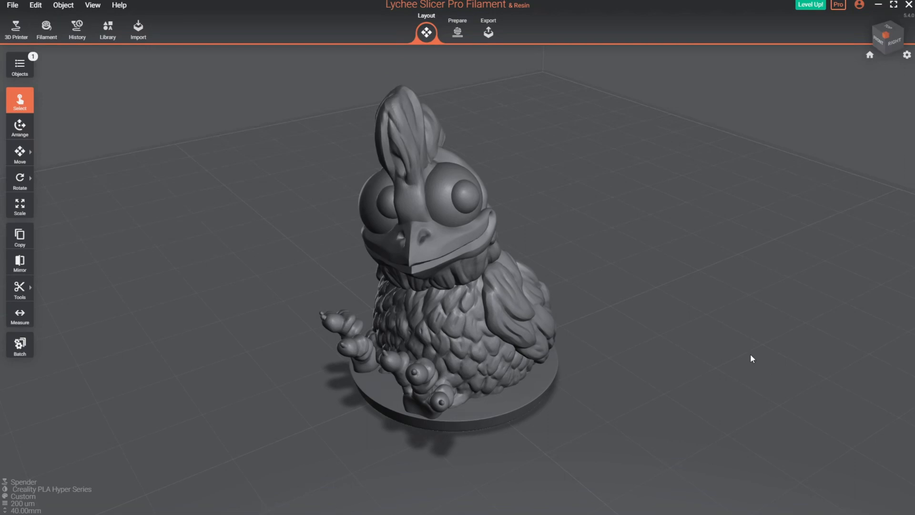
Select the imported chicken figurine on the Big Hero 1 build plate.
click(107, 29)
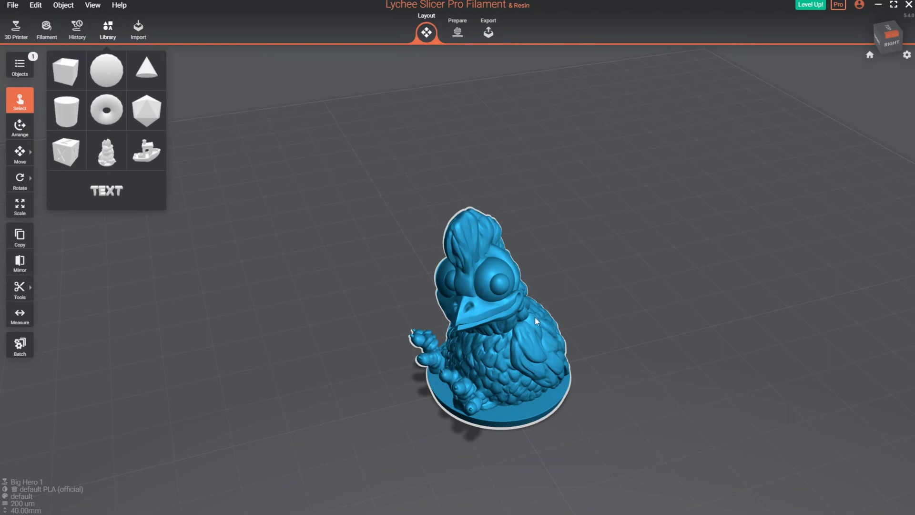
mouse_move(514, 345)
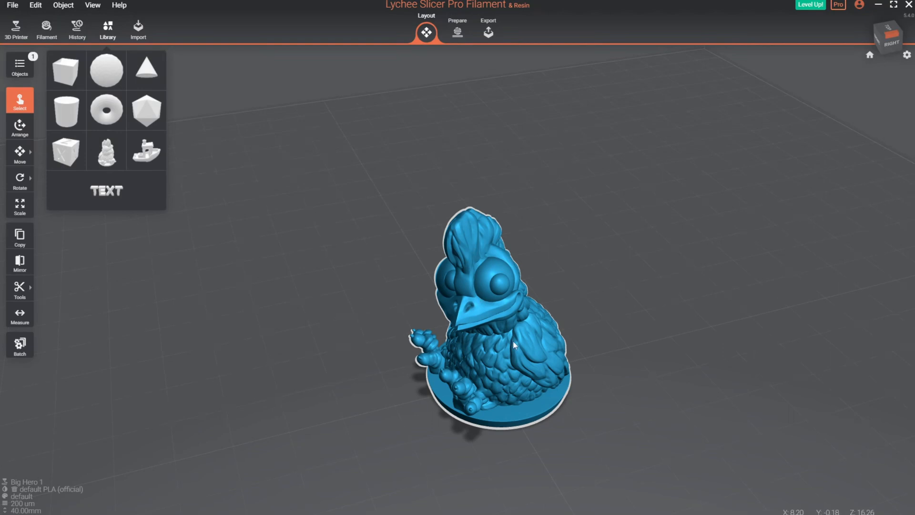
mouse_move(495, 163)
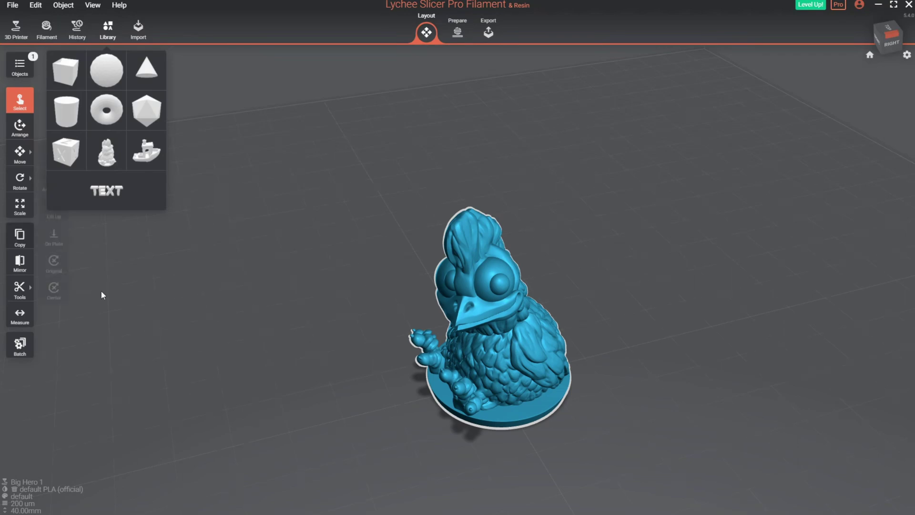
Dismiss the sample shape library so only the chicken figurine remains in view.
click(19, 290)
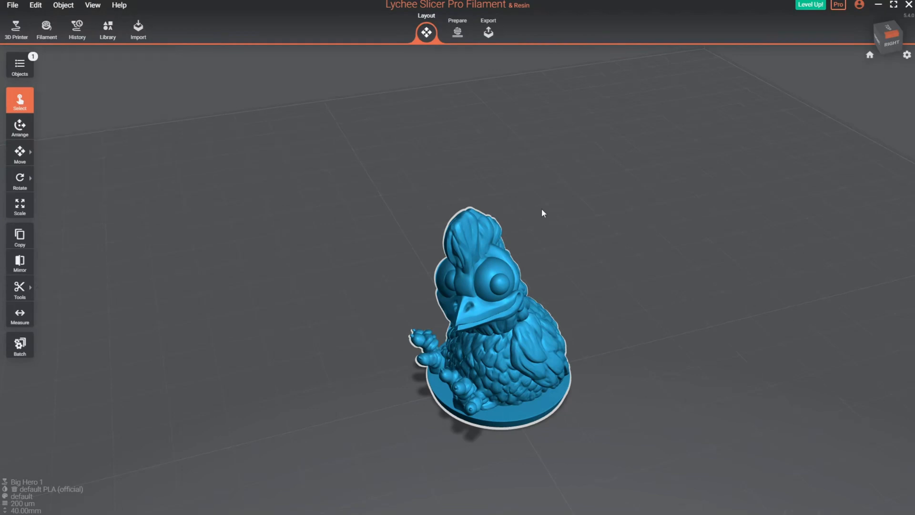
mouse_move(456, 32)
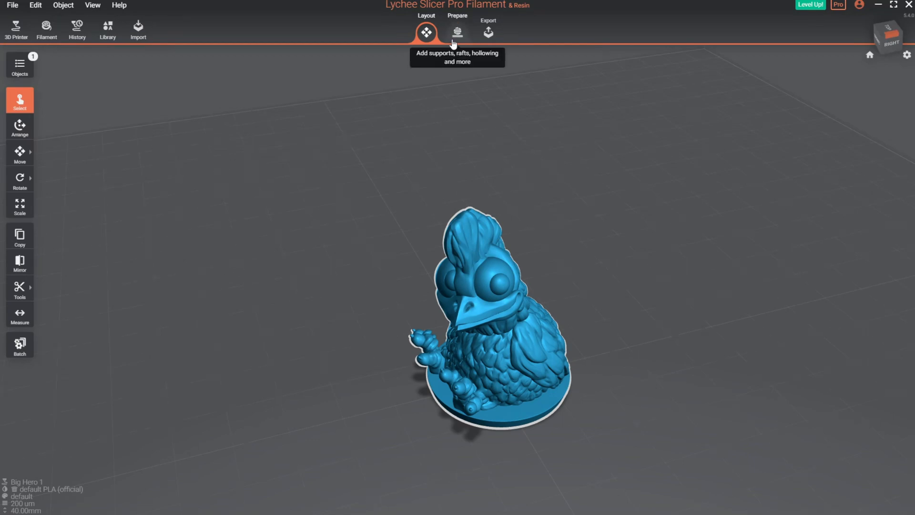
mouse_move(535, 191)
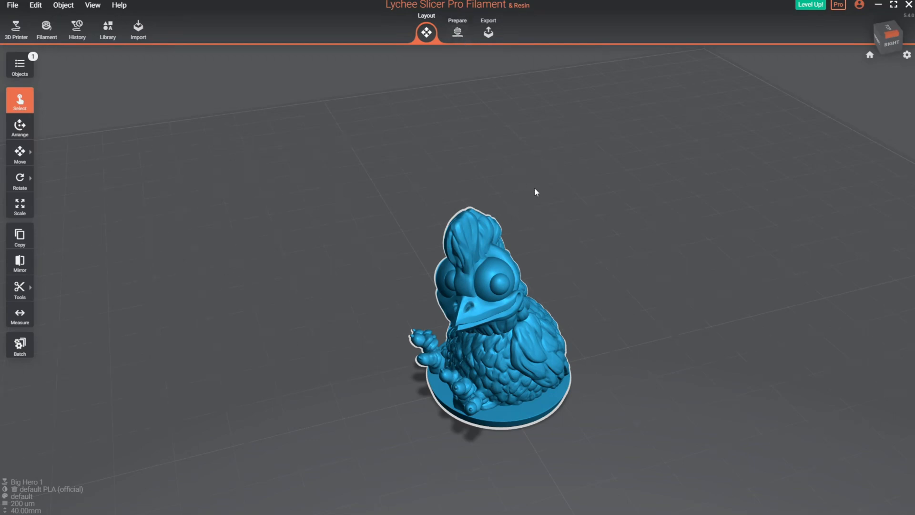
mouse_move(230, 284)
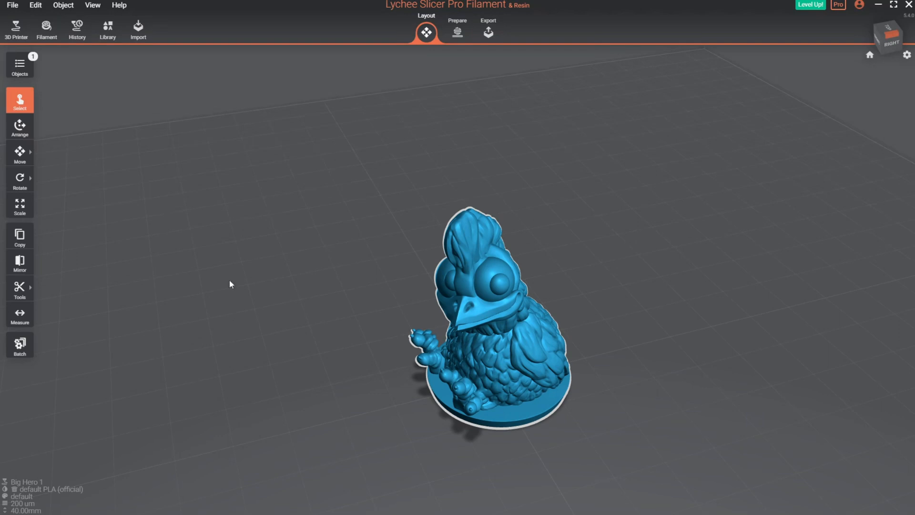
mouse_move(429, 78)
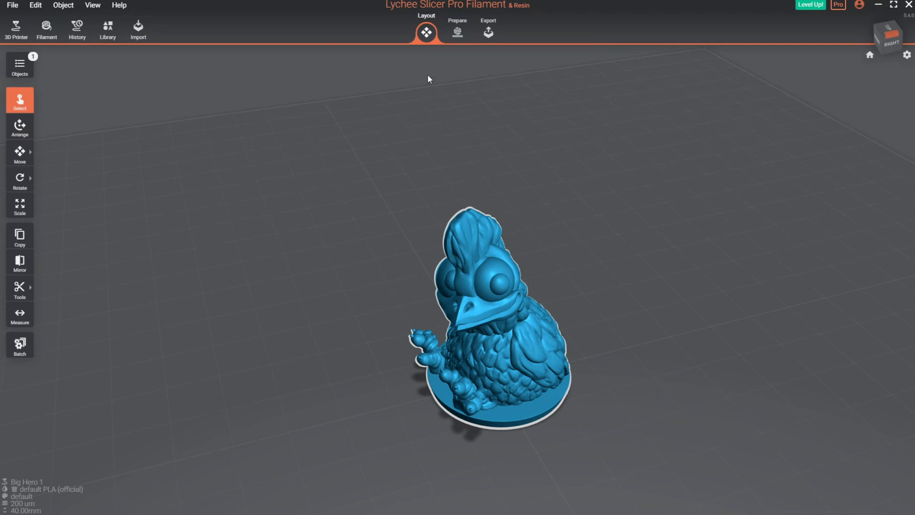
mouse_move(457, 32)
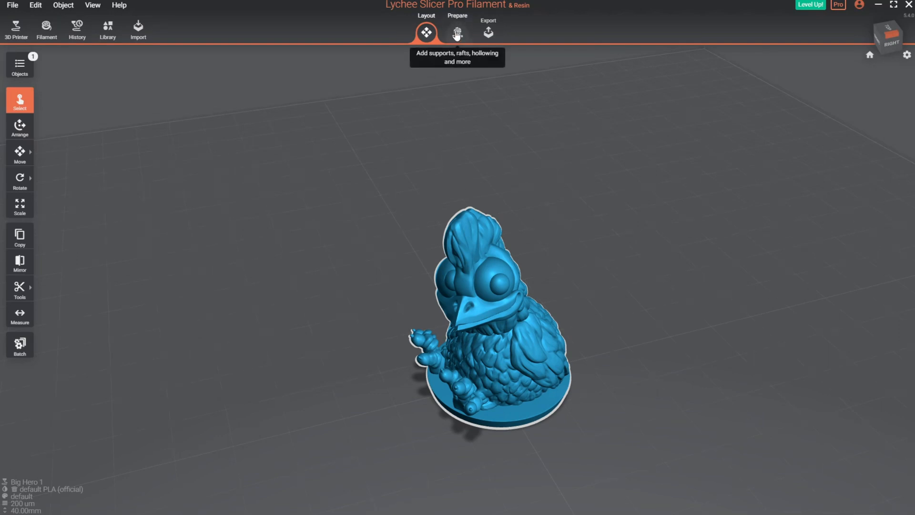
mouse_move(426, 32)
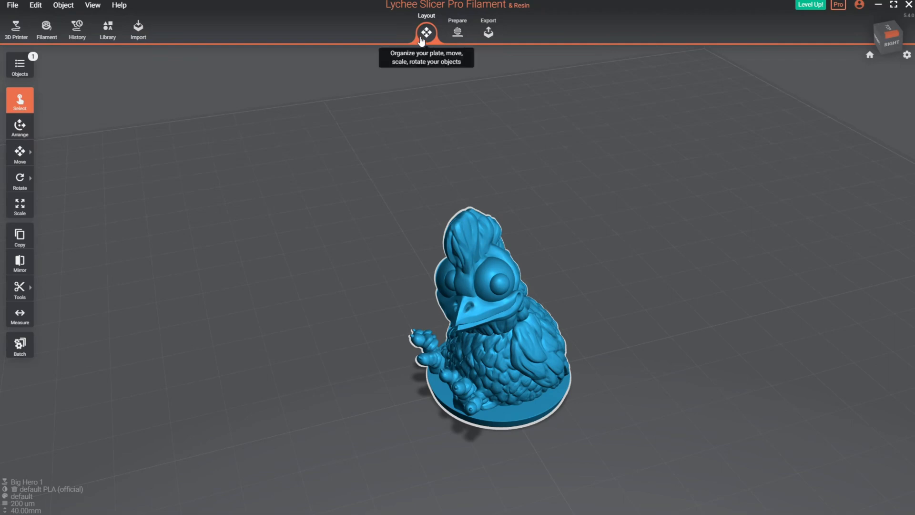
In Prepare's Basic overrides, set infill density to 8% and review walls, bottom layers and max speed.
click(456, 32)
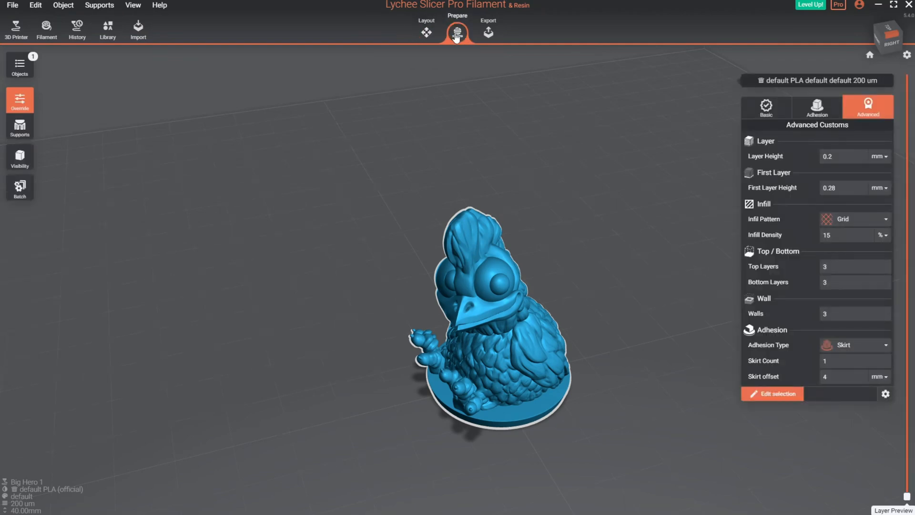
click(765, 105)
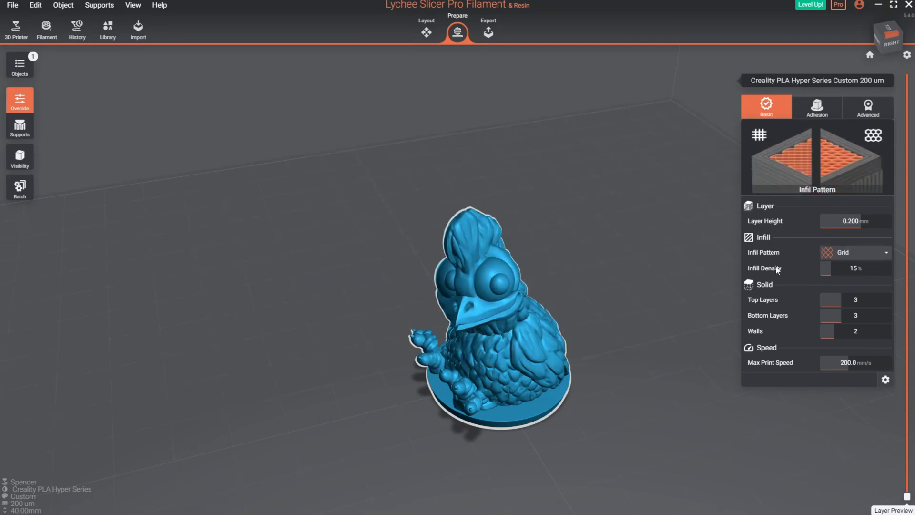
mouse_move(763, 299)
text(8)
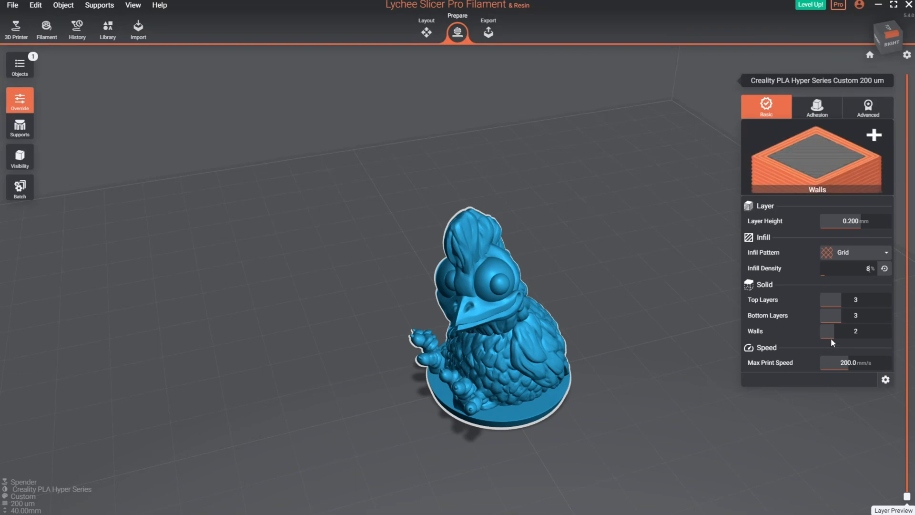
click(824, 330)
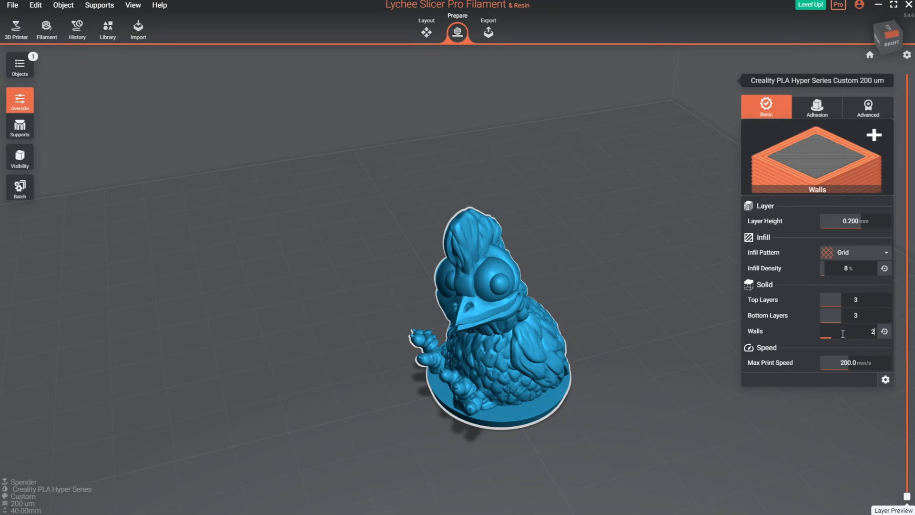
click(854, 316)
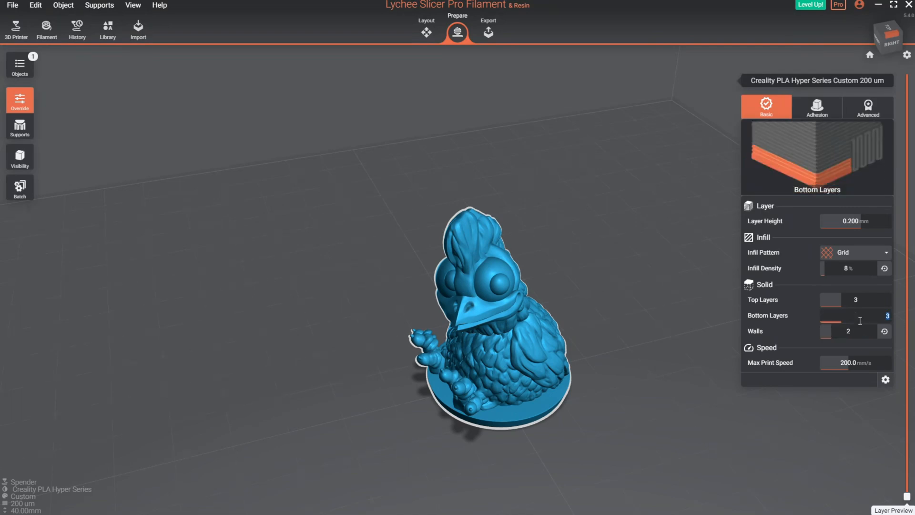
mouse_move(802, 327)
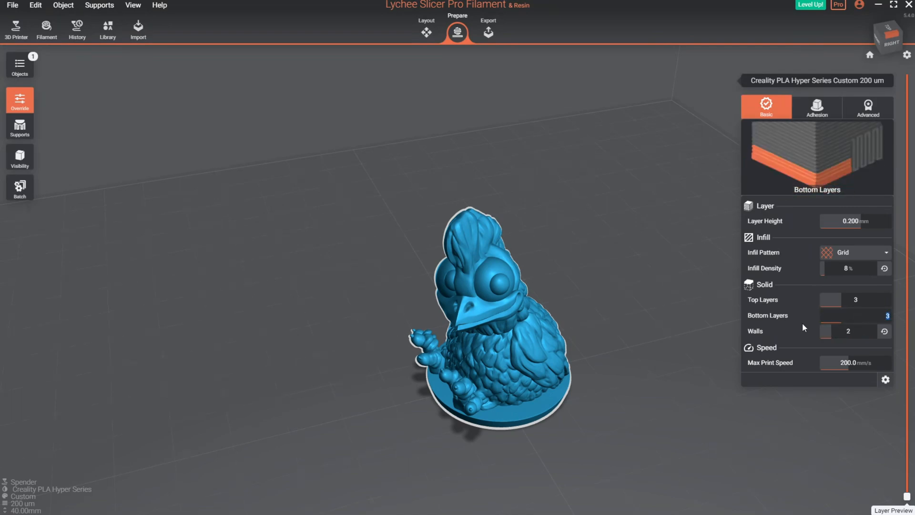
mouse_move(817, 362)
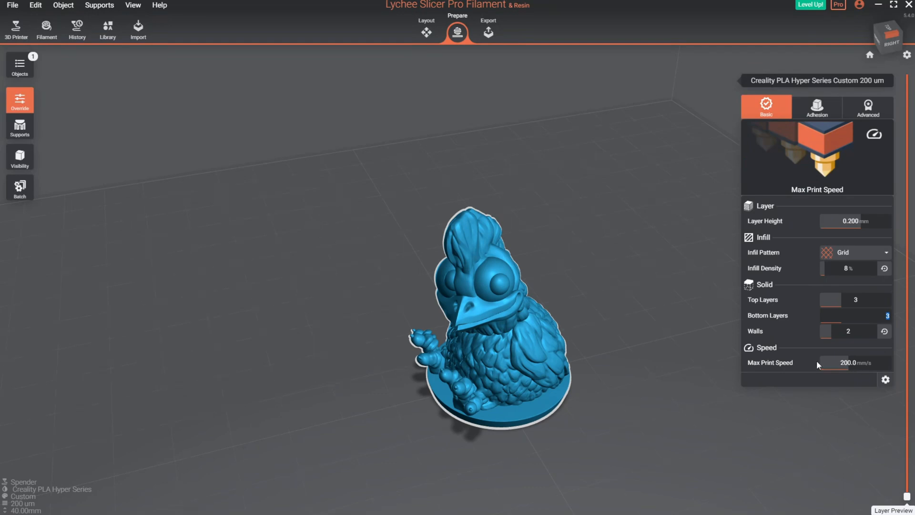
click(817, 107)
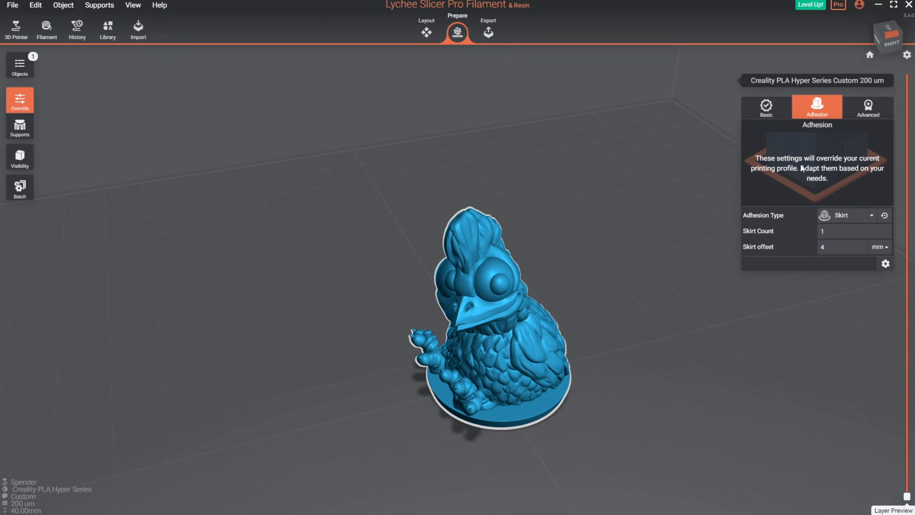
mouse_move(817, 110)
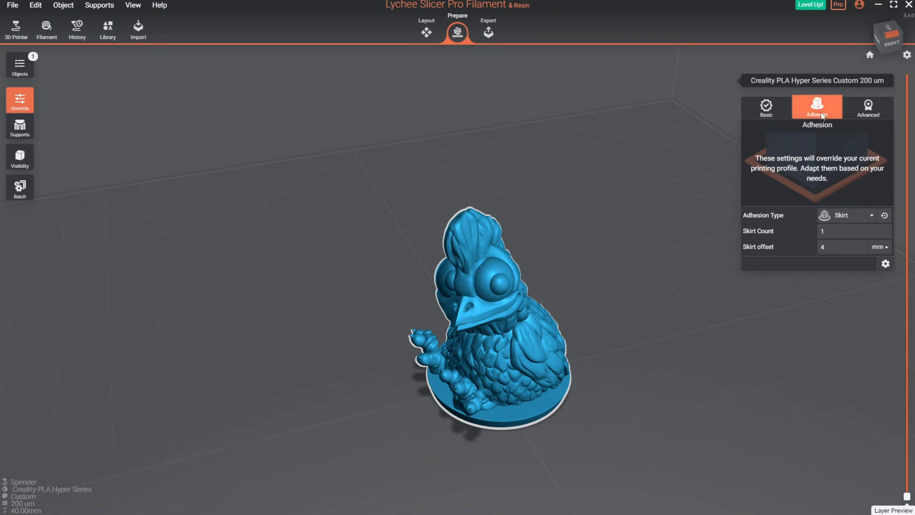
Show the Advanced override list with 8% infill, 2 walls and skirt adhesion.
click(867, 107)
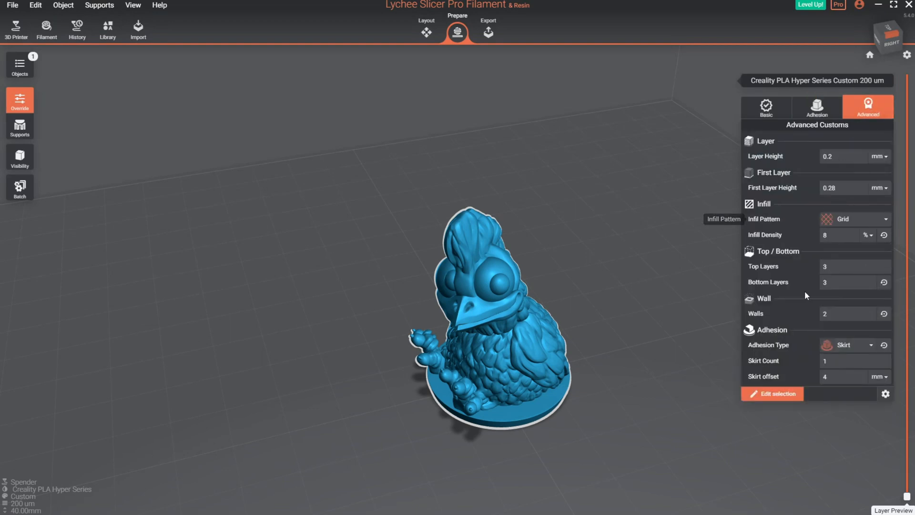
mouse_move(808, 378)
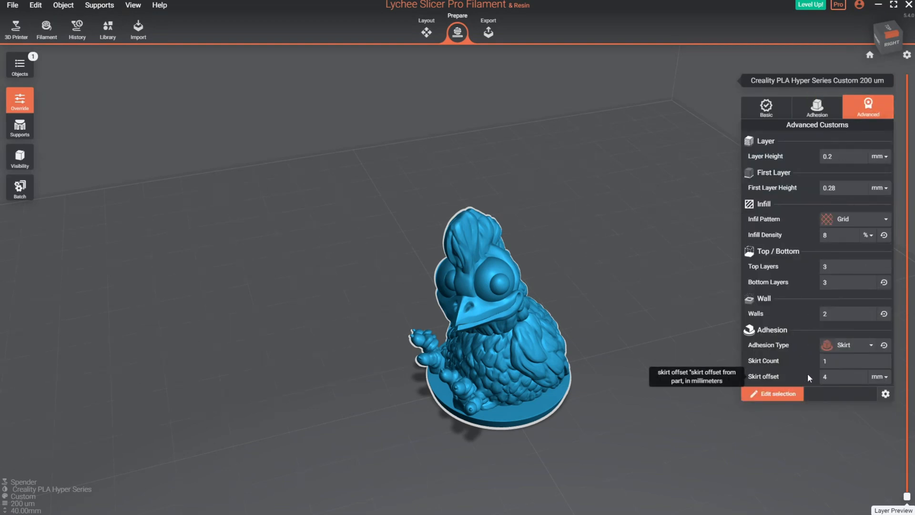
mouse_move(784, 350)
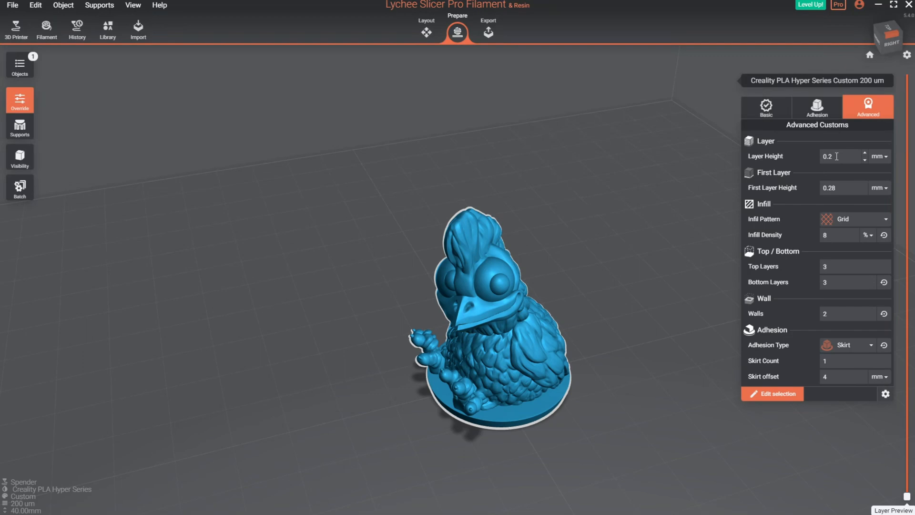
mouse_move(797, 159)
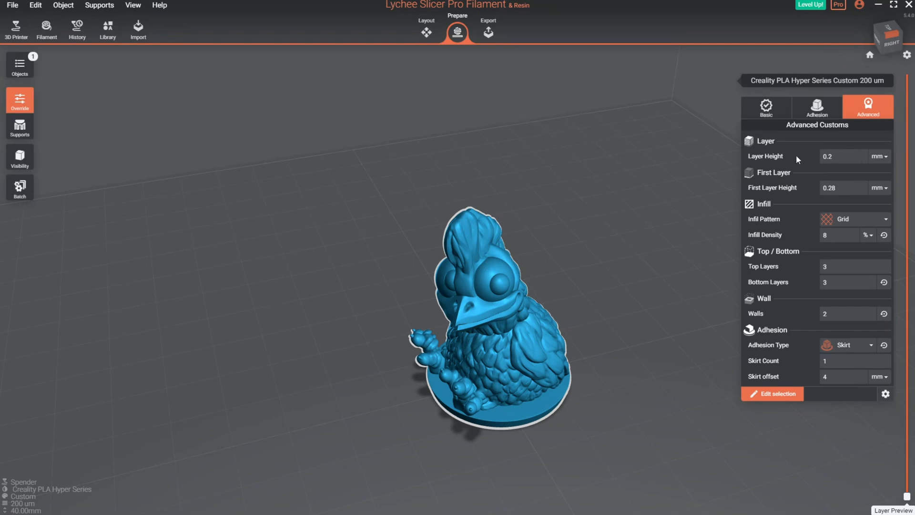
mouse_move(785, 399)
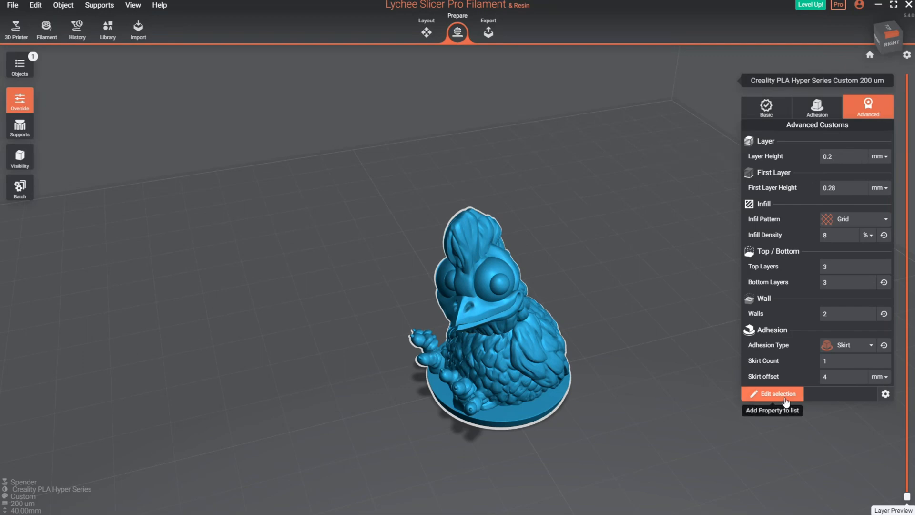
In Choose your Override, add nozzle temperature and review the layer and wall/infill options.
click(771, 393)
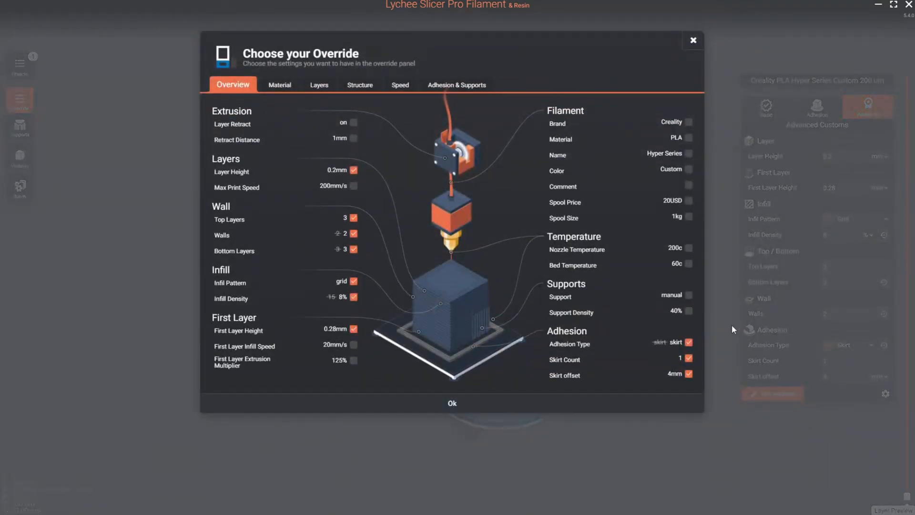
mouse_move(384, 246)
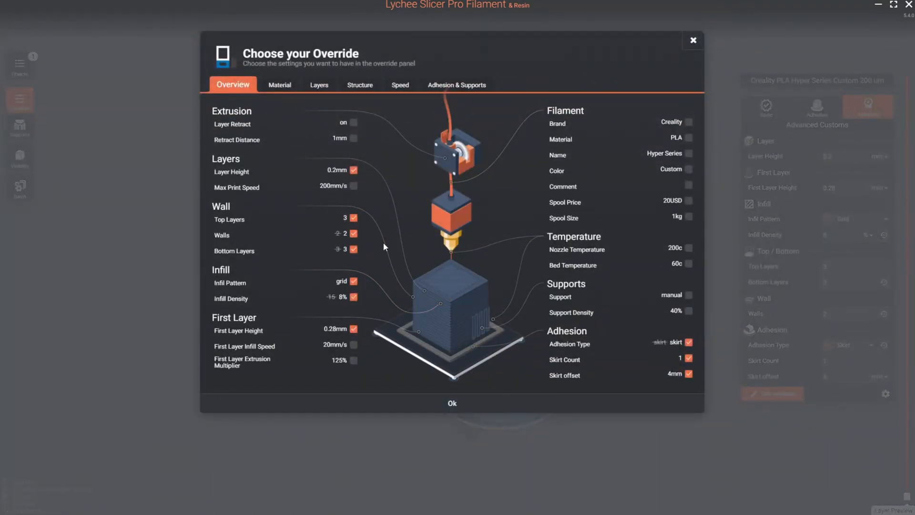
mouse_move(394, 252)
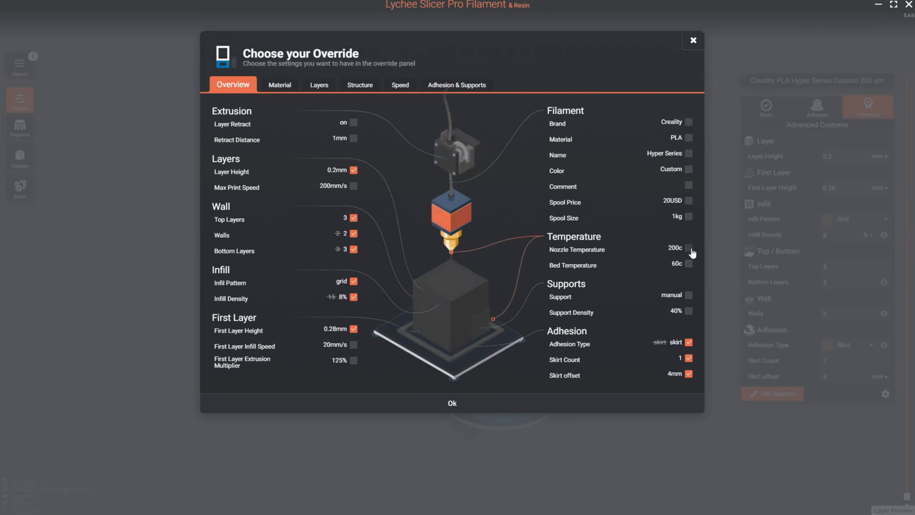
click(687, 263)
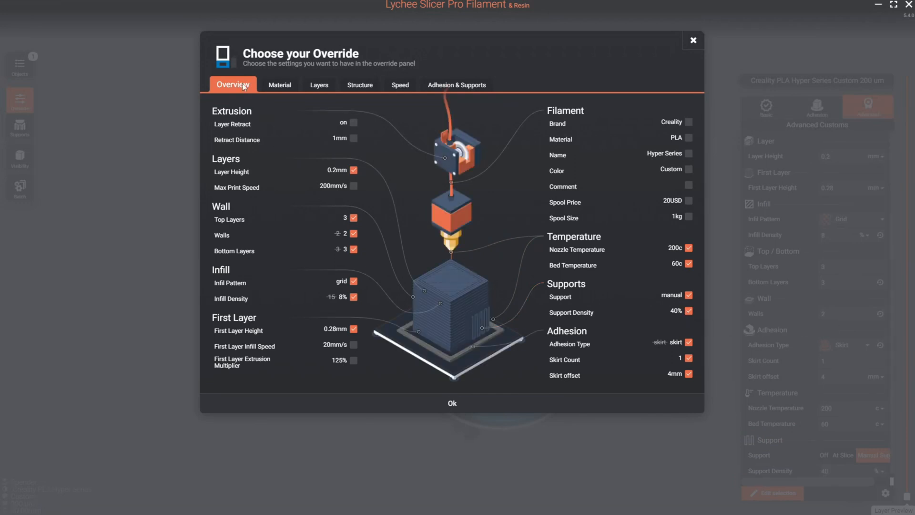
mouse_move(280, 85)
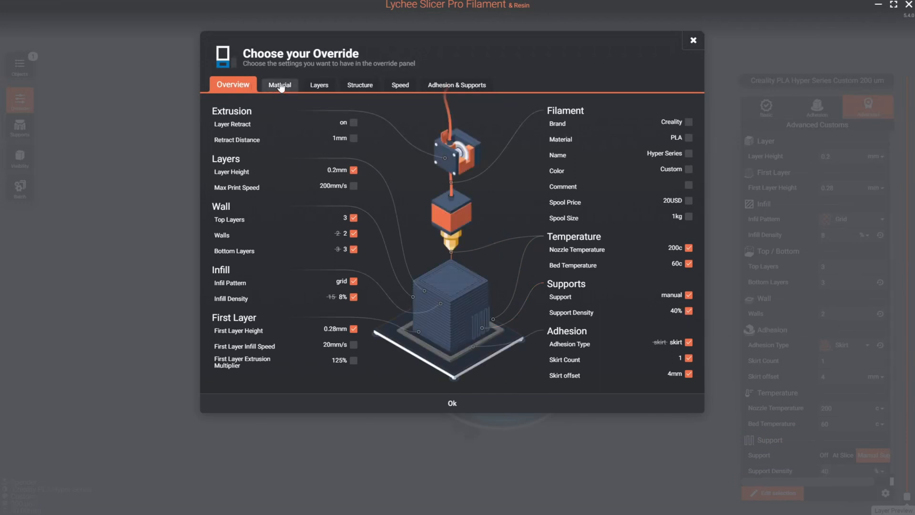
click(314, 84)
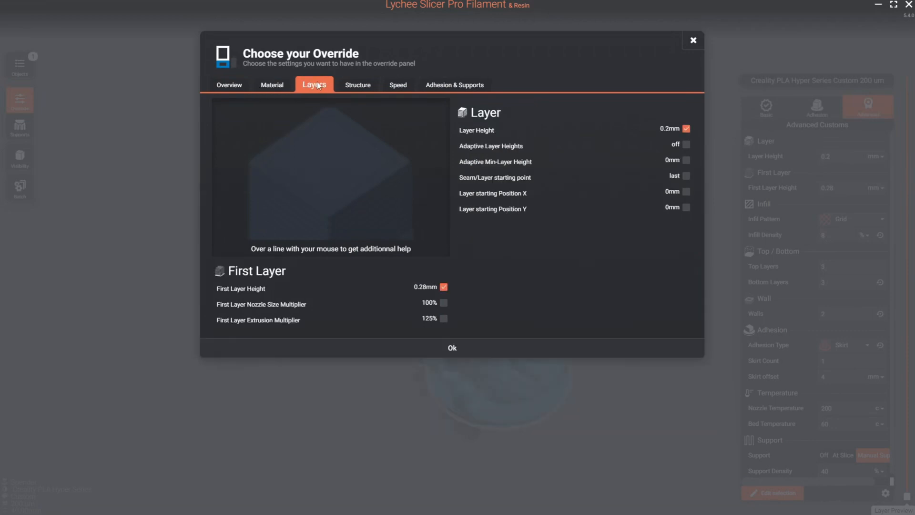
click(356, 85)
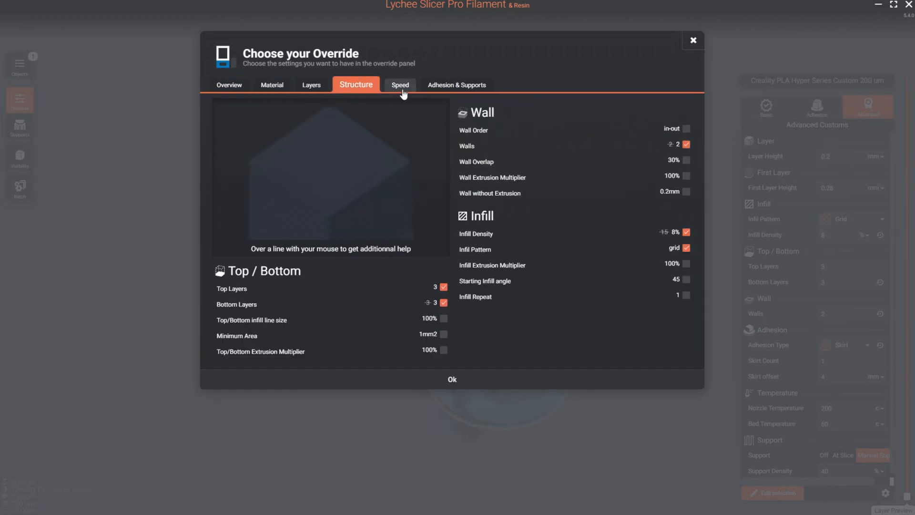
Add Max Print Speed, Outer wall speed, Minimum speed and Travel Speed to the overrides.
click(400, 85)
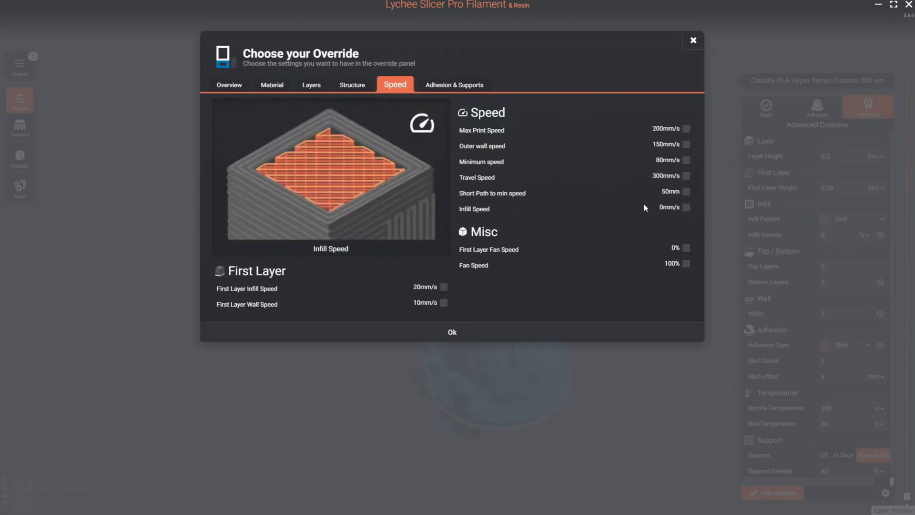
mouse_move(481, 146)
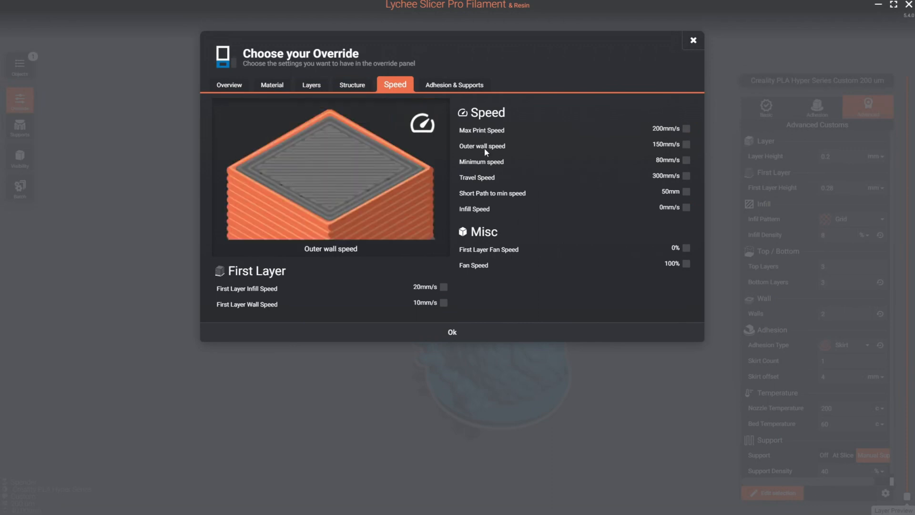
mouse_move(480, 129)
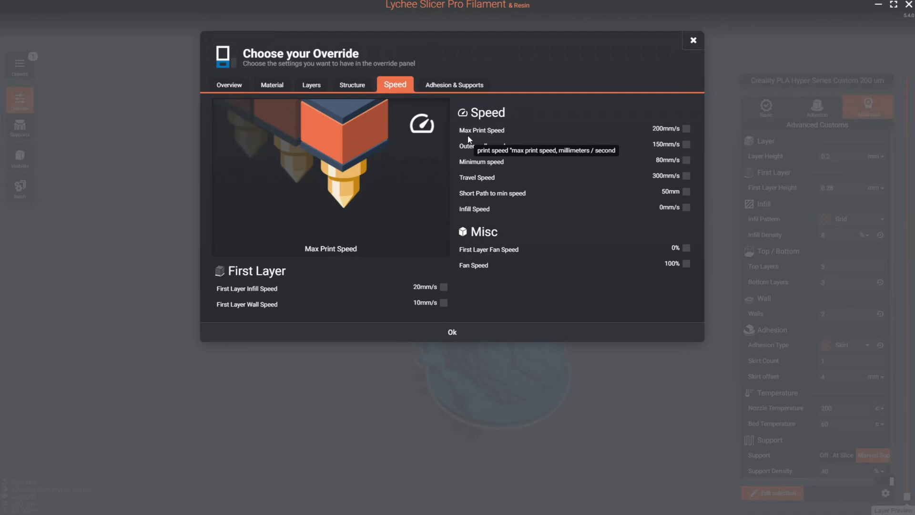
click(685, 128)
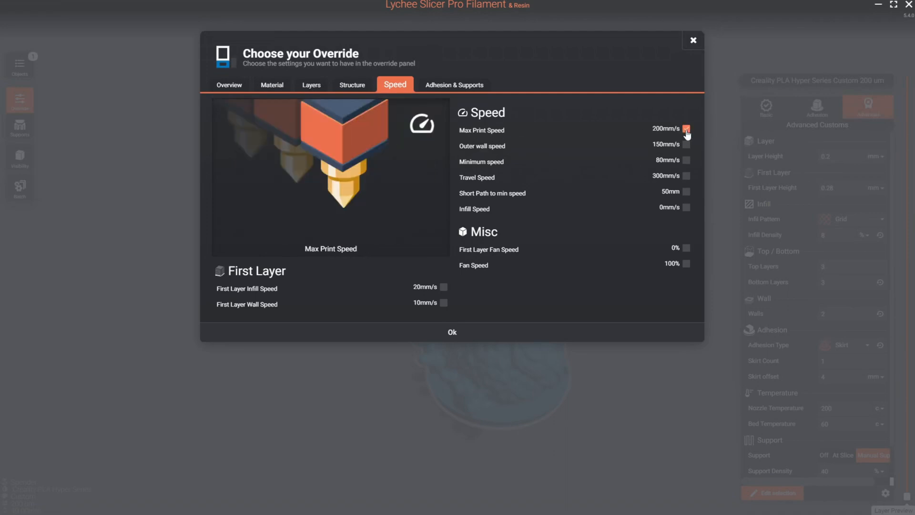
click(685, 129)
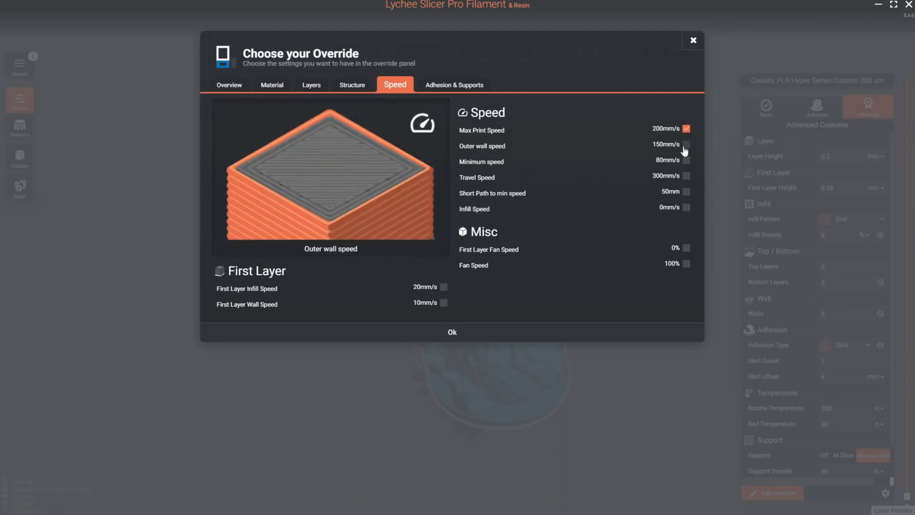
click(686, 176)
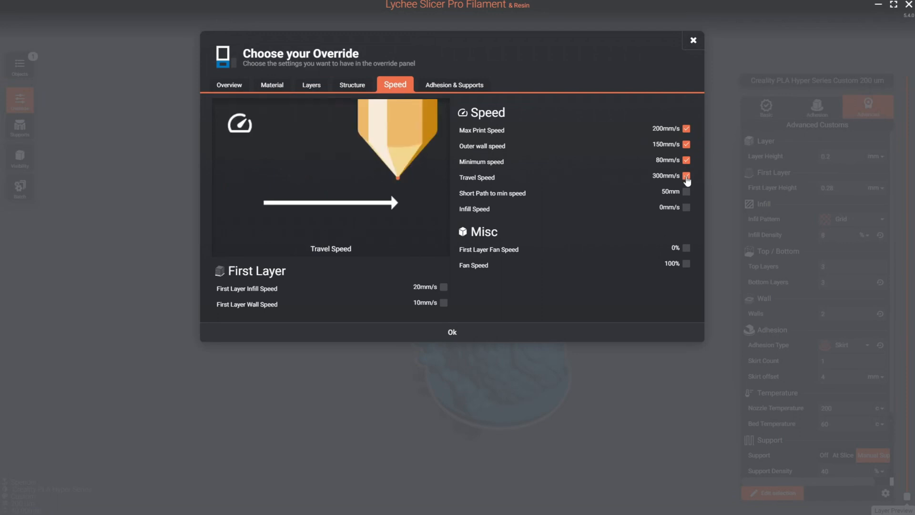
click(229, 85)
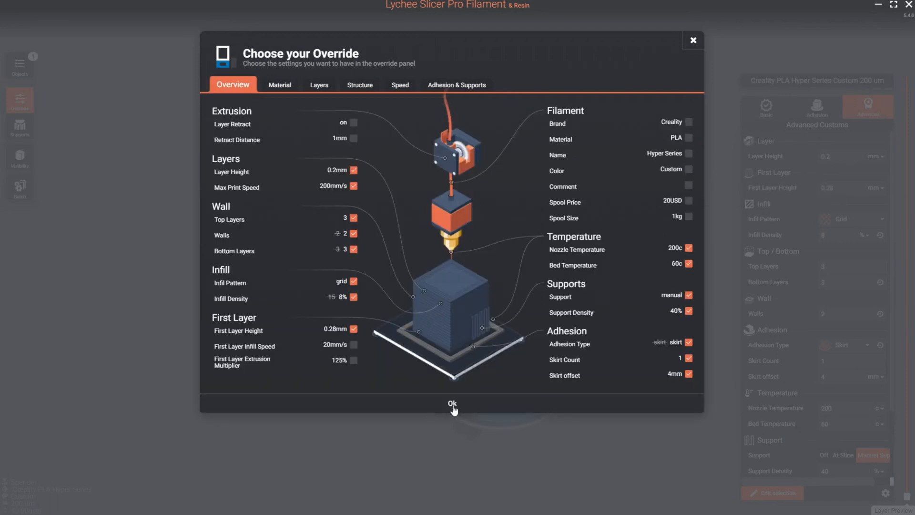
mouse_move(692, 45)
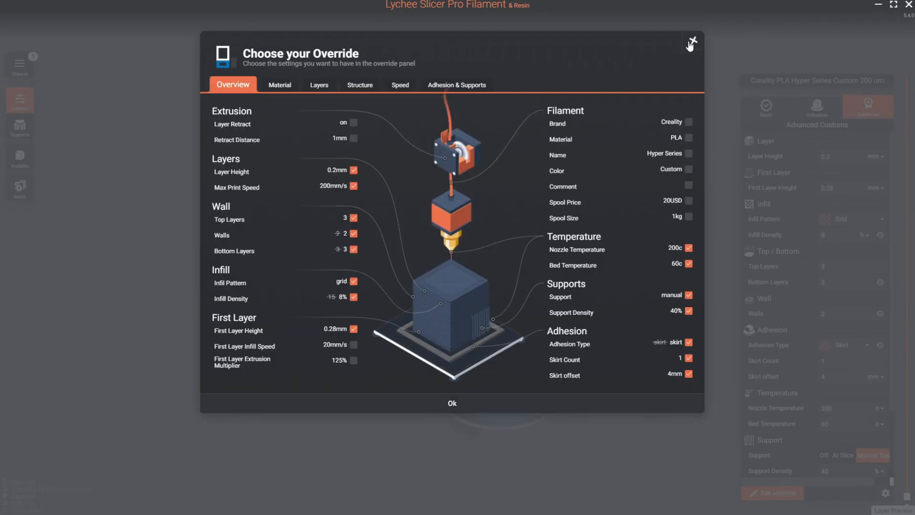
Close the override chooser and set Support to generate At Slice with 6% density.
click(691, 43)
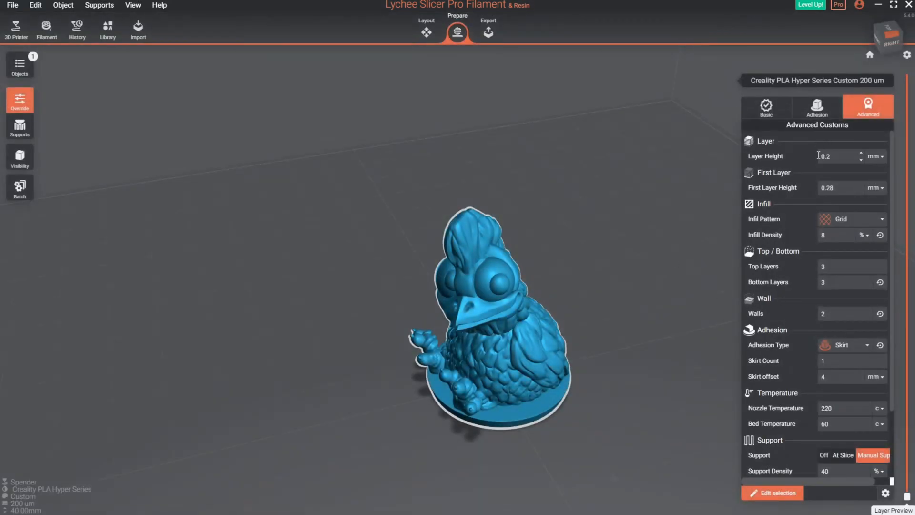
scroll(down, 3)
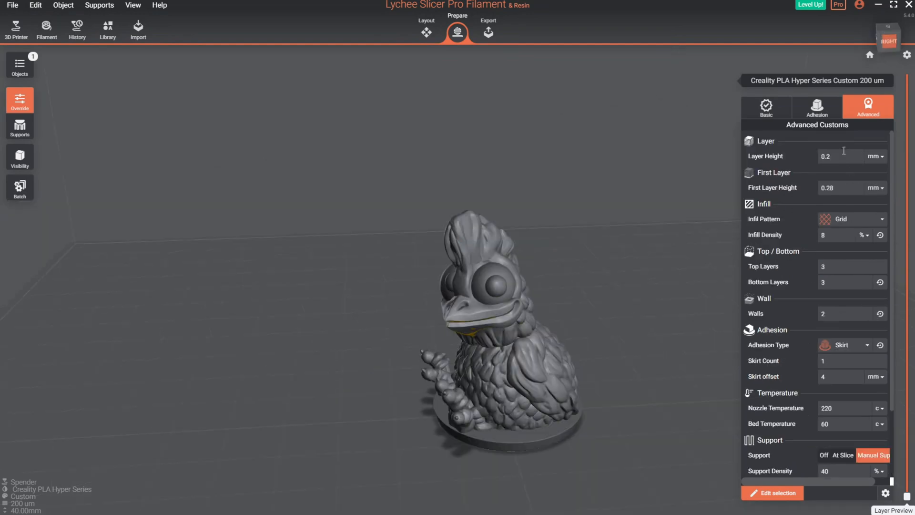
mouse_move(810, 470)
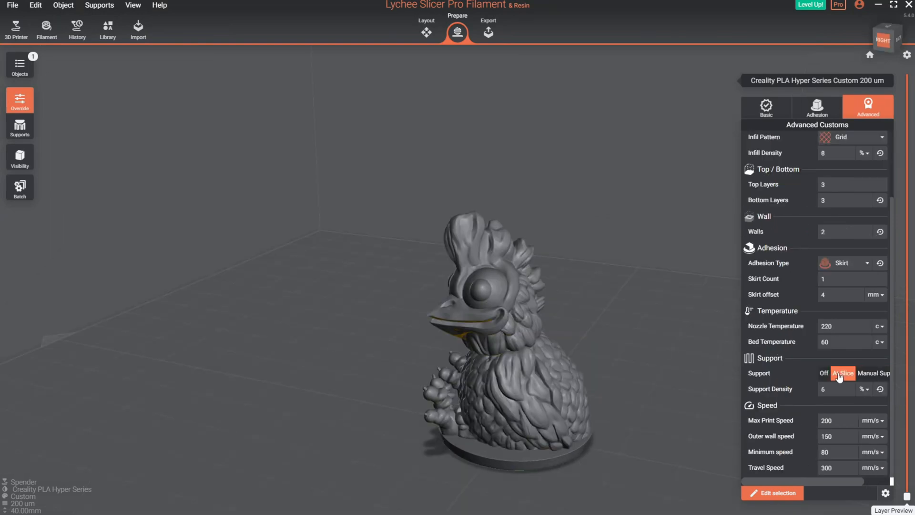
click(824, 372)
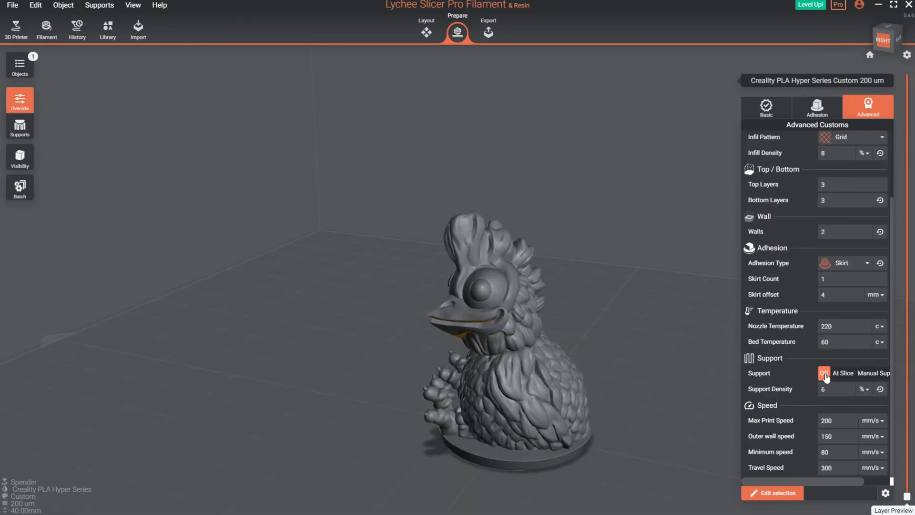
click(842, 372)
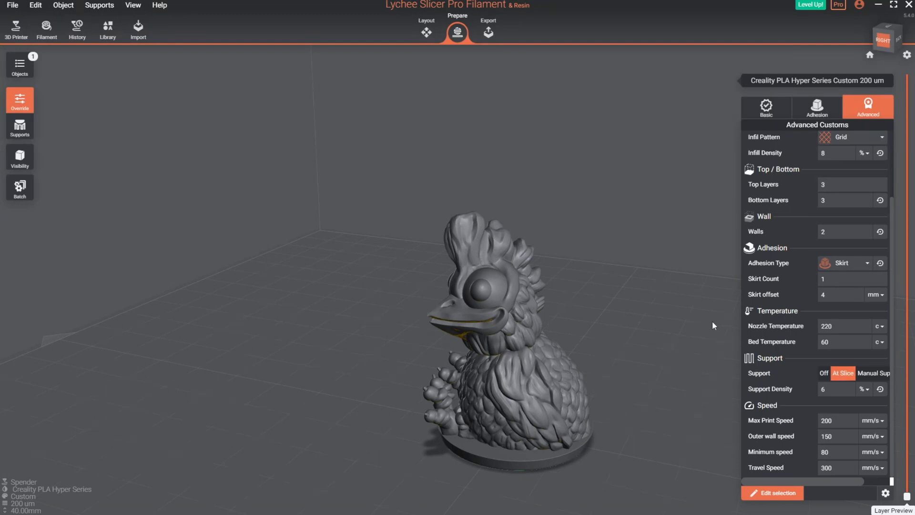
mouse_move(685, 251)
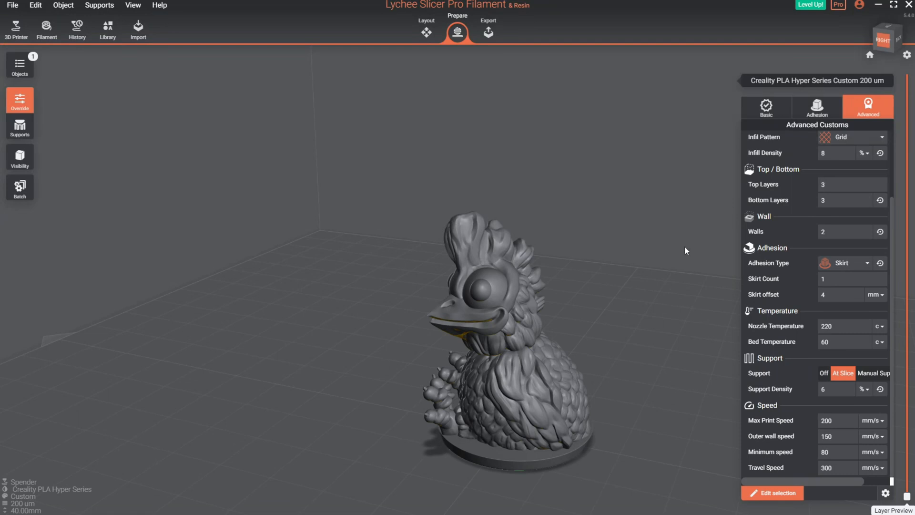
mouse_move(19, 127)
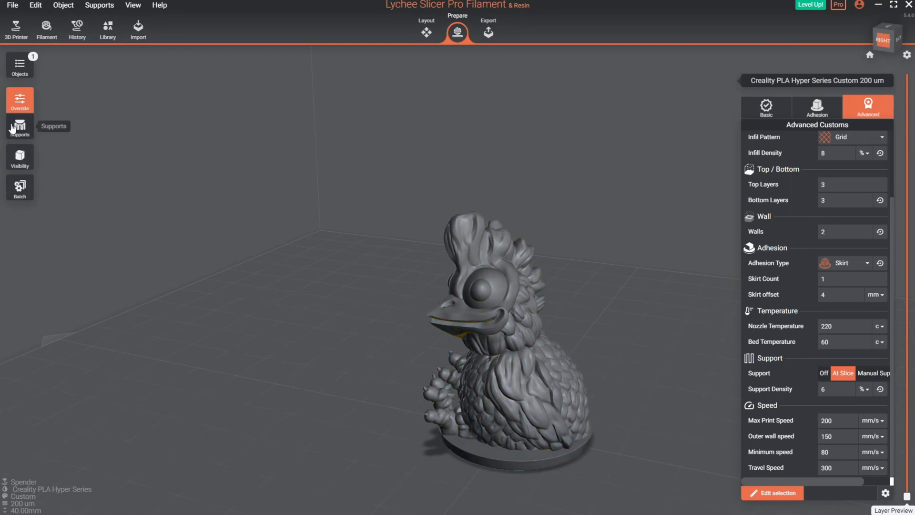
mouse_move(11, 129)
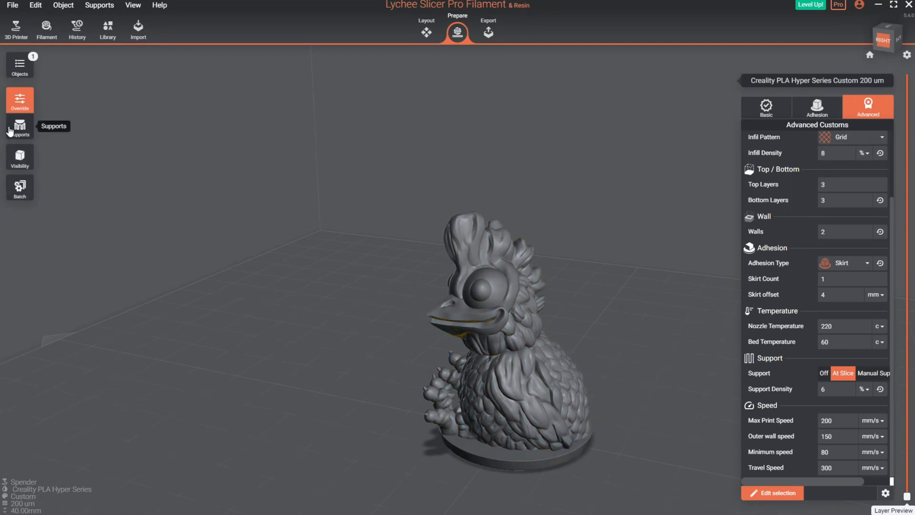
Show the Support panel and set the chicken to manual supports.
click(19, 126)
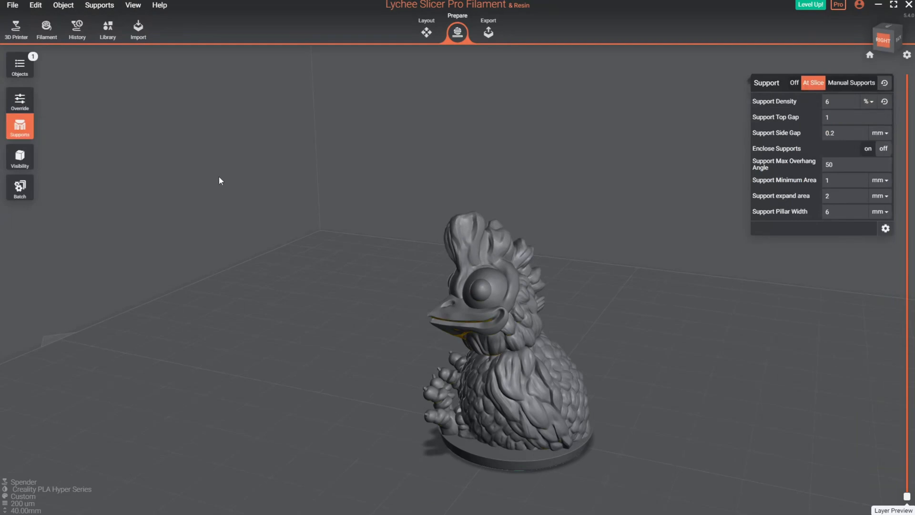
mouse_move(848, 342)
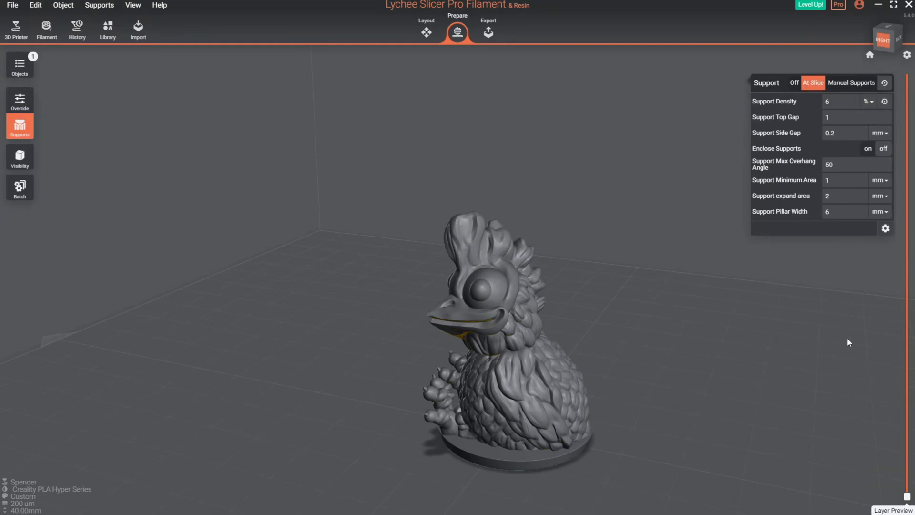
click(851, 82)
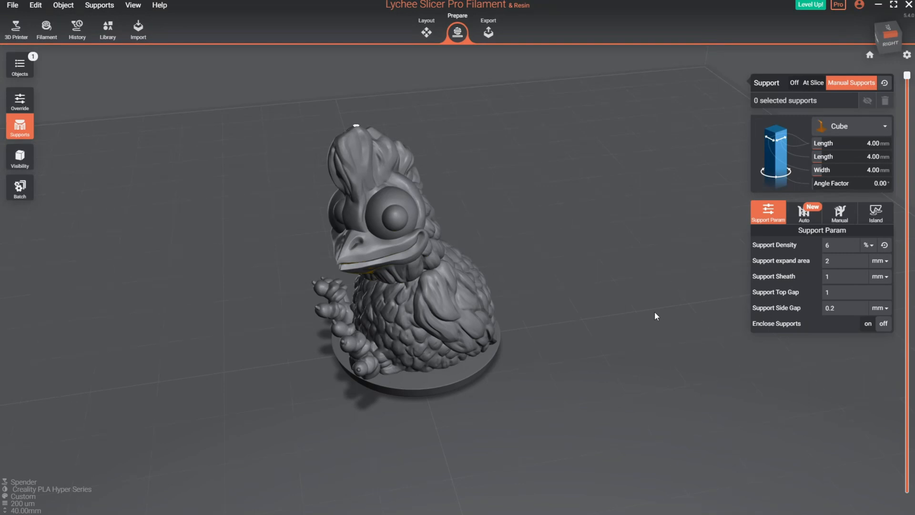
mouse_move(681, 316)
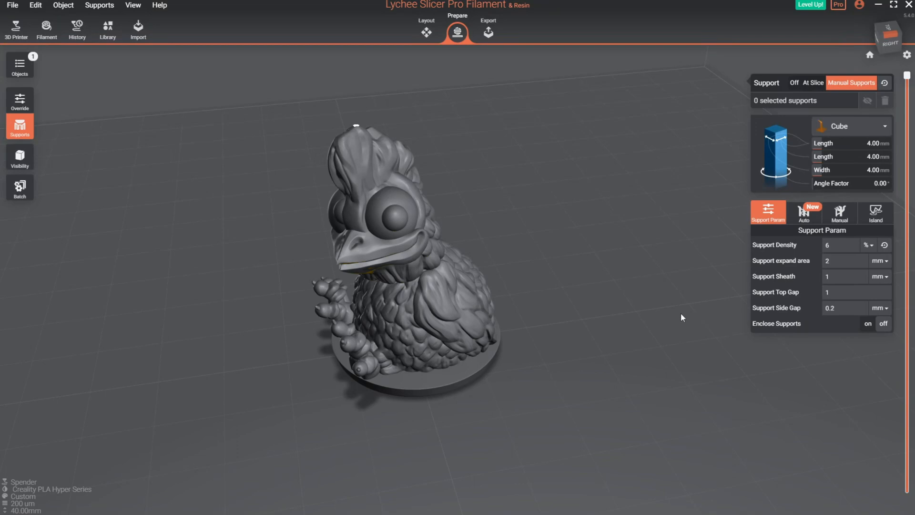
Replace the chicken with the test dog model, showing its basic overrides (0.2 mm layers, 8% infill, 2 walls).
click(426, 29)
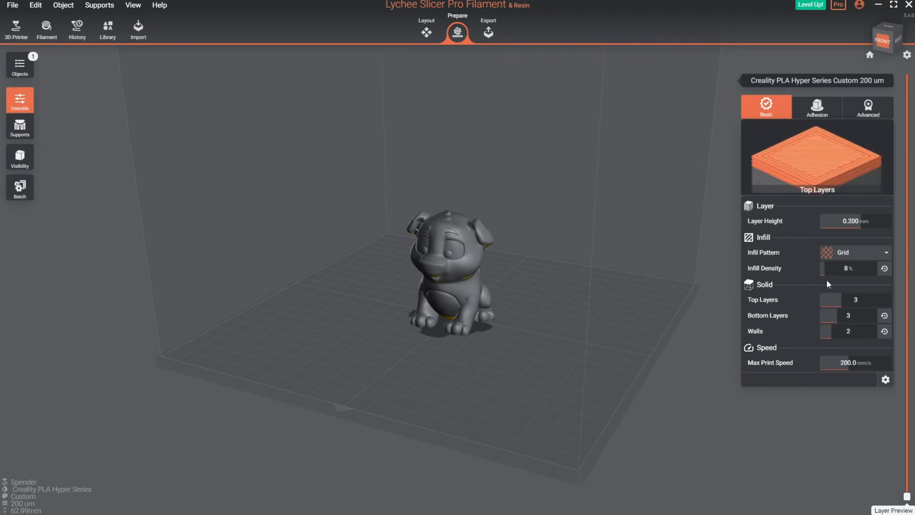
Set Support to Off for the dog model.
click(19, 127)
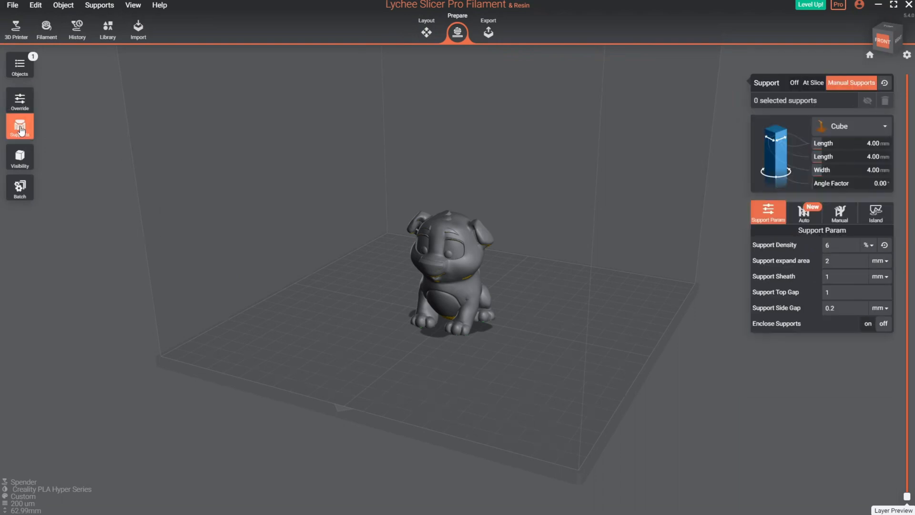
mouse_move(815, 124)
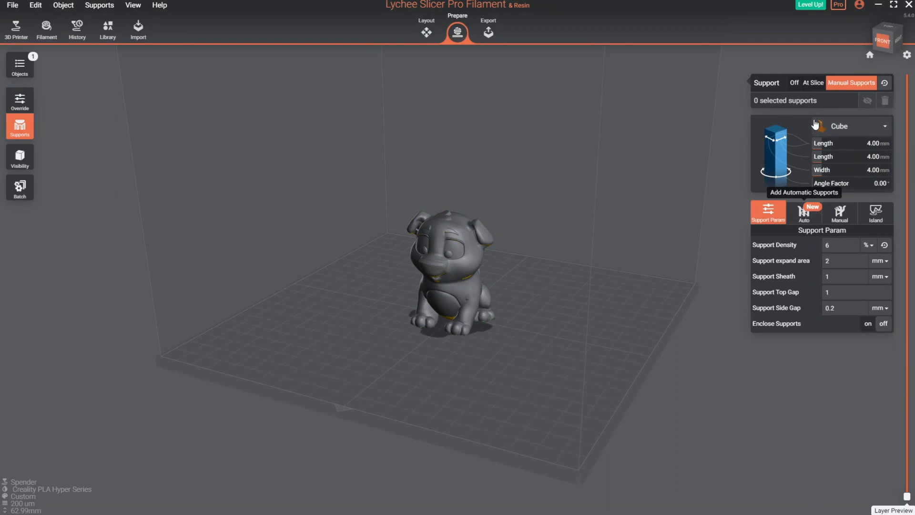
click(793, 82)
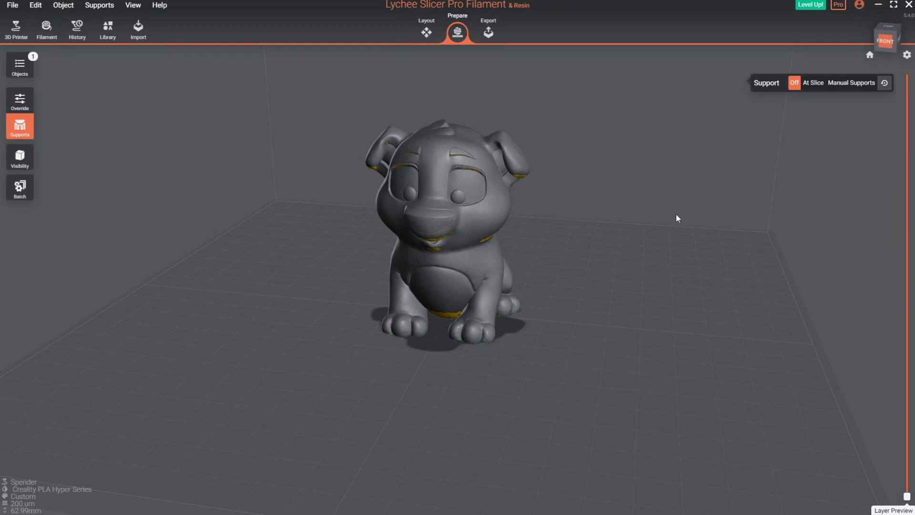
mouse_move(675, 225)
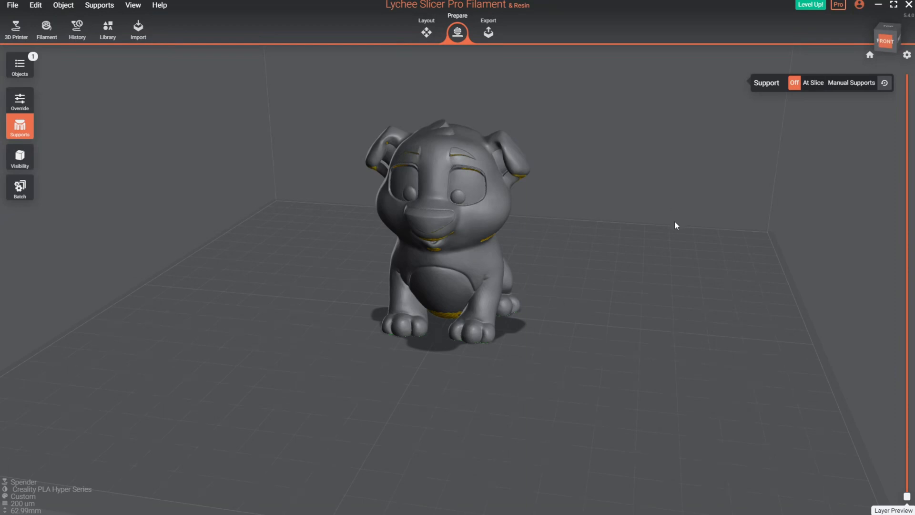
mouse_move(717, 71)
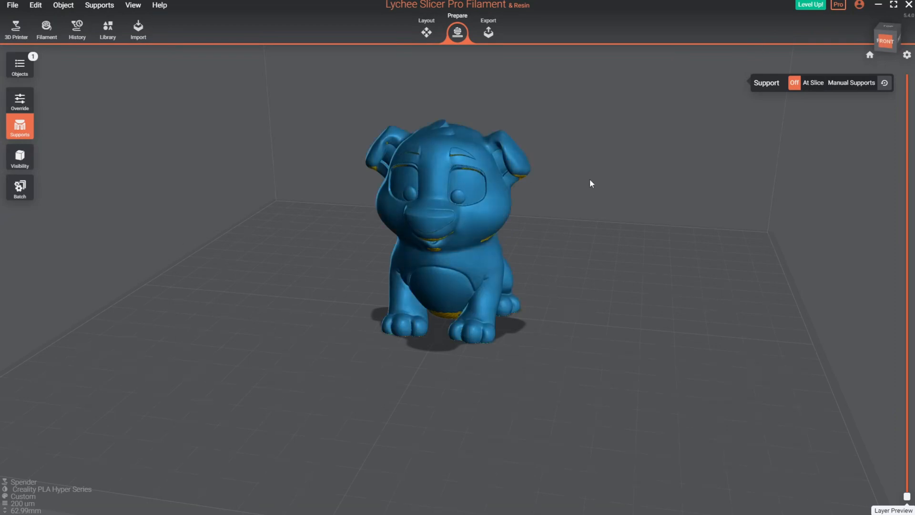
Export the dog and save the G-code as Test Dog K1 Lychee.gcode.
click(488, 29)
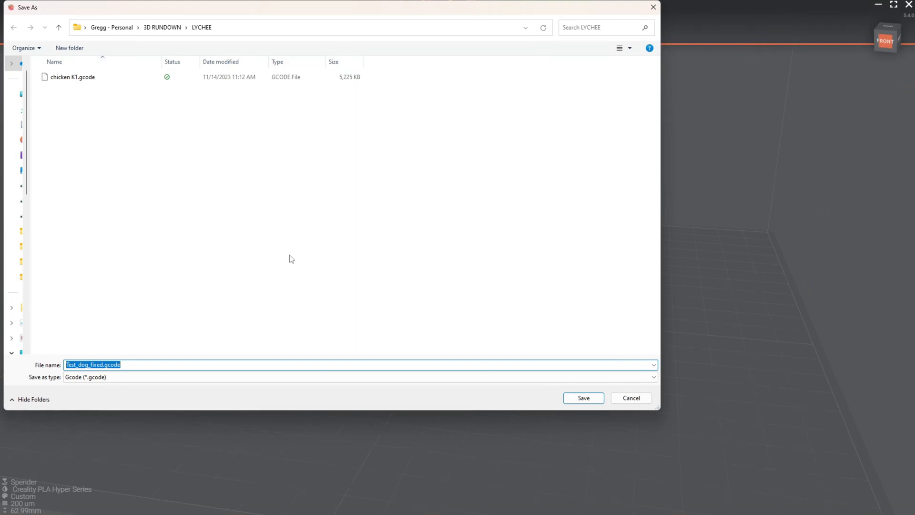
mouse_move(286, 263)
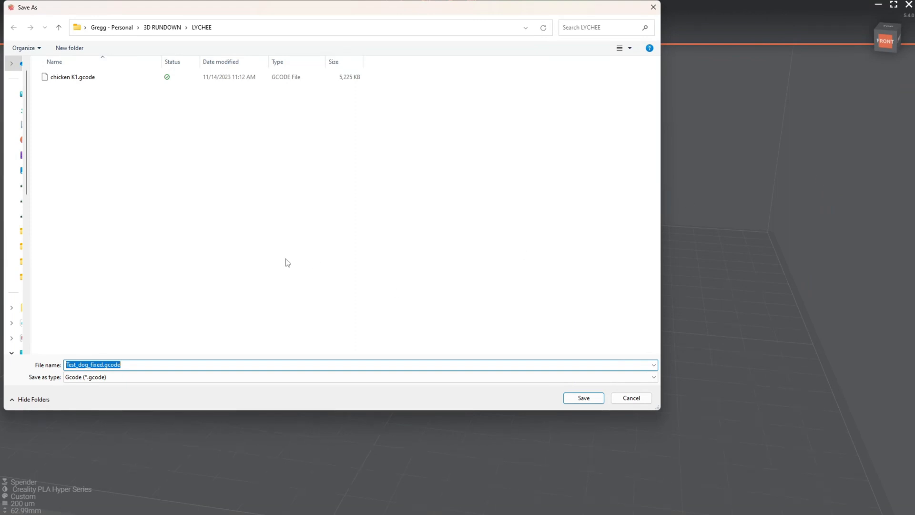
text(Test Dog K1)
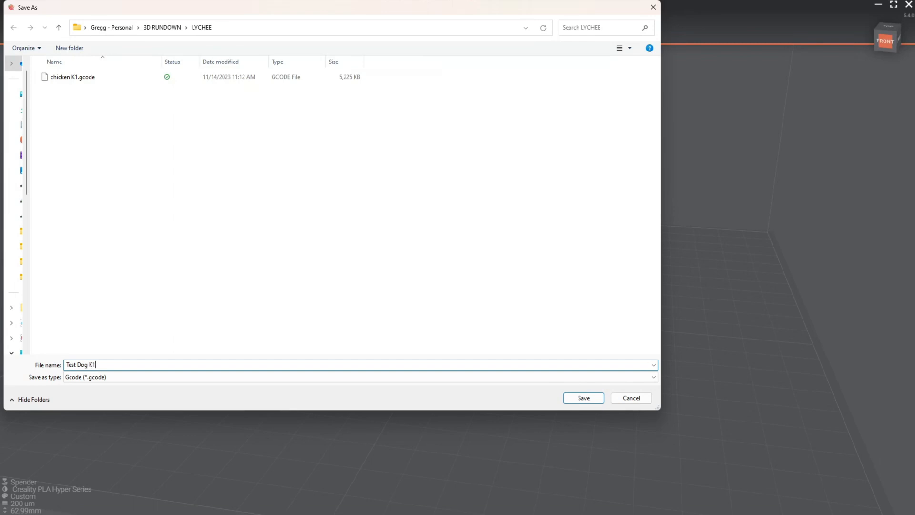
text(Lych)
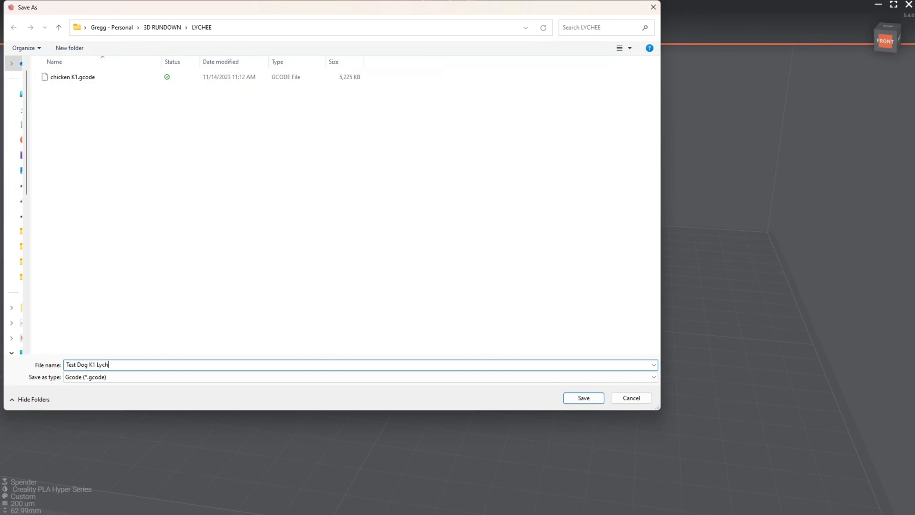
click(583, 397)
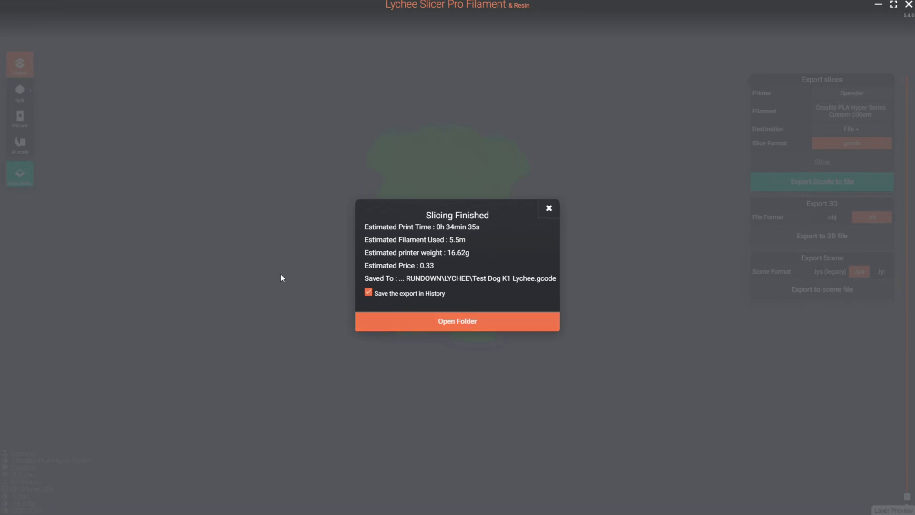
mouse_move(474, 235)
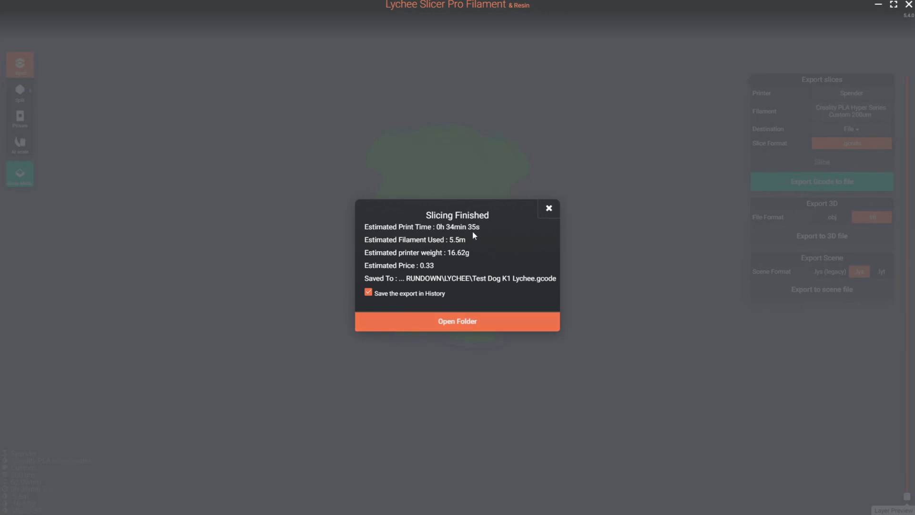
mouse_move(379, 256)
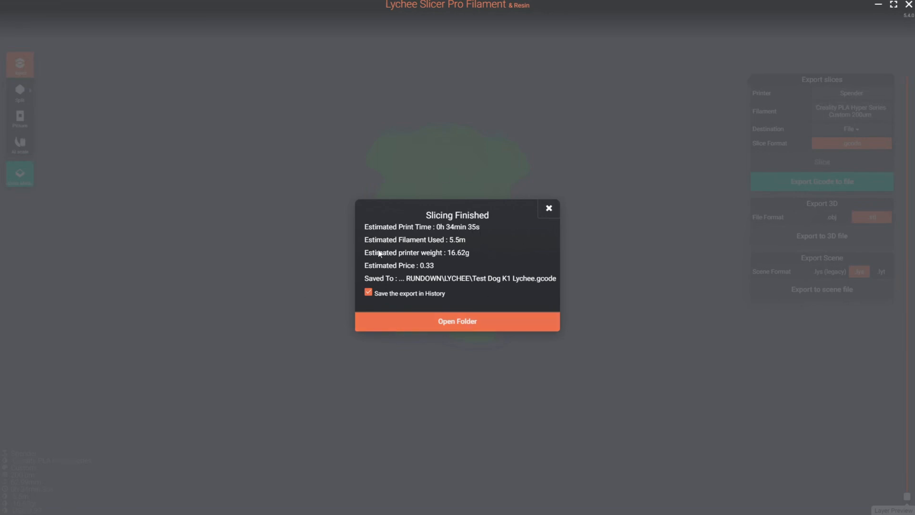
mouse_move(366, 268)
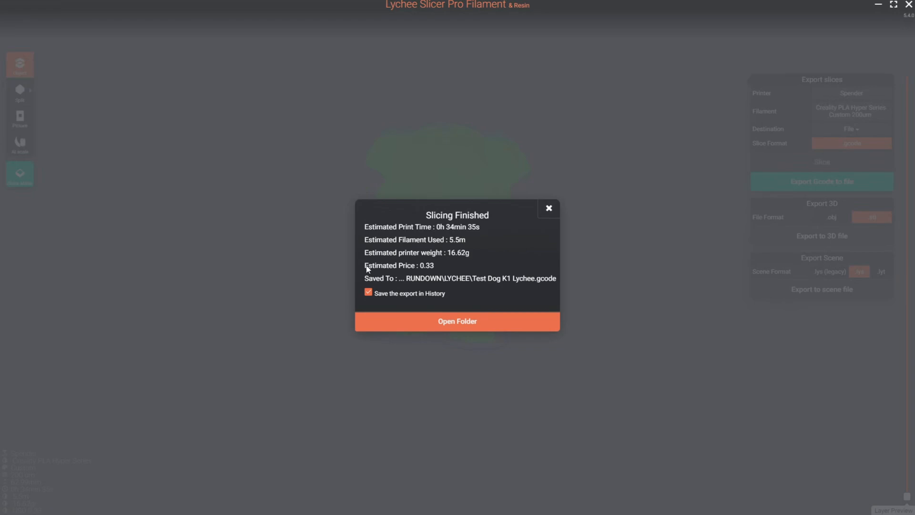
mouse_move(446, 269)
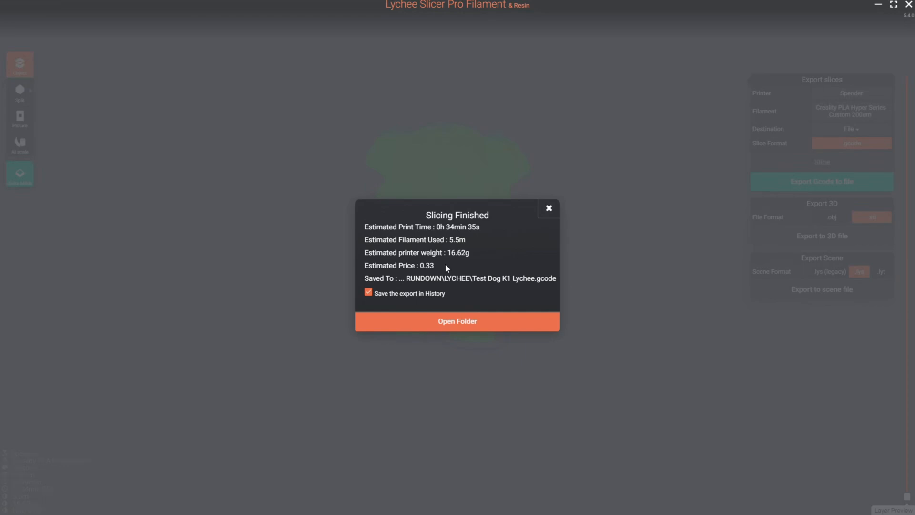
Close the Slicing Finished summary to return to the sliced layer preview.
click(547, 207)
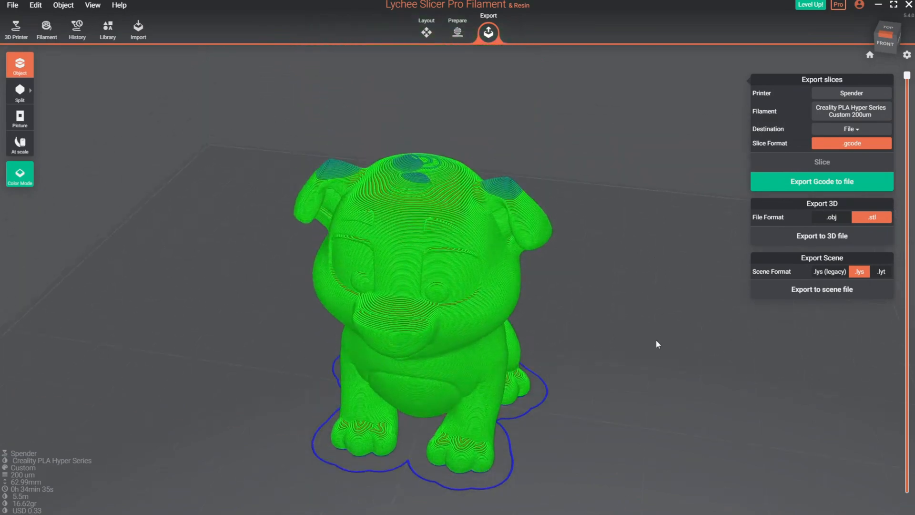
mouse_move(642, 338)
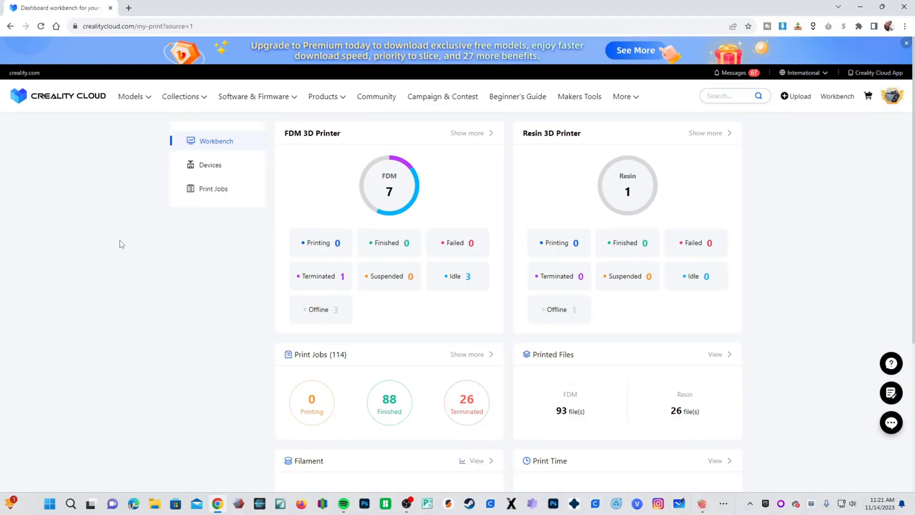
mouse_move(777, 202)
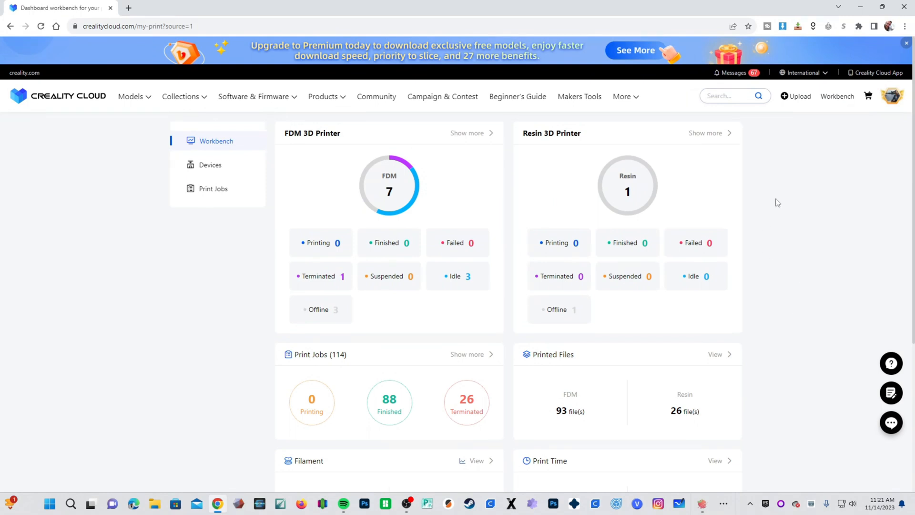
Choose Upload Slices and select Test Dog K1 Lychee.gcode from the computer.
click(799, 95)
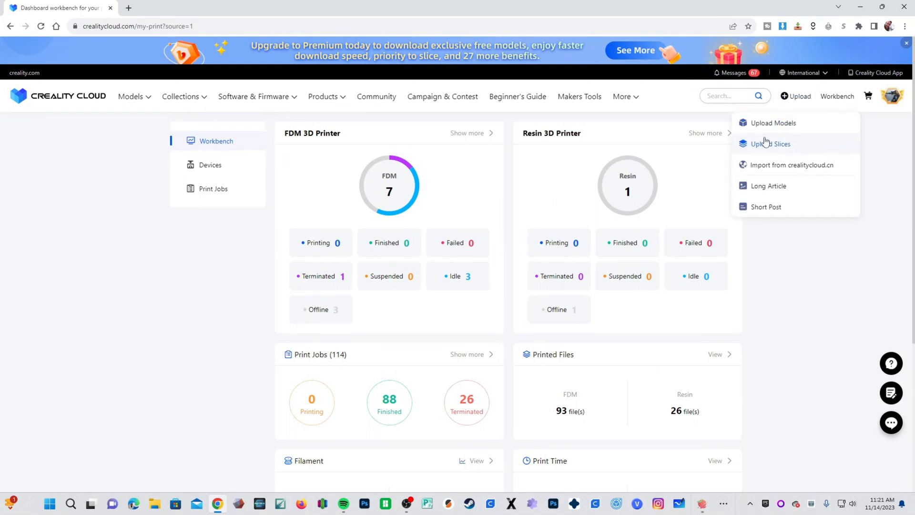
click(770, 144)
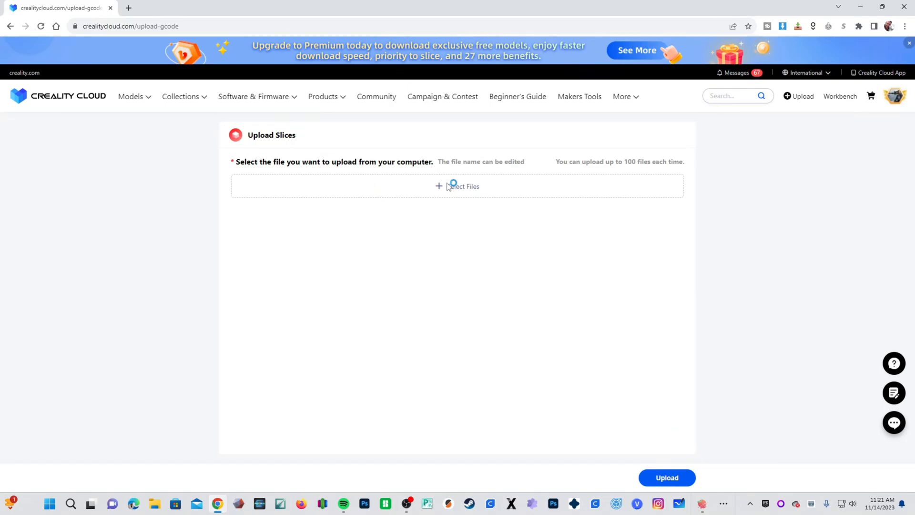
click(457, 186)
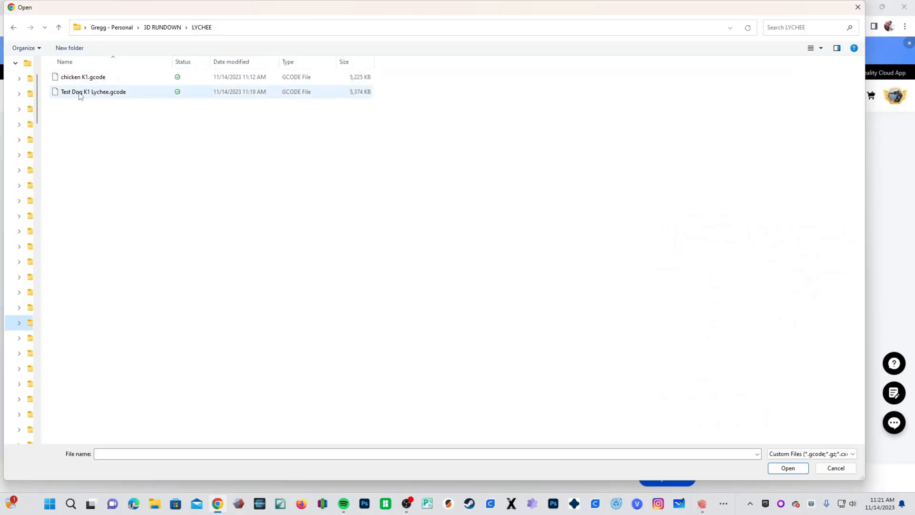
click(93, 91)
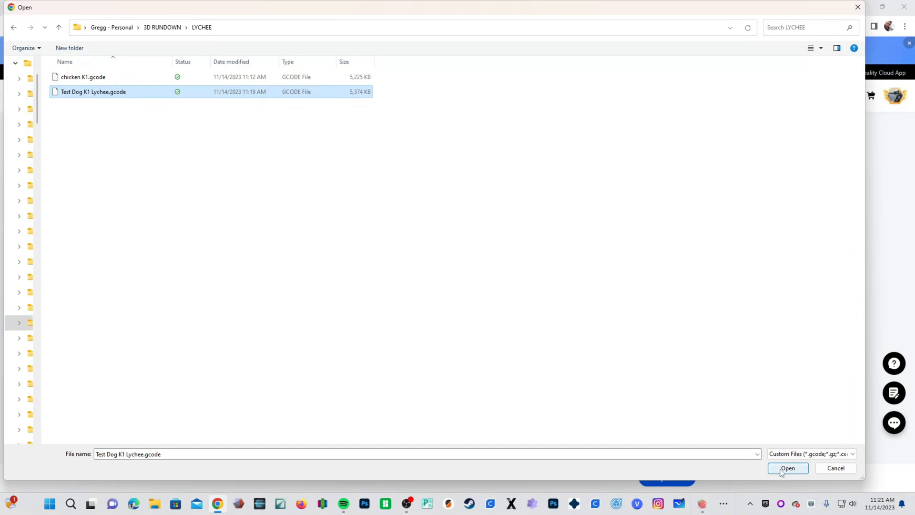
click(787, 467)
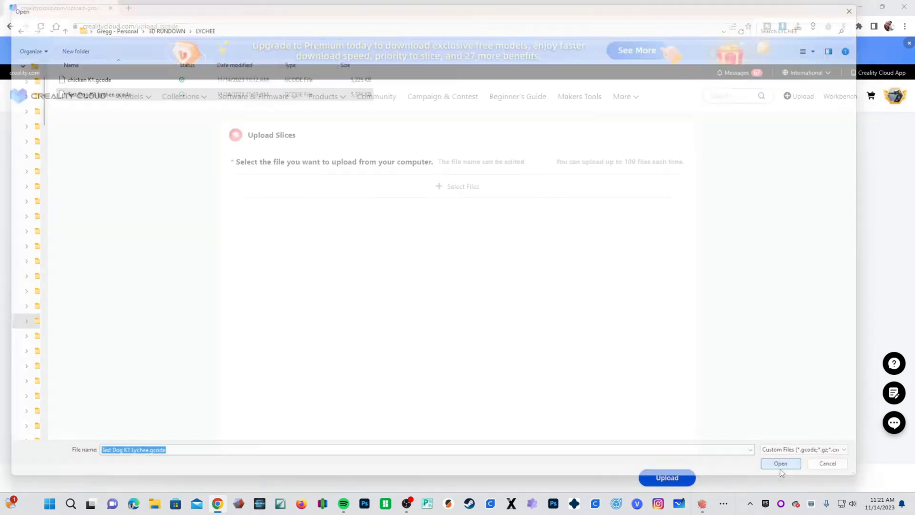
click(780, 463)
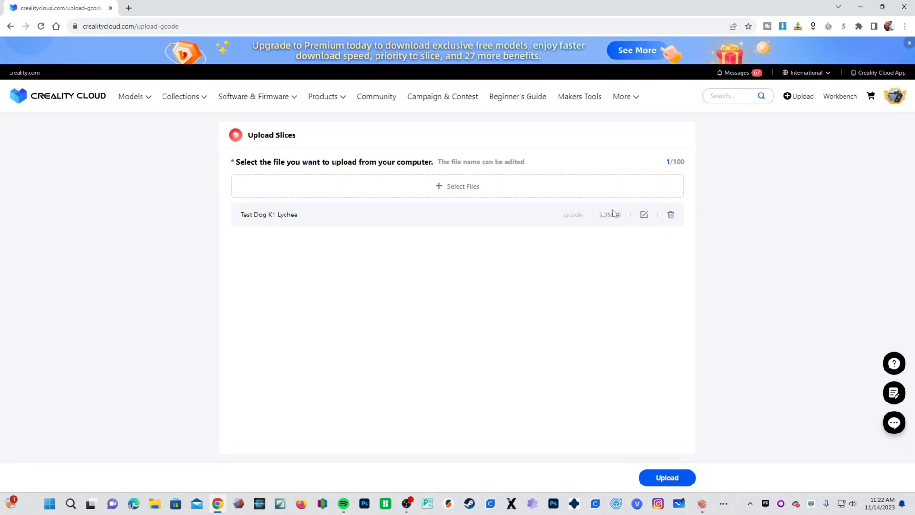
mouse_move(673, 478)
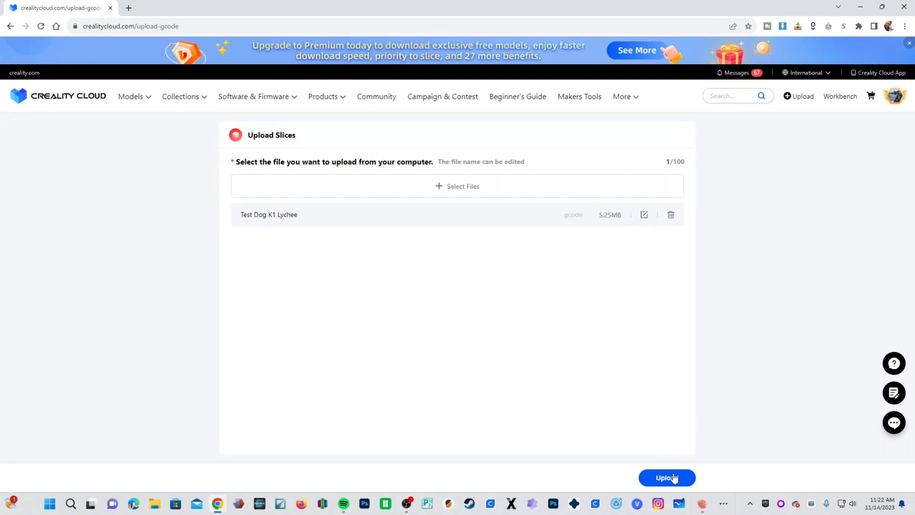
Upload the dog gcode to the Creality Cloud slices.
click(666, 478)
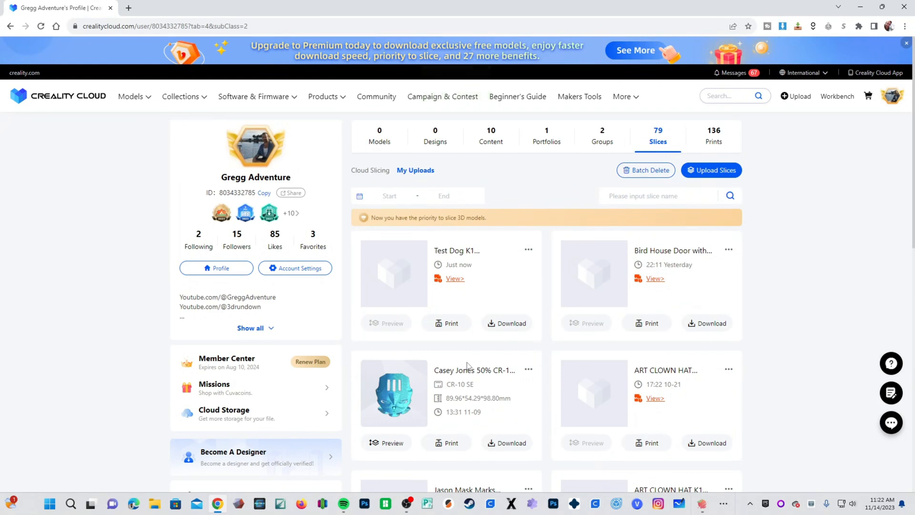
mouse_move(516, 348)
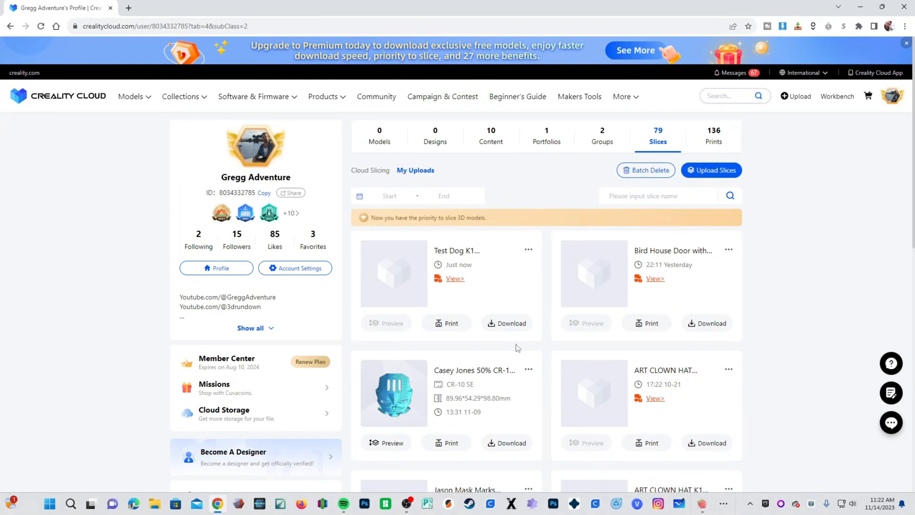
mouse_move(464, 263)
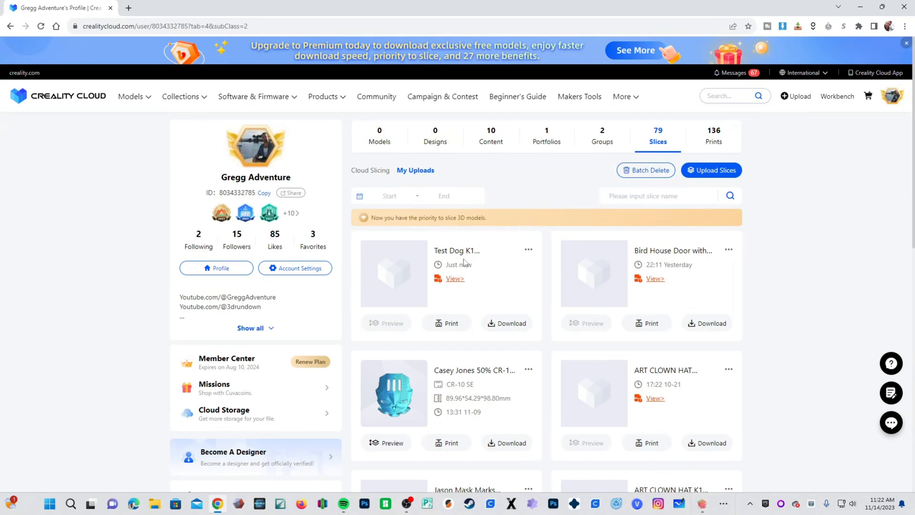
mouse_move(478, 258)
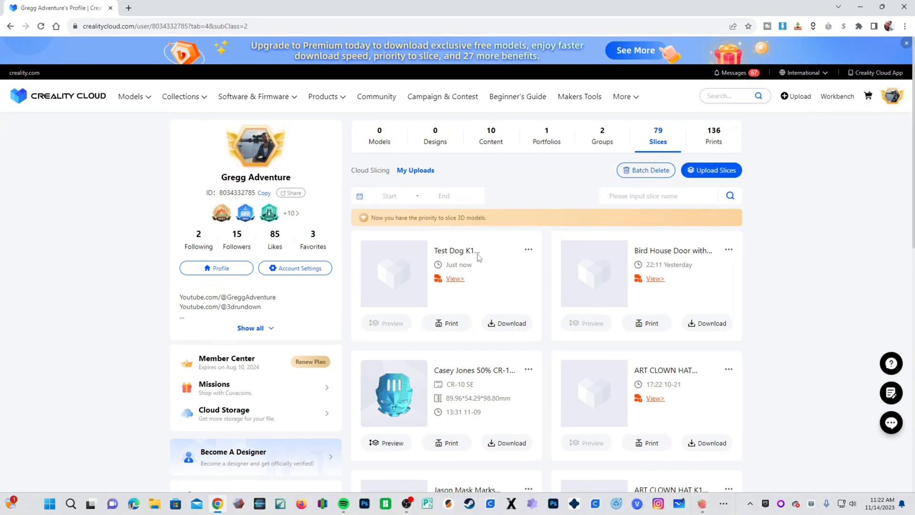
Print the newly uploaded Test Dog K1 slice from My Uploads.
click(446, 323)
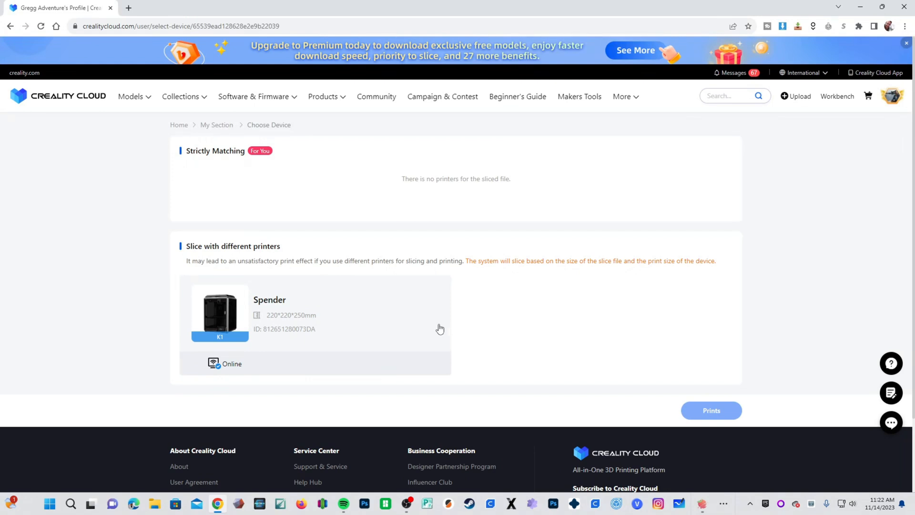
mouse_move(357, 342)
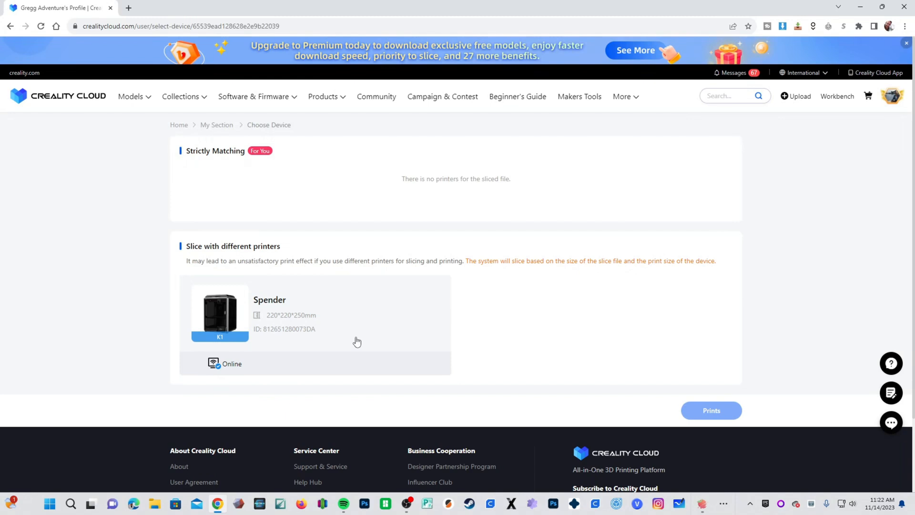
mouse_move(233, 193)
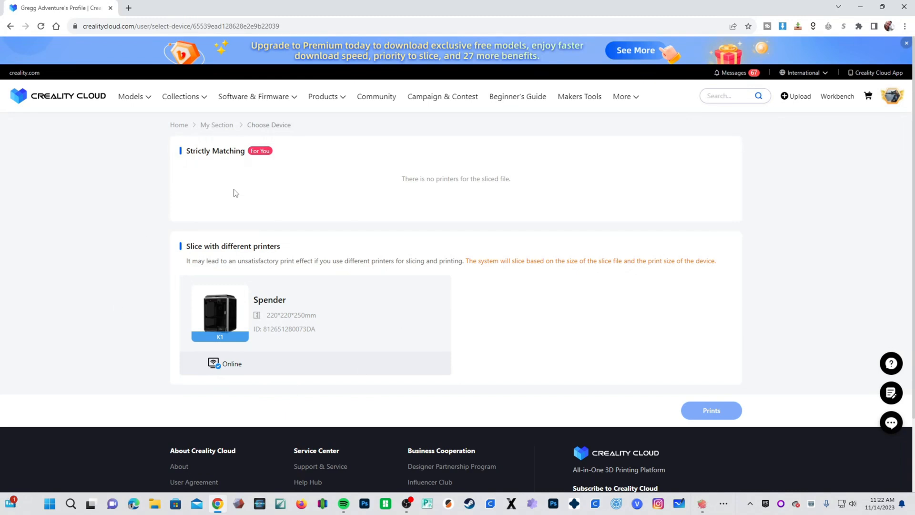
mouse_move(392, 308)
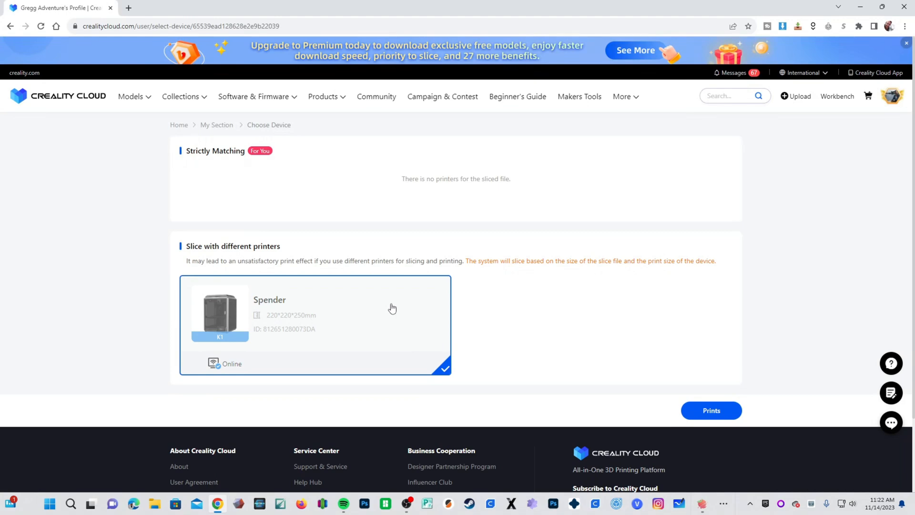
mouse_move(711, 418)
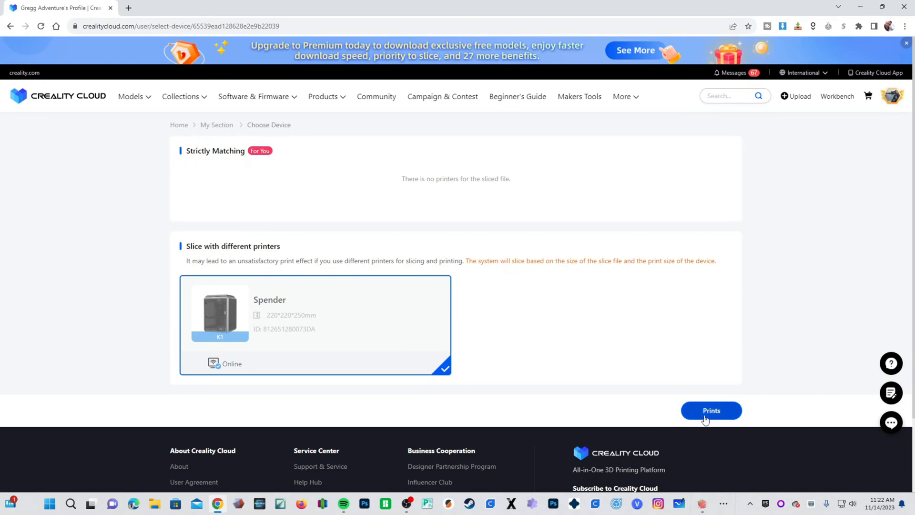
Send the slice to the Spender K1 printer and continue past the printer-type mismatch warning.
click(711, 410)
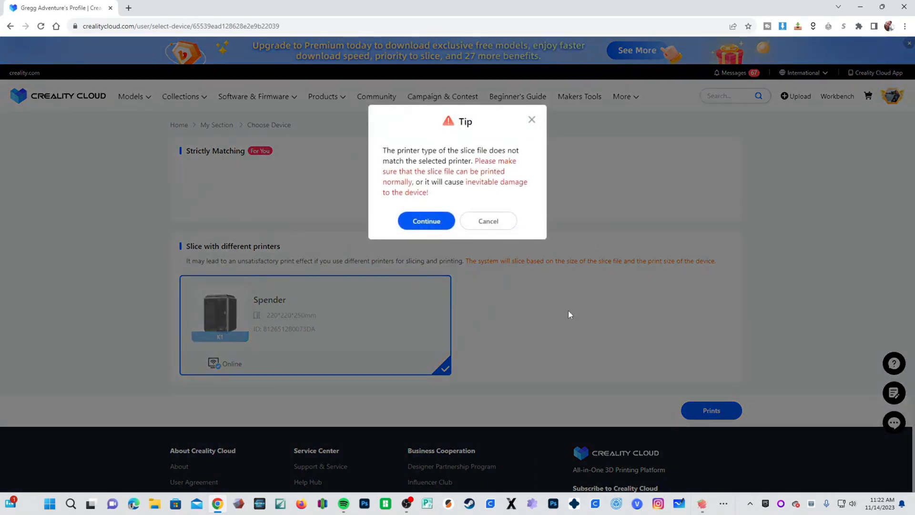
click(426, 221)
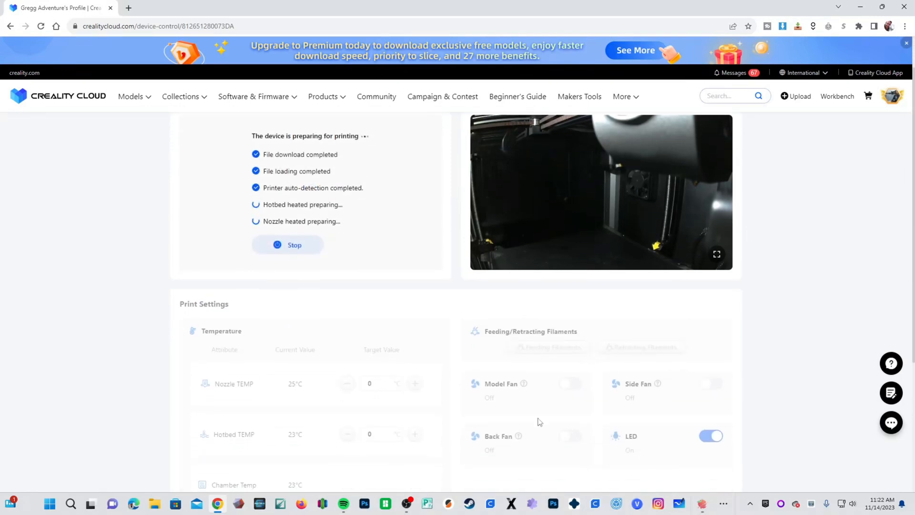
scroll(up, 3)
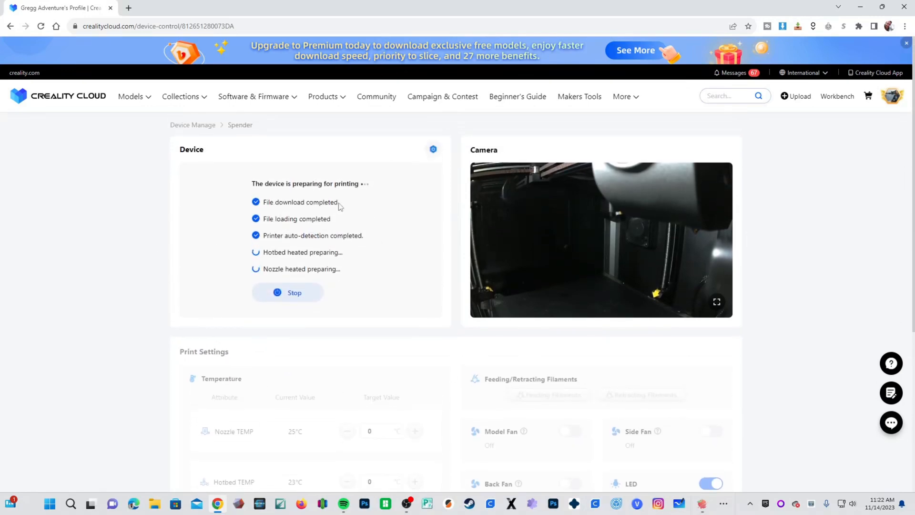